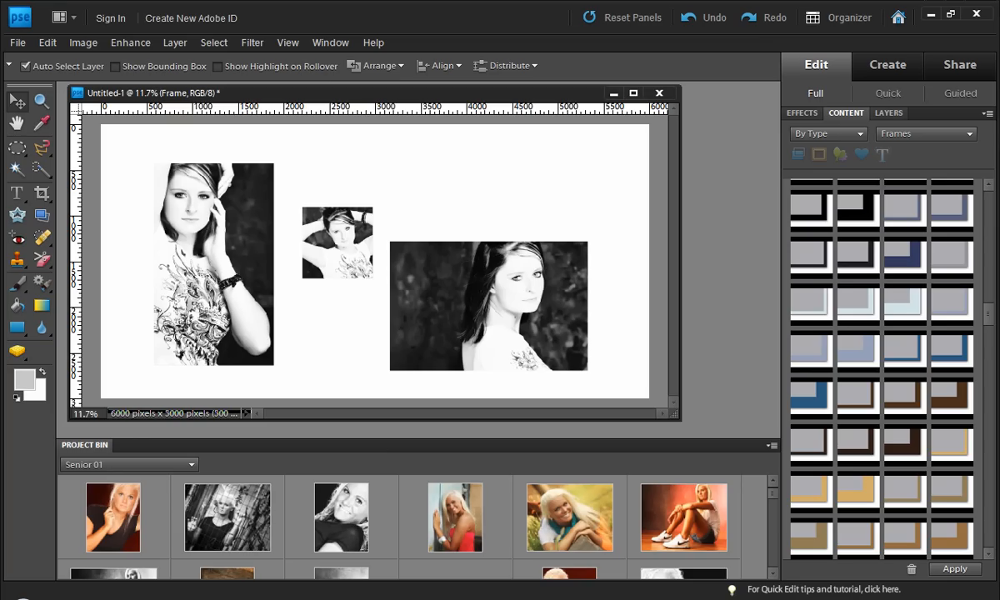
mouse_move(354, 525)
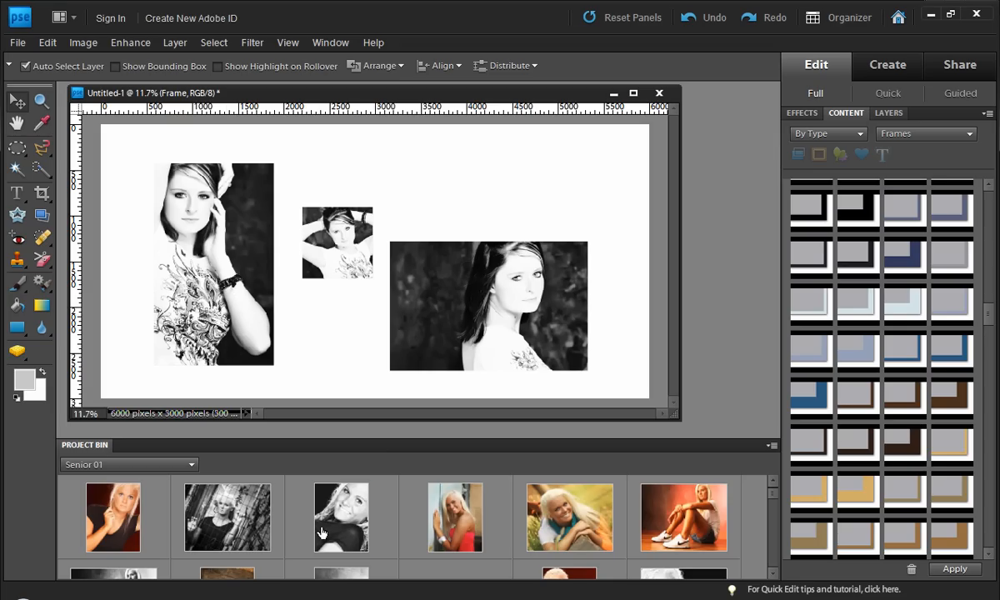
Step: Place the smiling black-and-white blonde portrait and another project photo into the frames
left_click(340, 516)
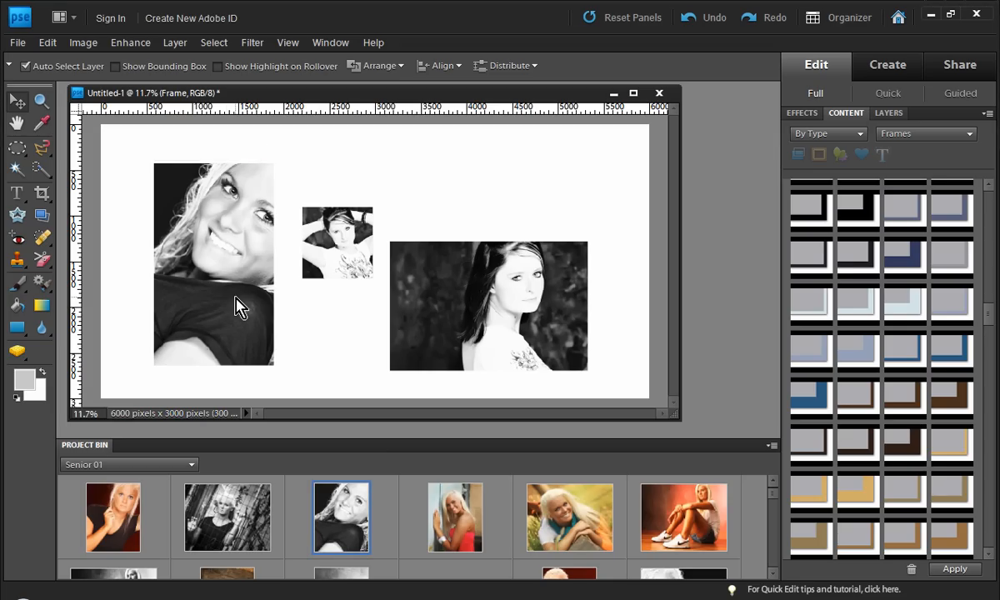
left_click(227, 516)
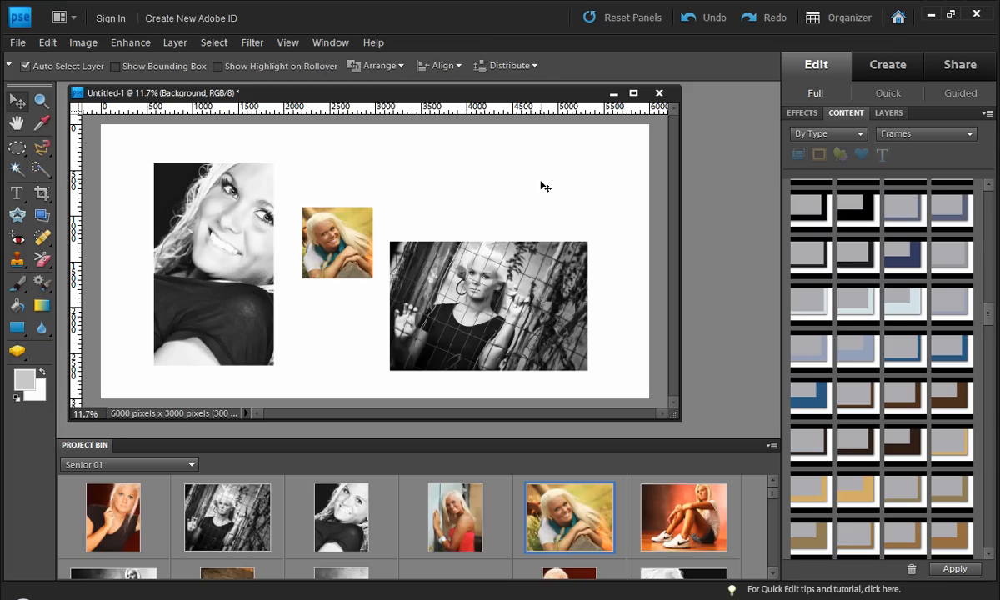
mouse_move(560, 216)
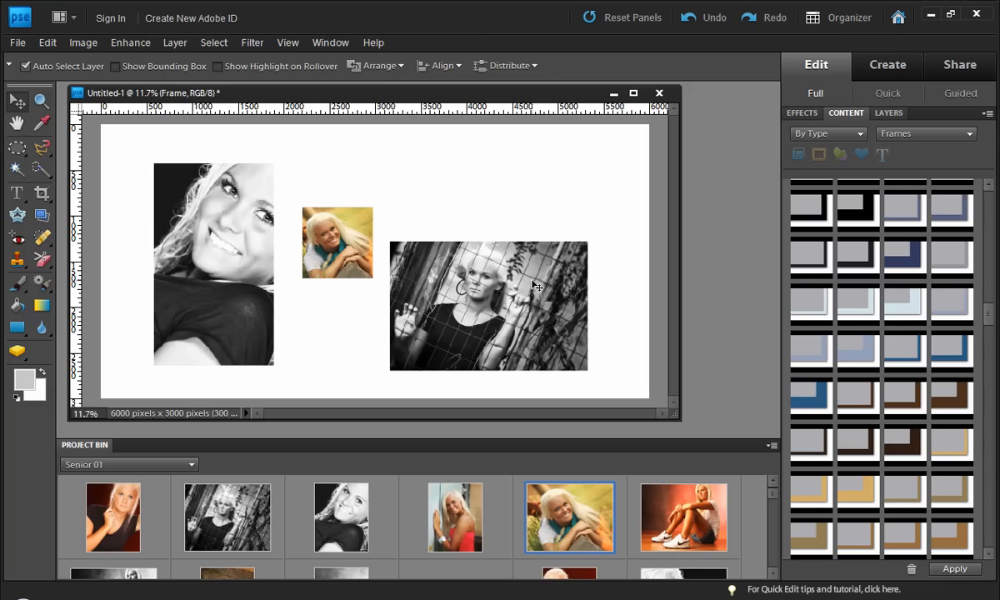
Step: Reshape the right fence-portrait frame into a tall, narrow strip
left_click(489, 306)
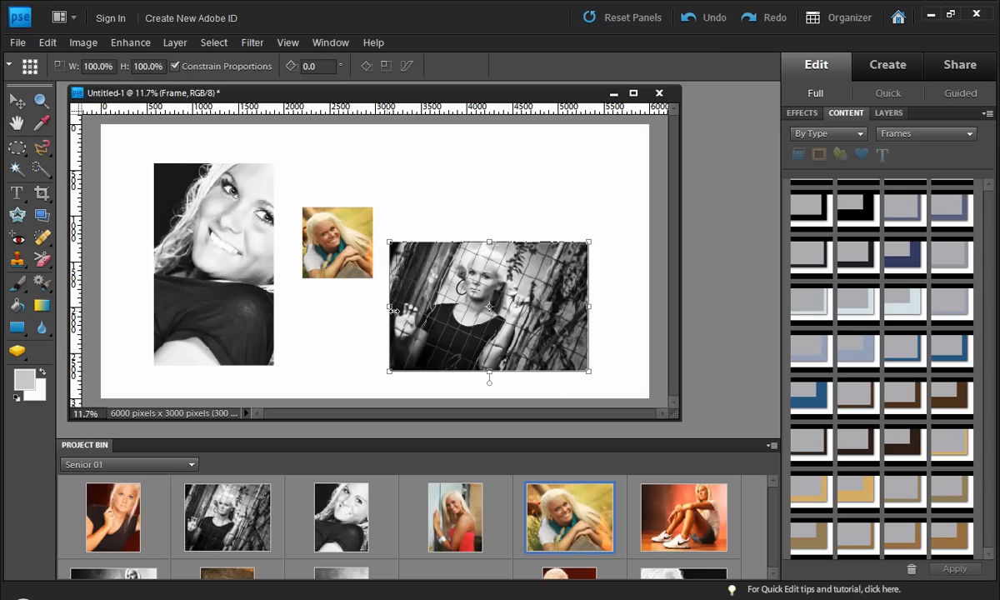
left_click_drag(388, 307, 517, 306)
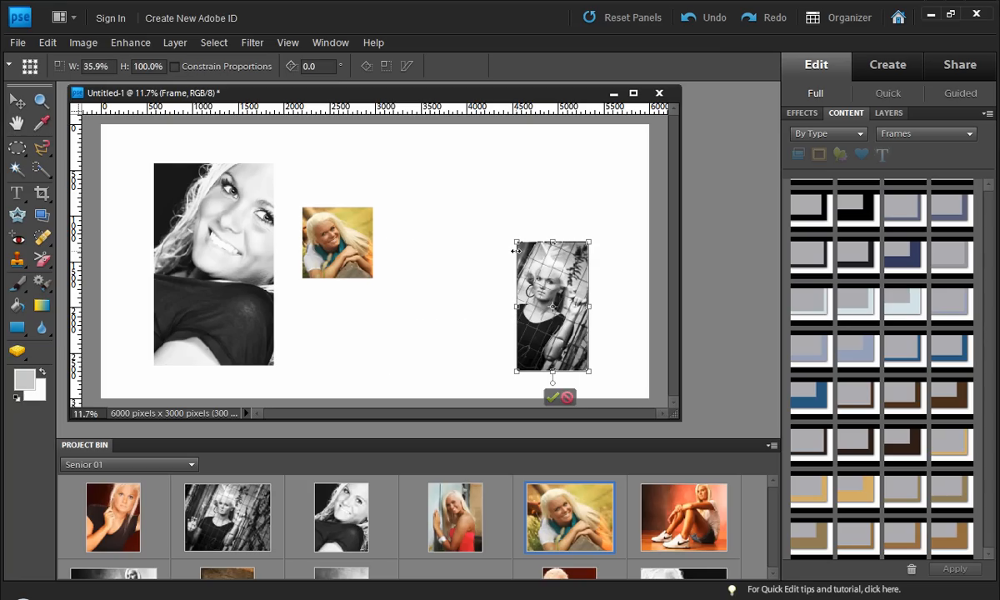
left_click_drag(516, 244, 419, 164)
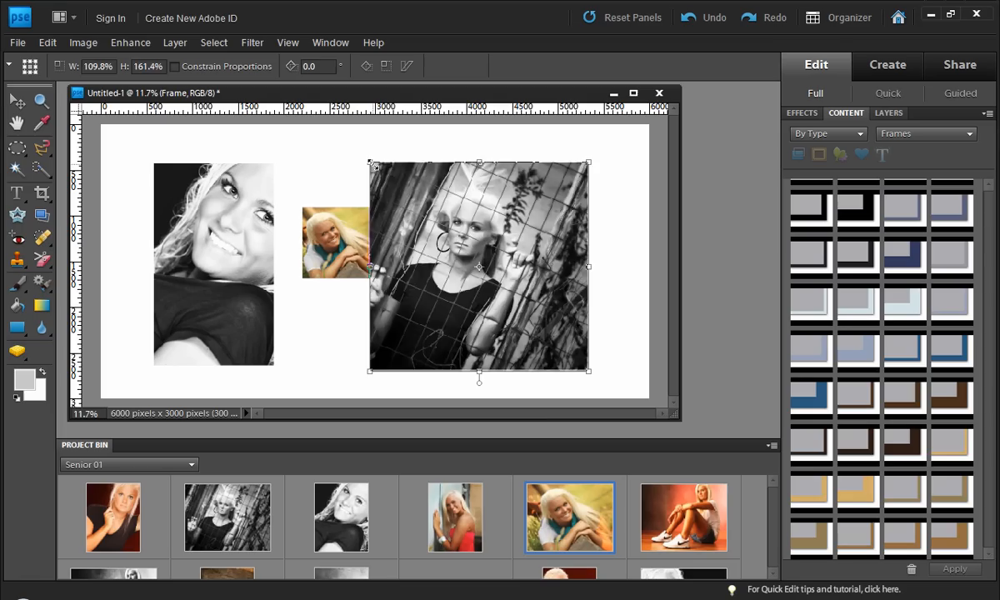
left_click_drag(369, 265, 497, 262)
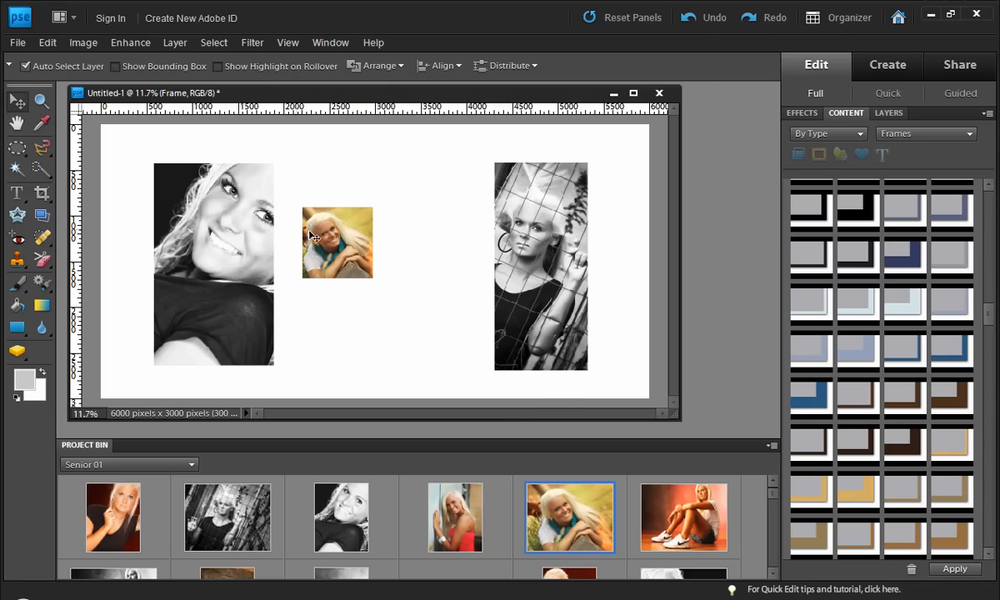
Step: Scale the middle colour photo to about double size and commit
left_click(338, 242)
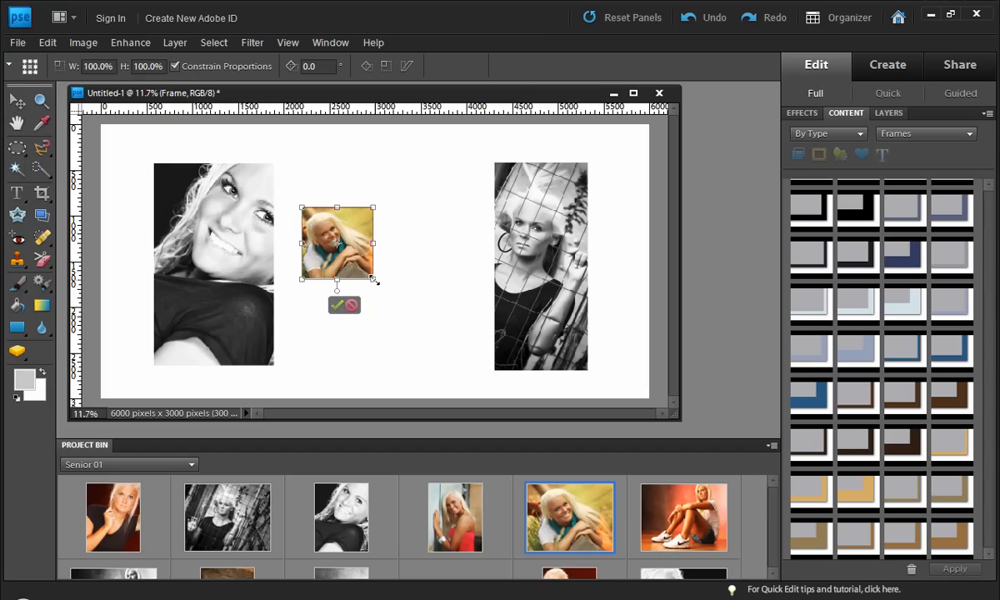
left_click_drag(374, 279, 448, 356)
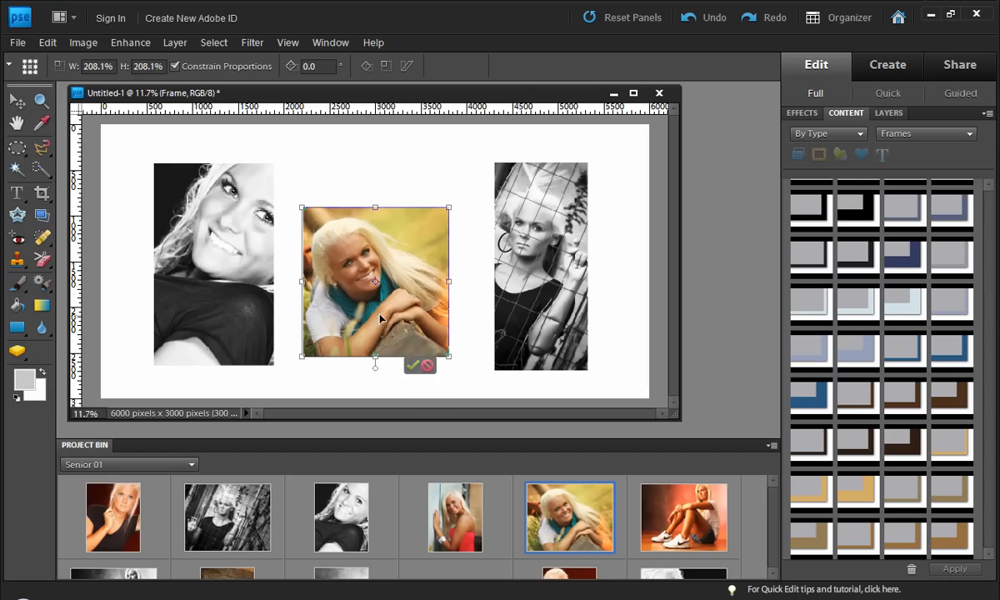
left_click(419, 365)
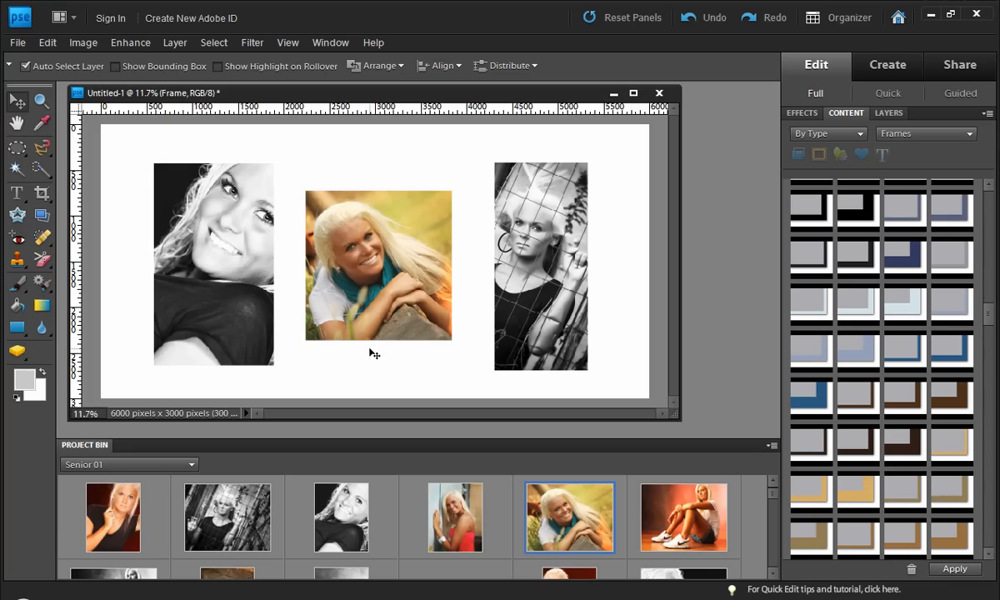
mouse_move(373, 325)
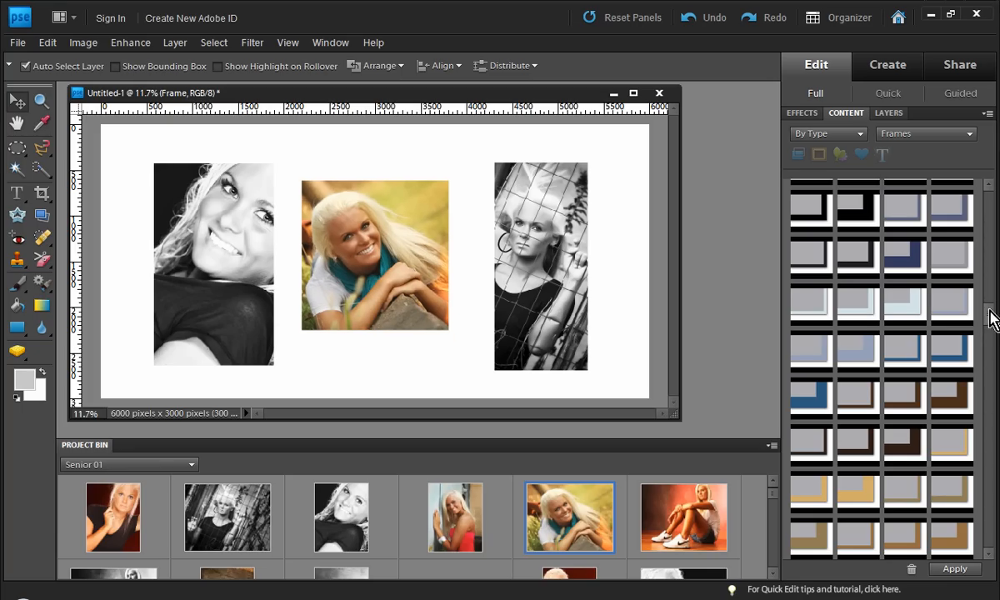
Step: Apply the red Felt Apple frame from the Frames list to the middle colour portrait
scroll("down", 3)
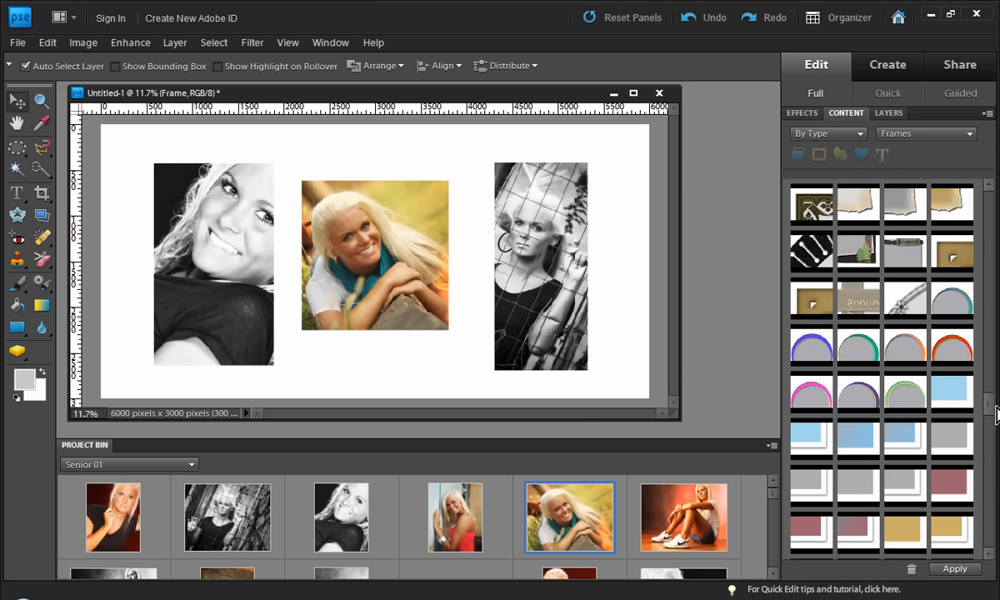
scroll("down", 3)
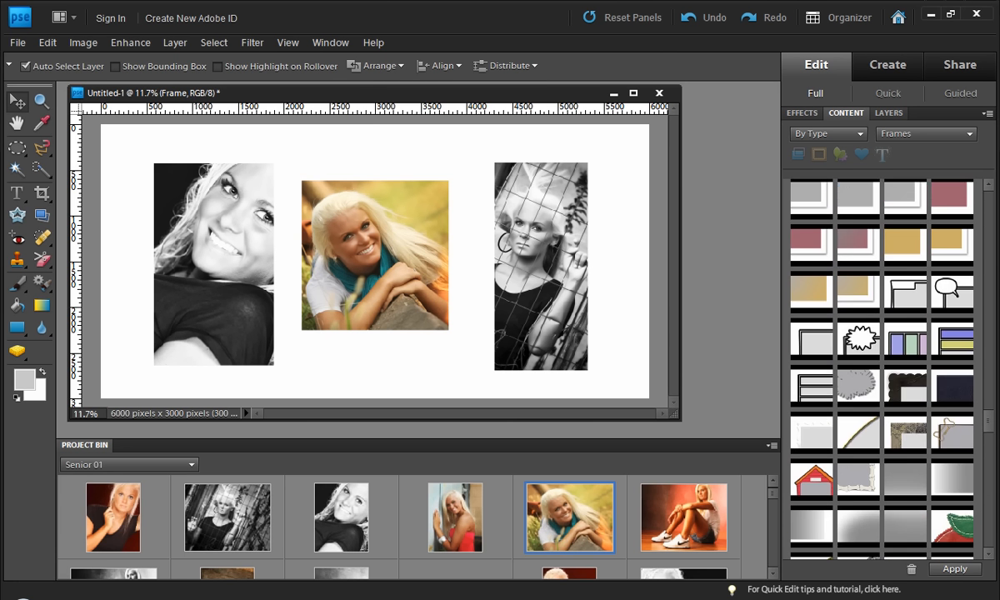
scroll("down", 3)
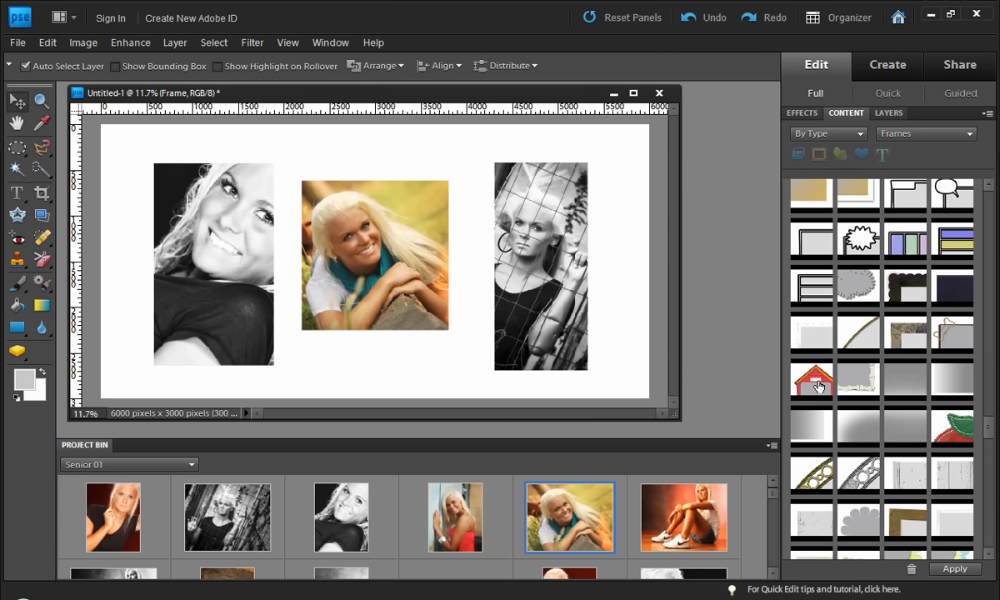
left_click(811, 380)
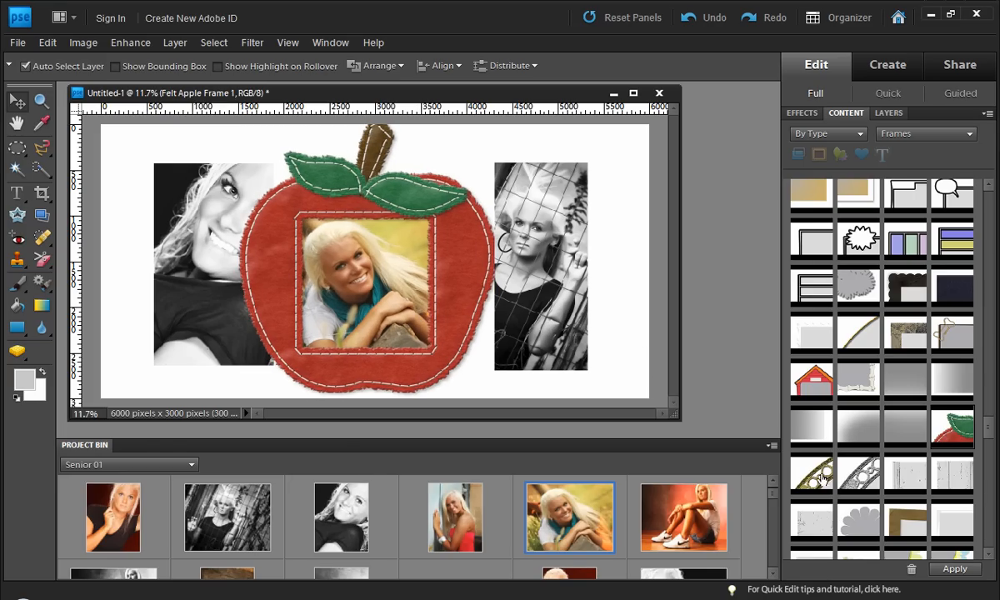
mouse_move(906, 242)
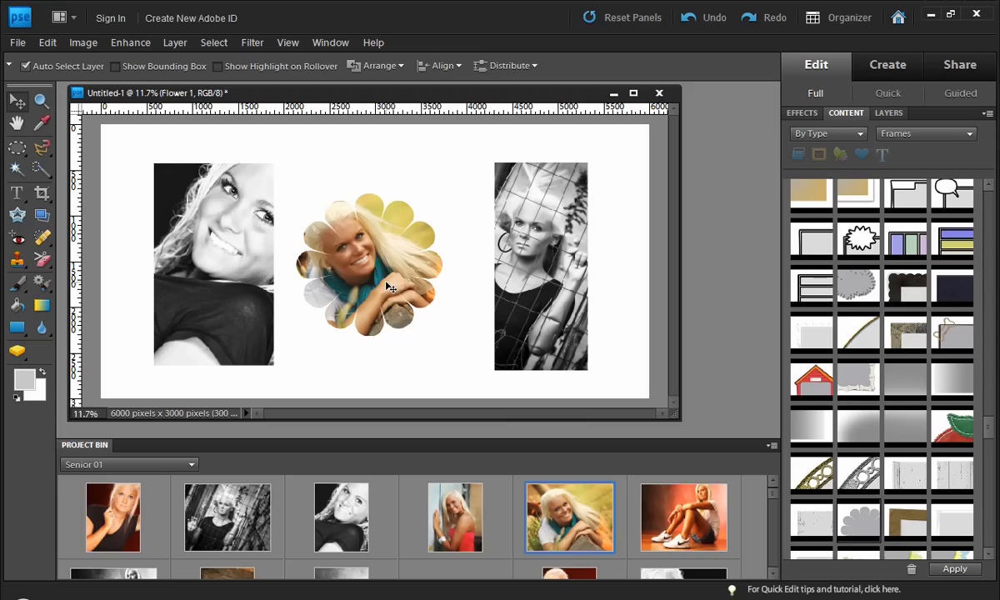
mouse_move(885, 462)
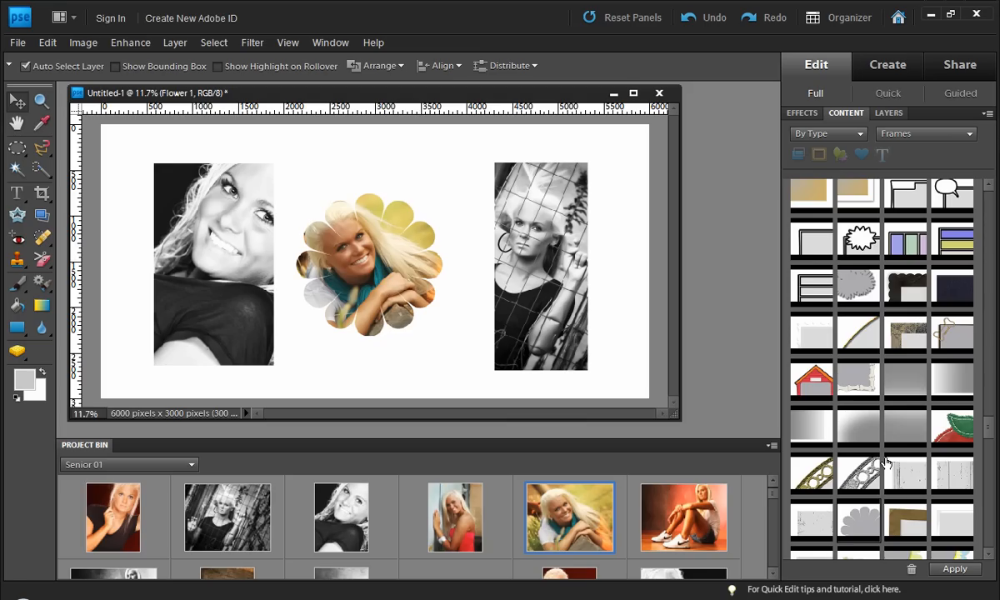
mouse_move(858, 471)
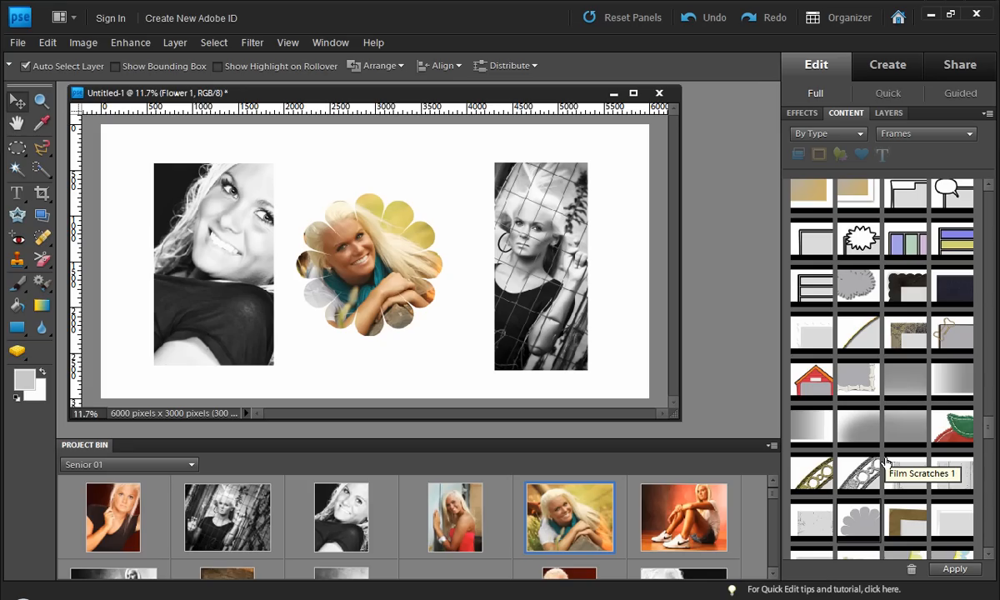
mouse_move(809, 454)
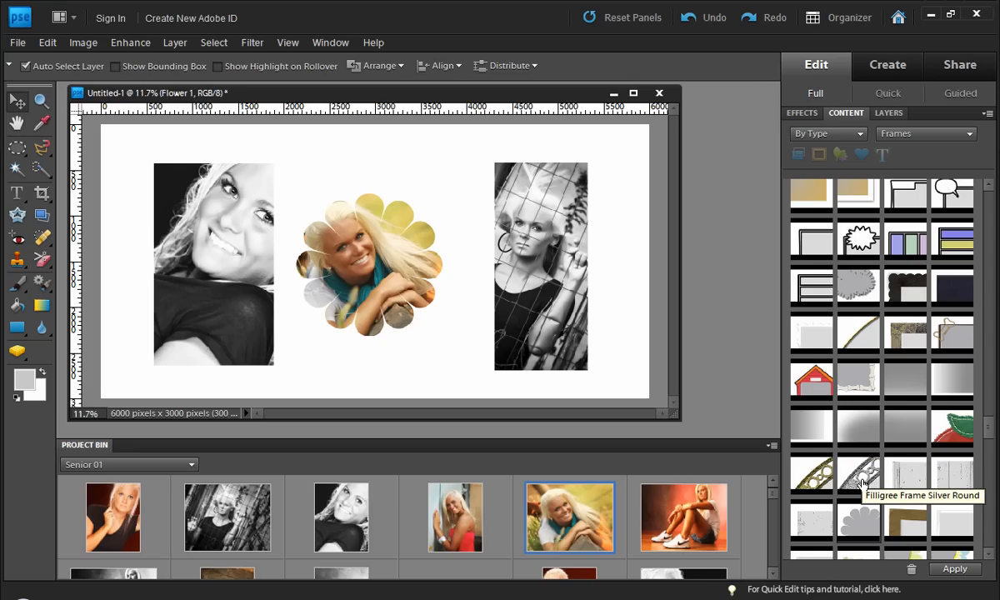
mouse_move(870, 500)
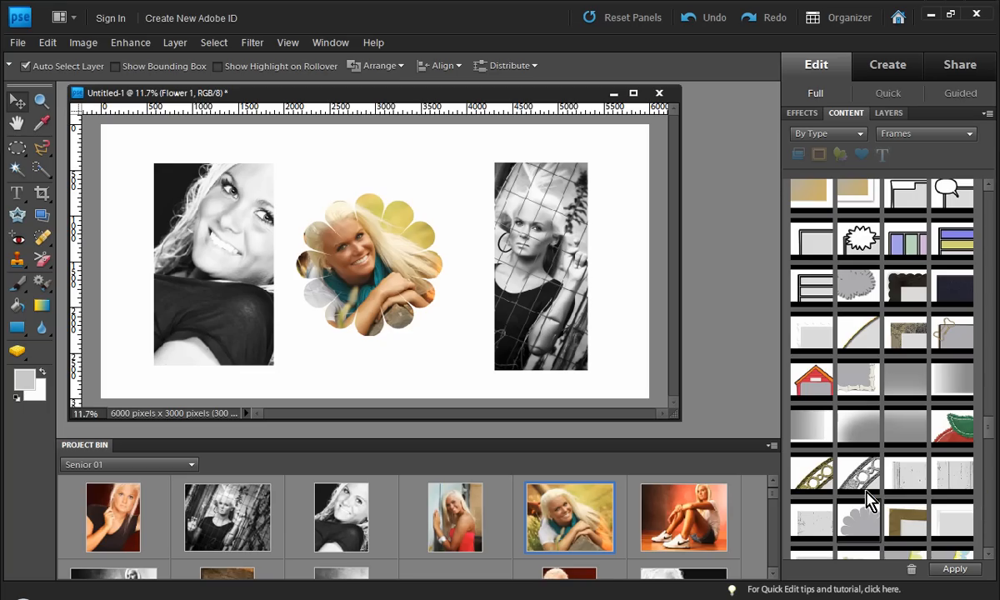
mouse_move(858, 512)
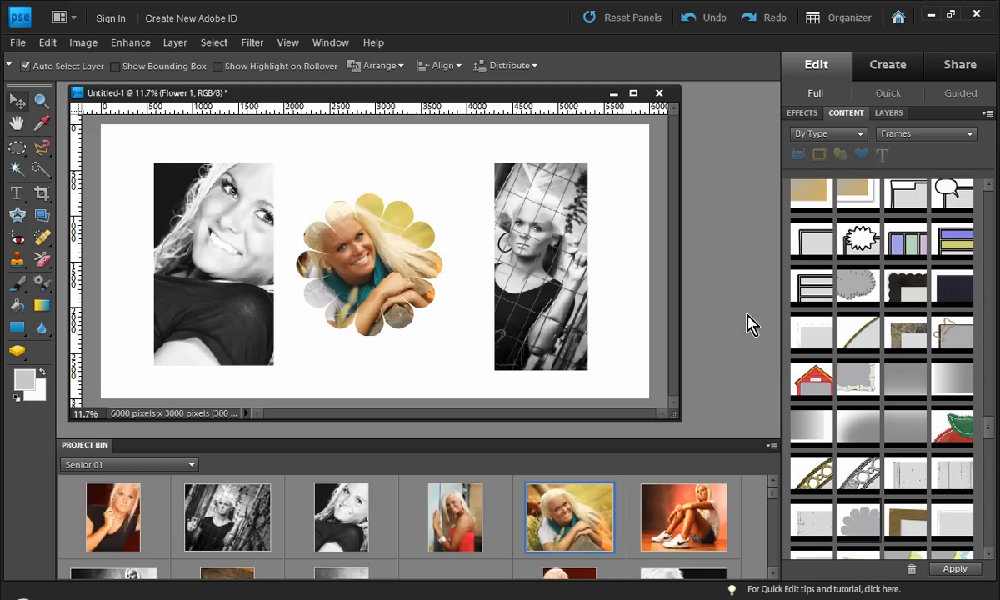
mouse_move(946, 440)
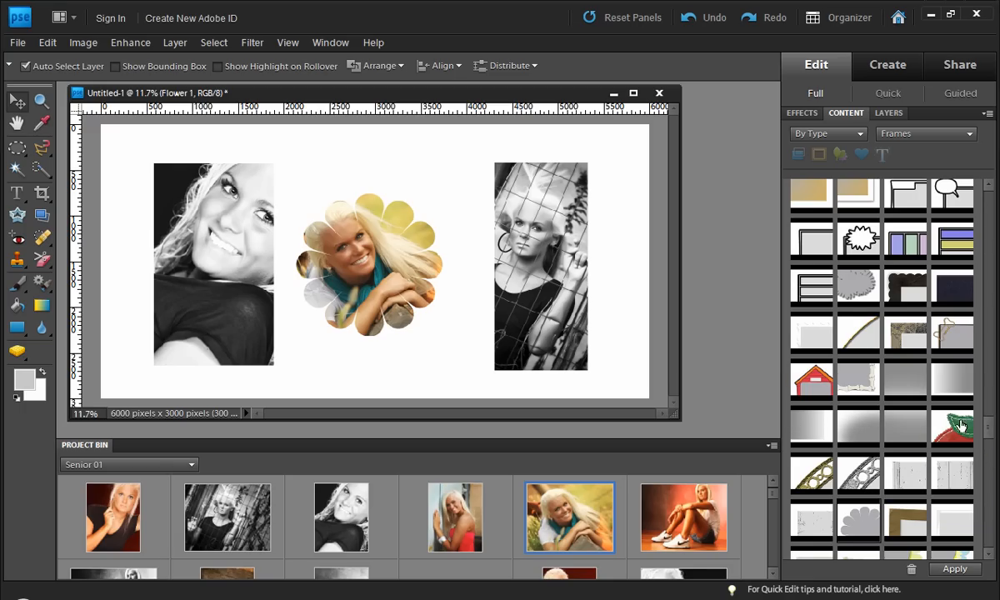
mouse_move(905, 287)
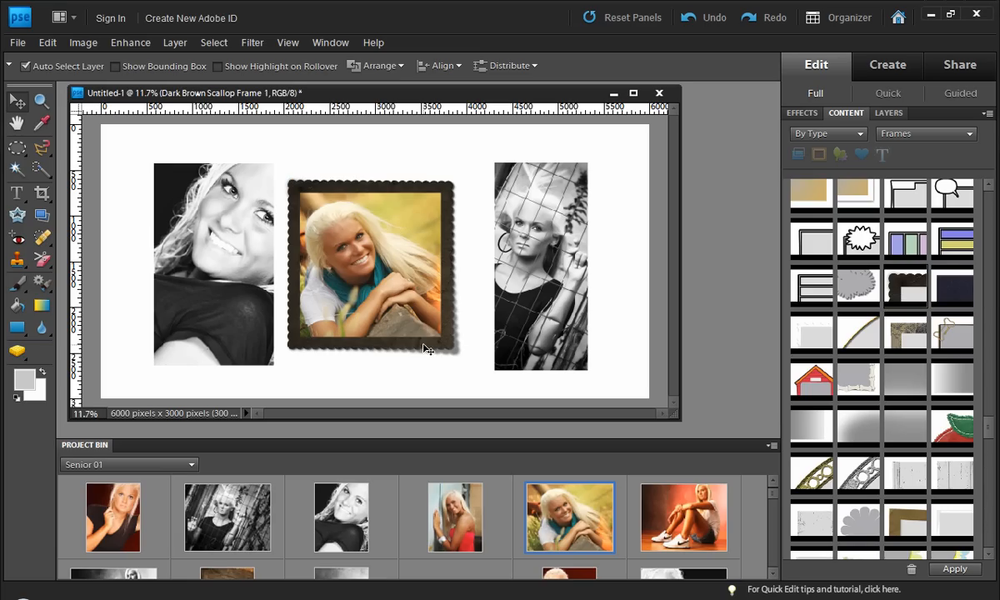
mouse_move(496, 213)
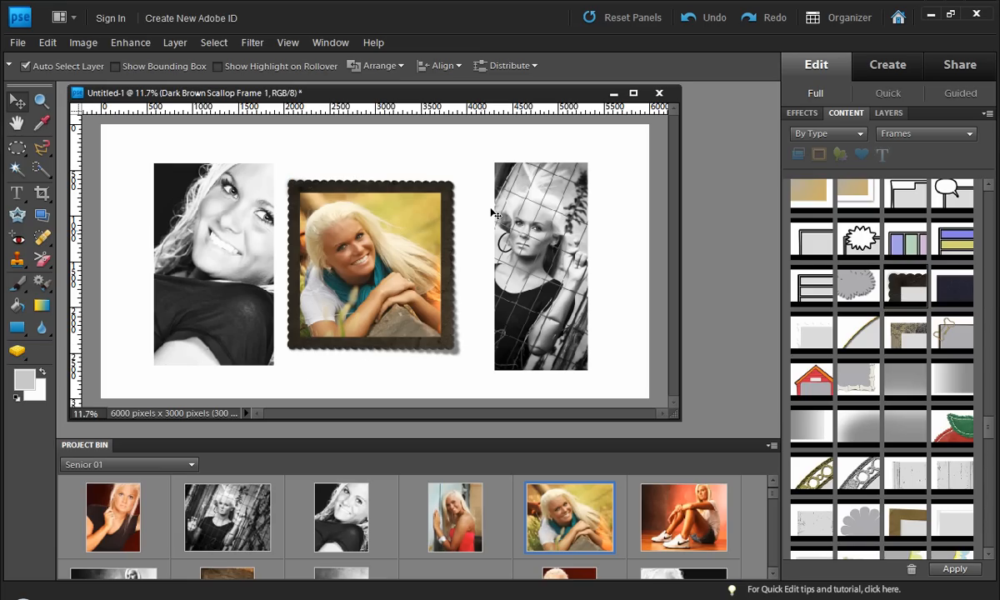
mouse_move(302, 232)
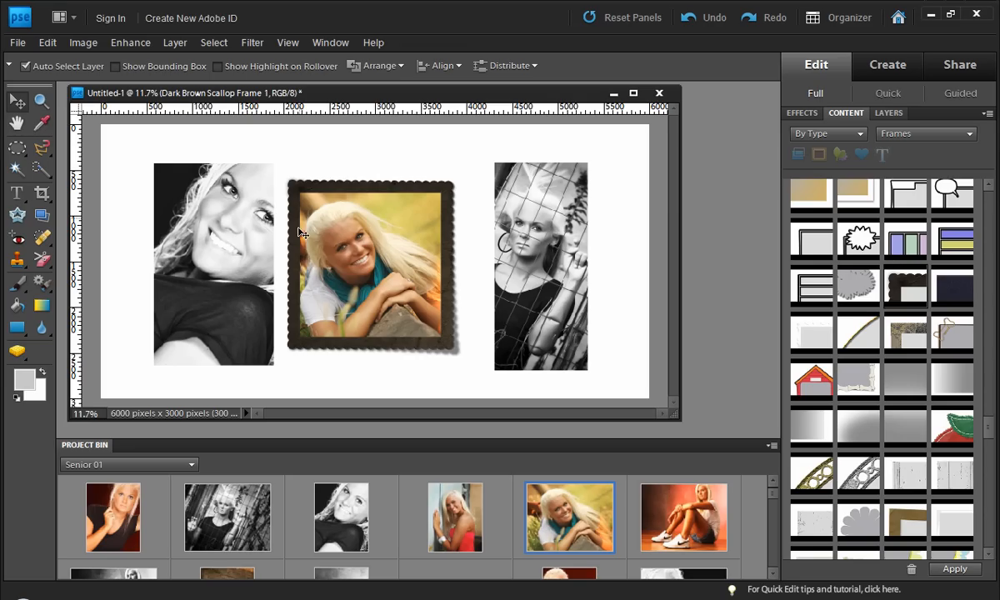
mouse_move(385, 276)
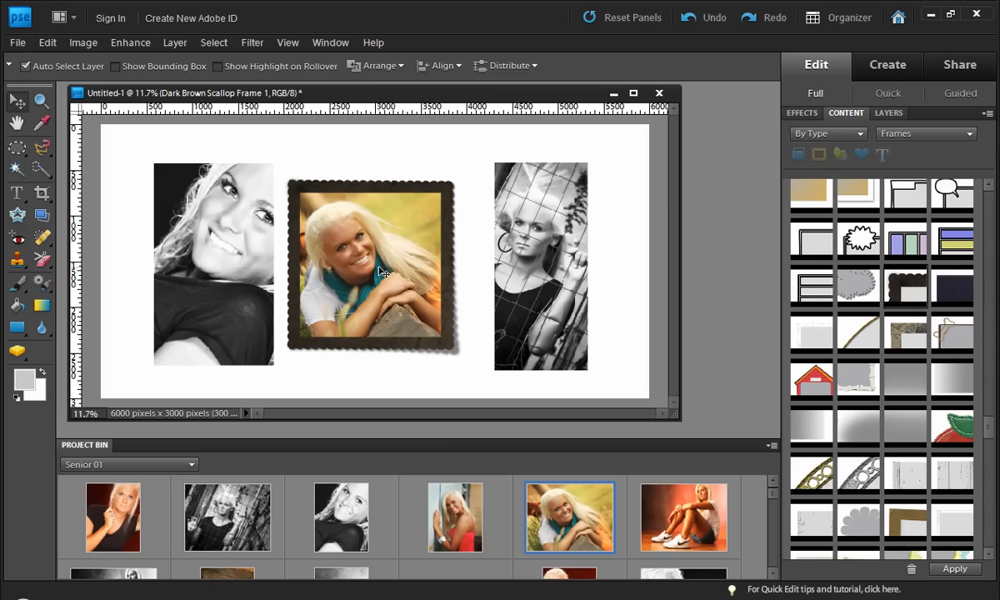
mouse_move(408, 278)
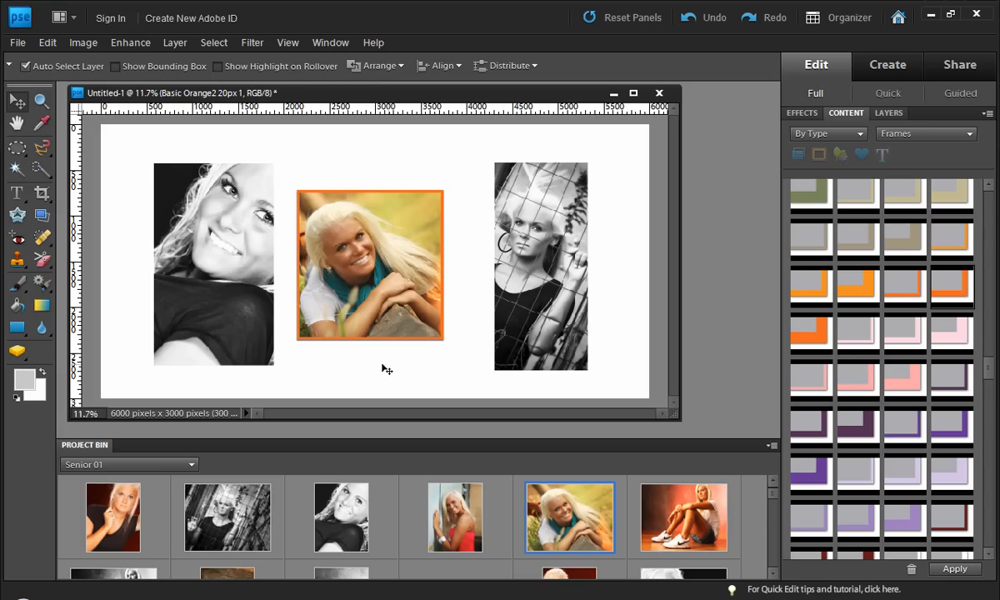
Step: Set the frame layer's Style Settings stroke colour to a sampled teal
left_click(889, 114)
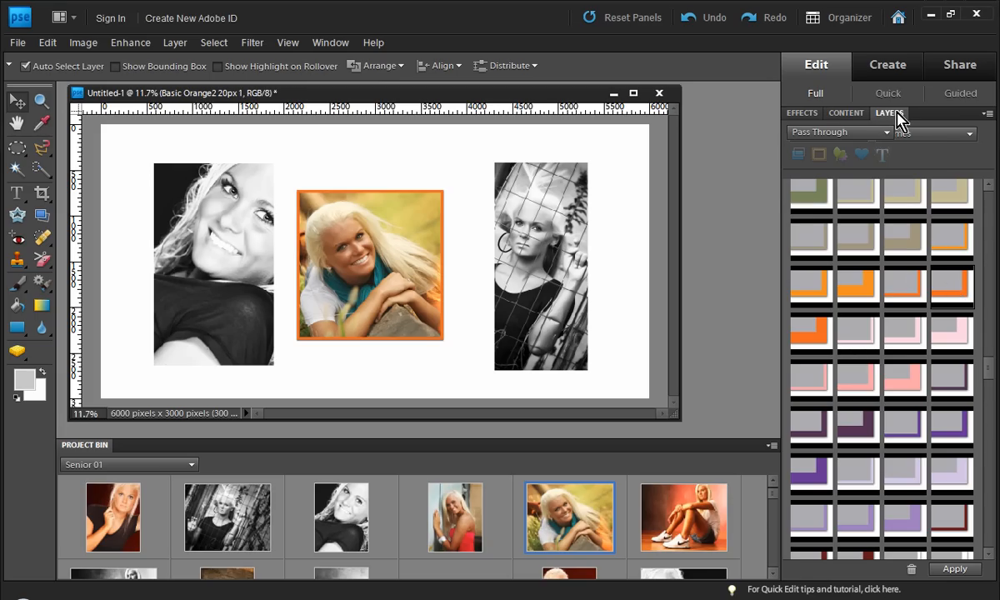
left_click(889, 112)
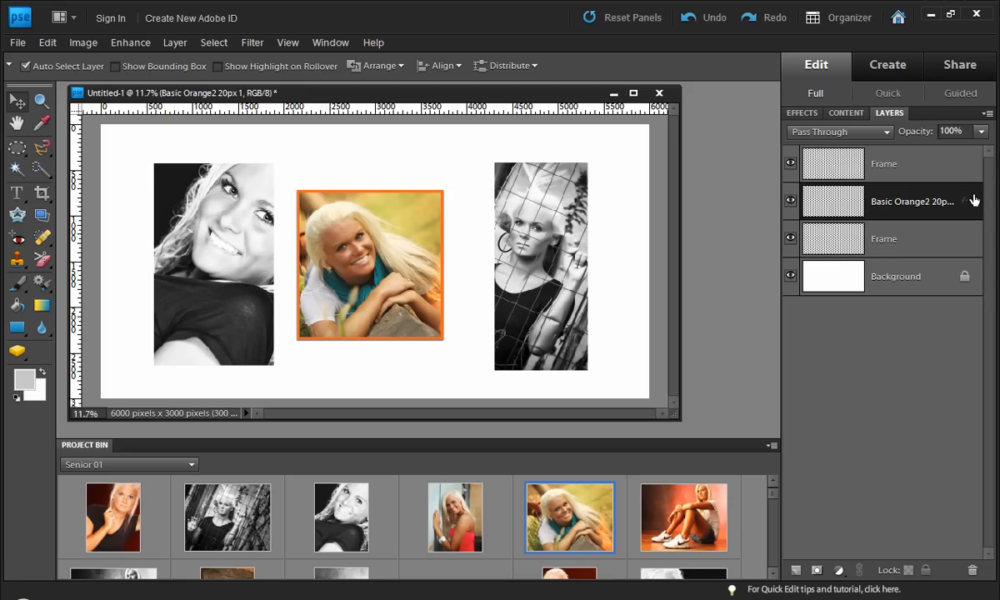
left_click(973, 200)
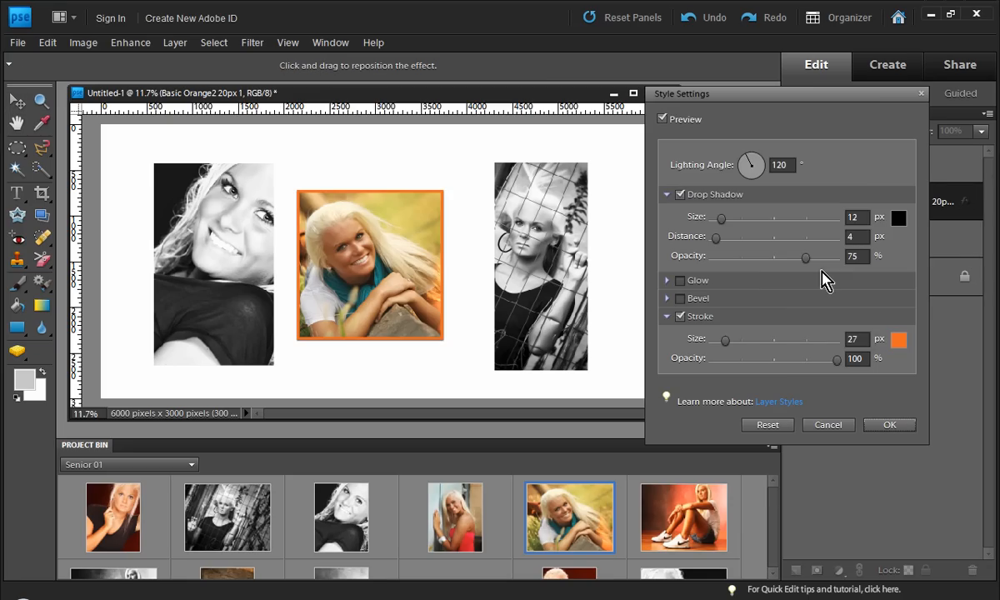
left_click(897, 339)
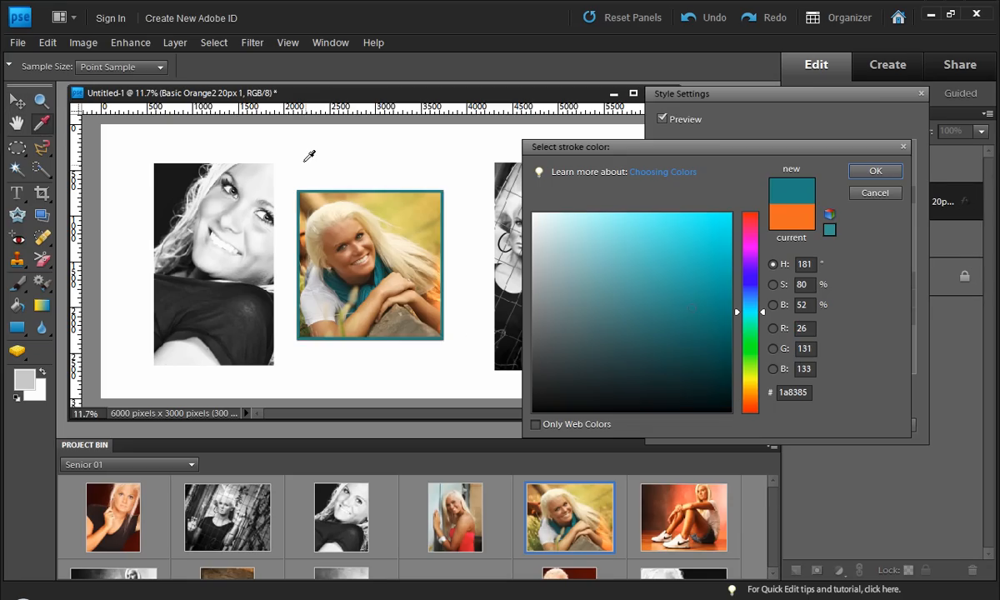
left_click(874, 171)
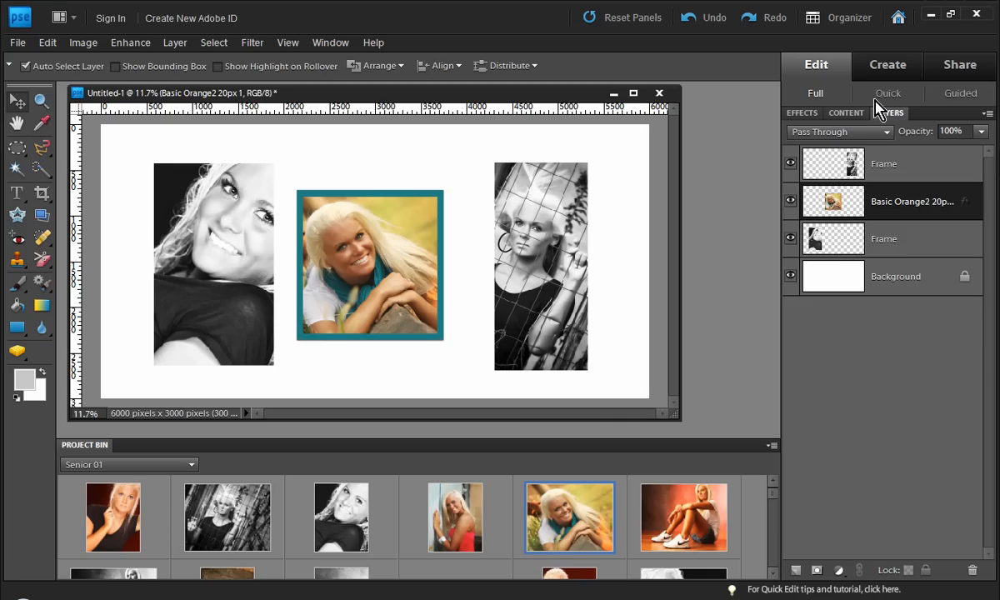
left_click(845, 112)
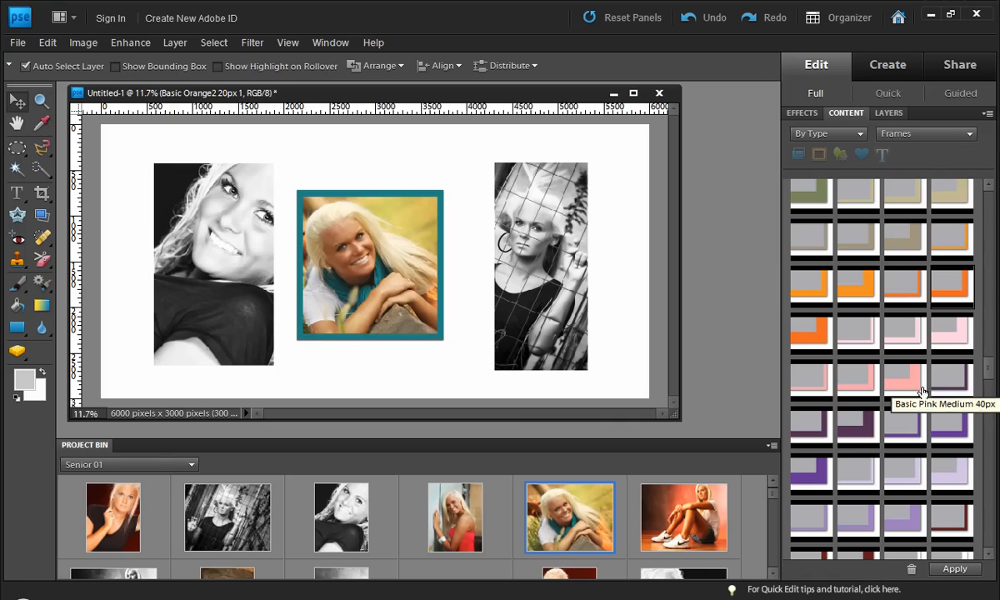
Step: Try rough grunge-edged frames on the centre portrait
scroll("down", 3)
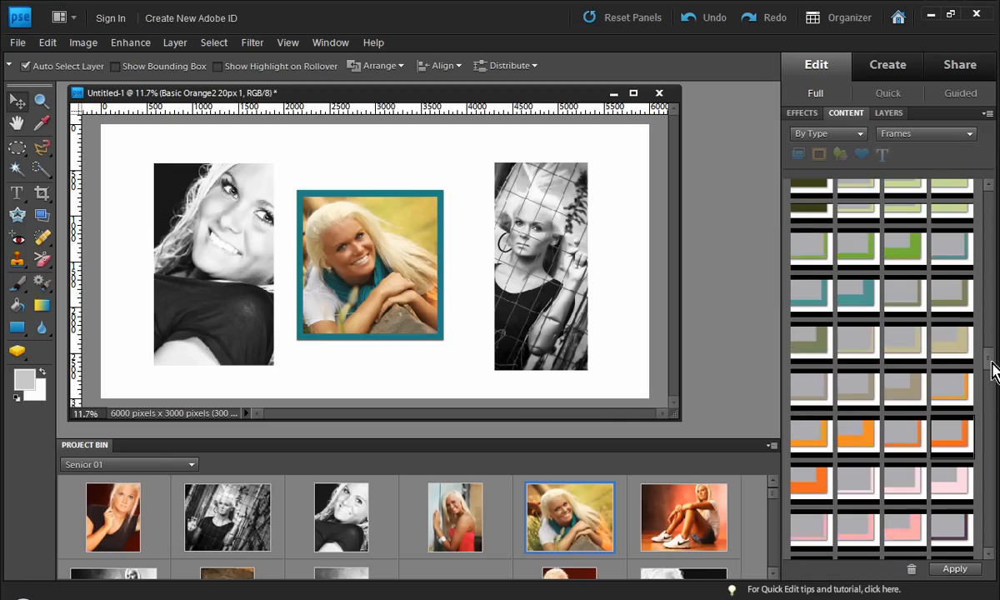
scroll("down", 3)
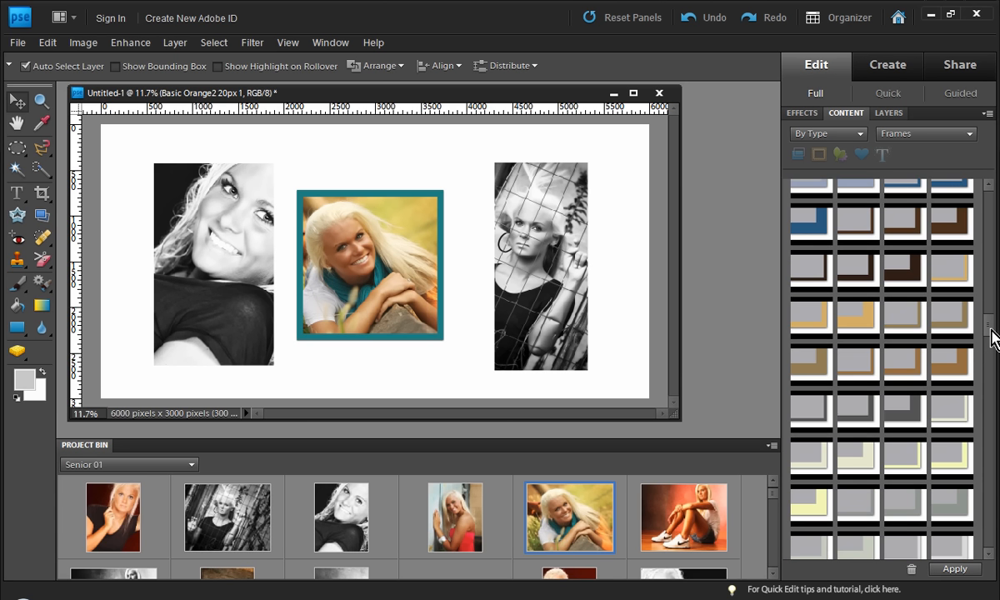
scroll("down", 3)
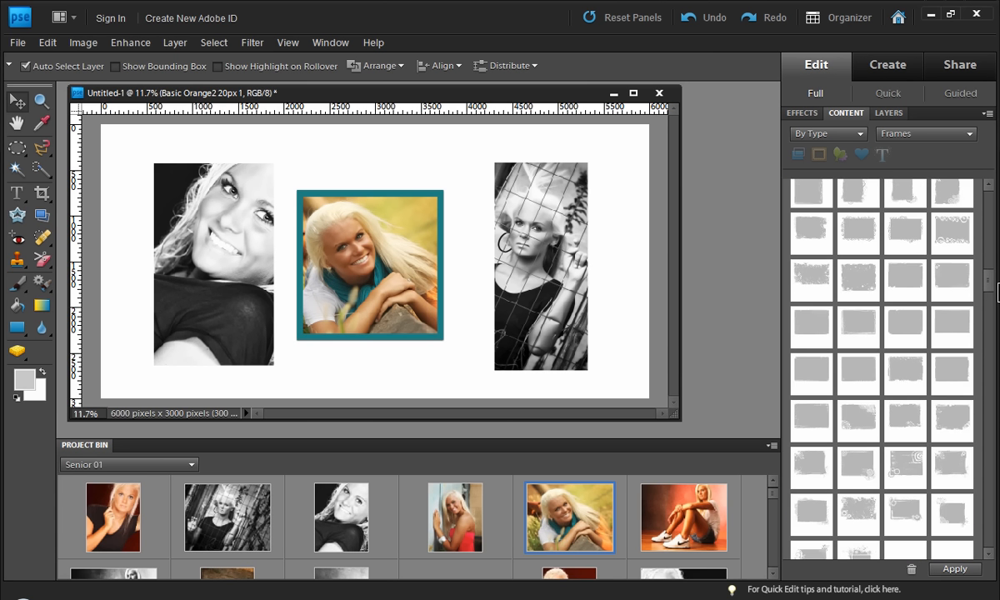
scroll("down", 3)
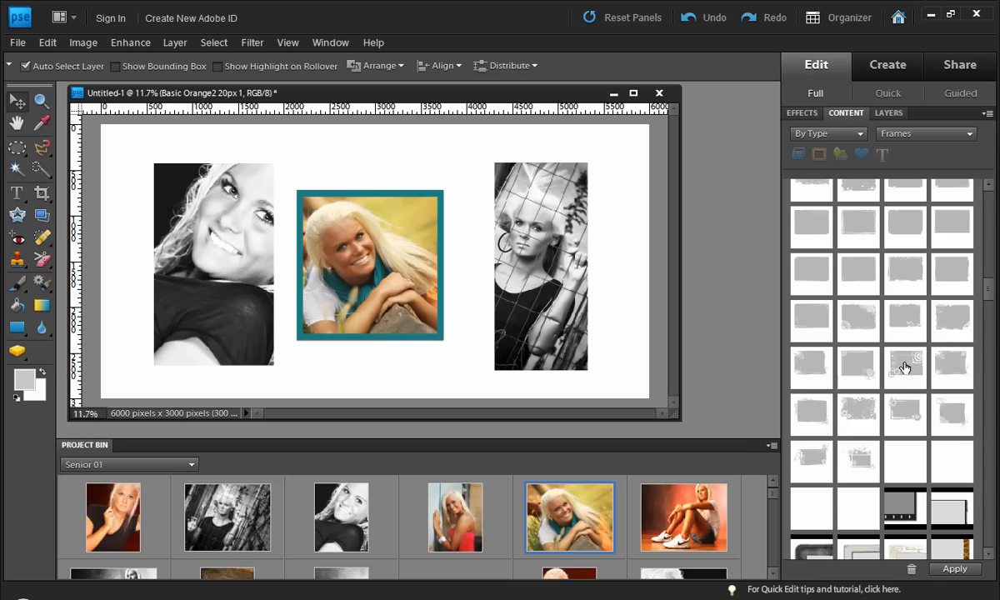
left_click(905, 323)
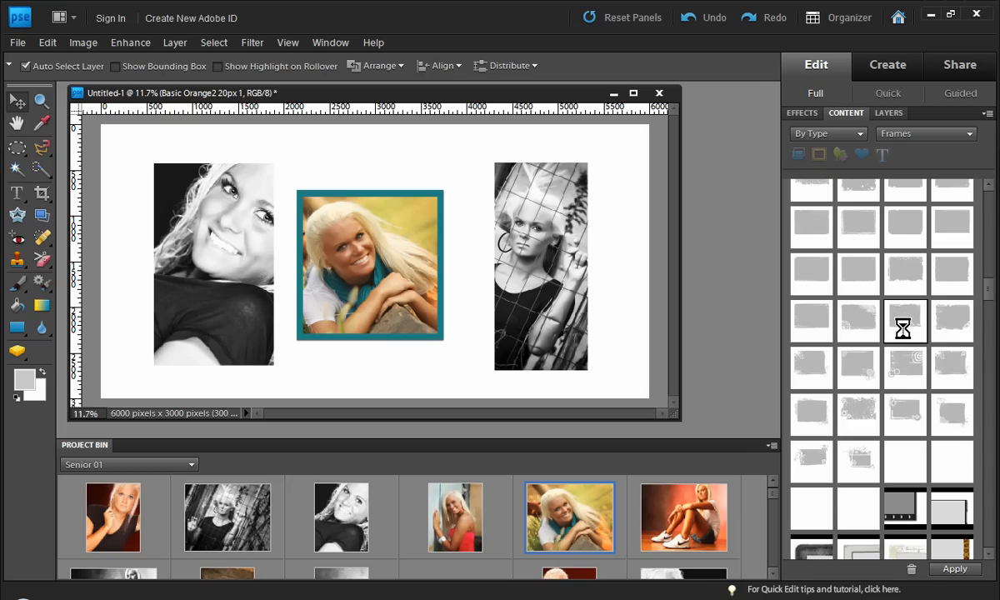
left_click(903, 321)
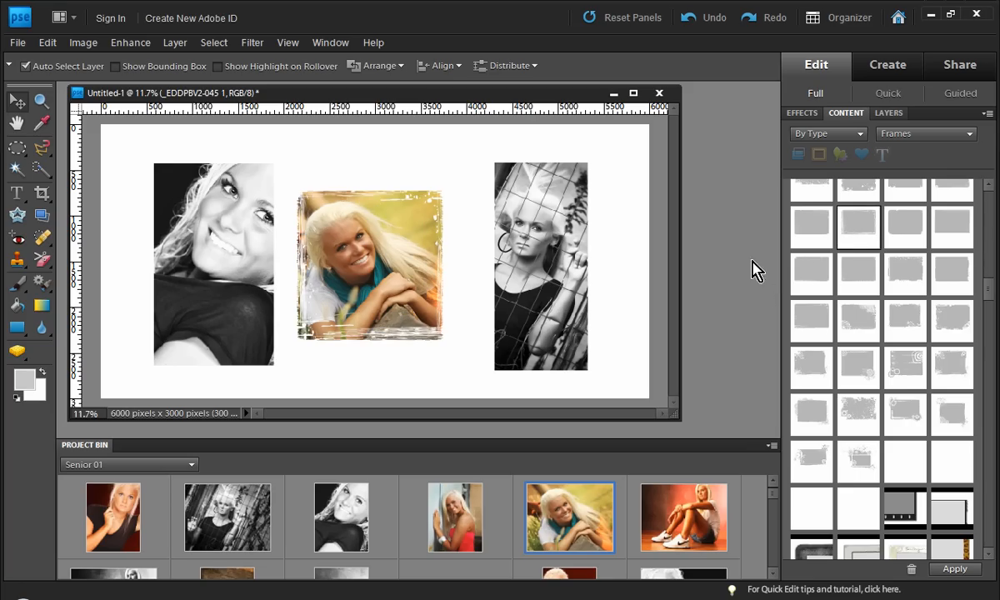
left_click(810, 228)
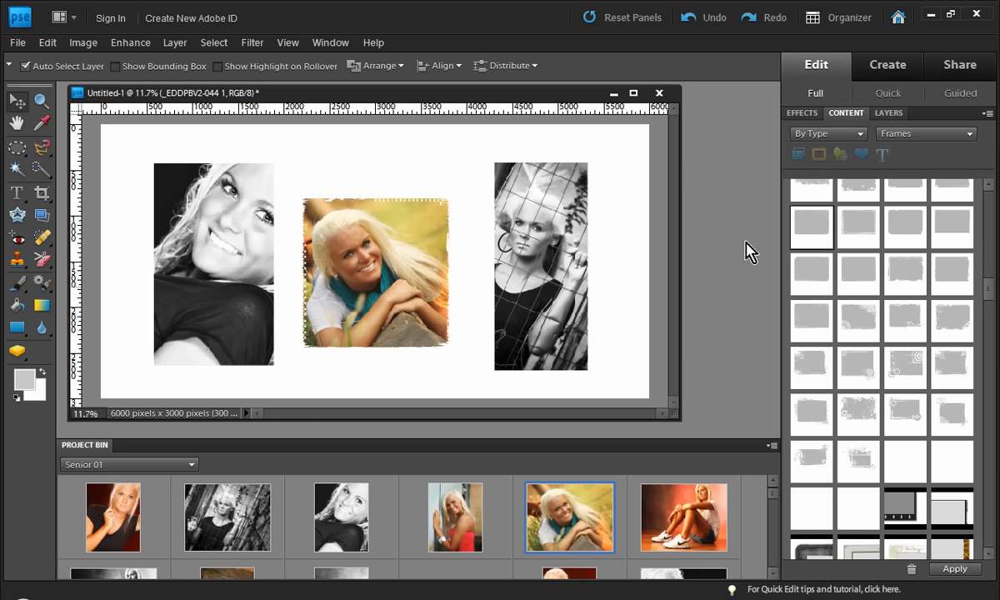
Step: Apply the Filligree Frame Silver Round to the centre portrait
scroll("down", 3)
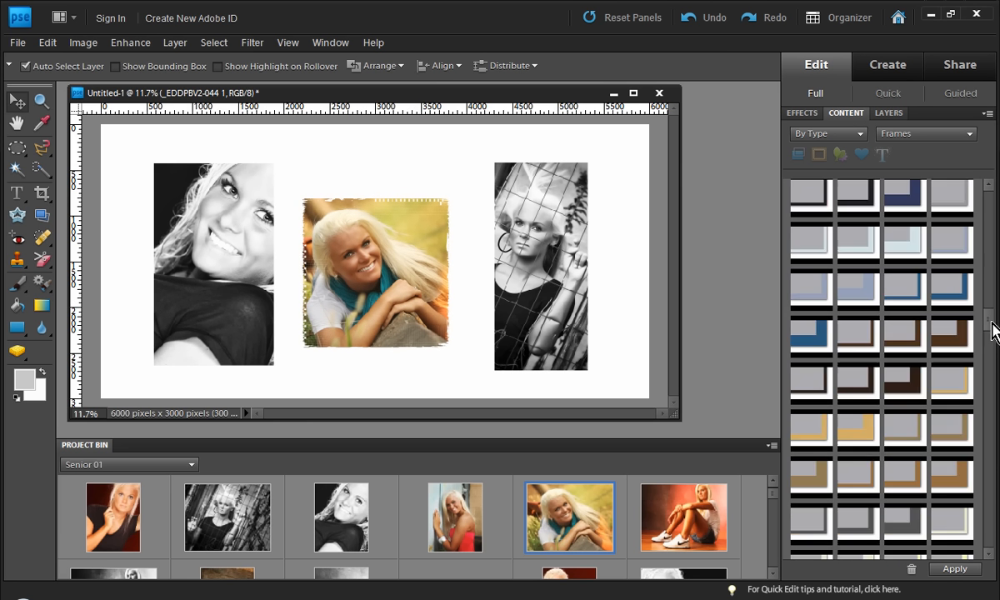
scroll("down", 3)
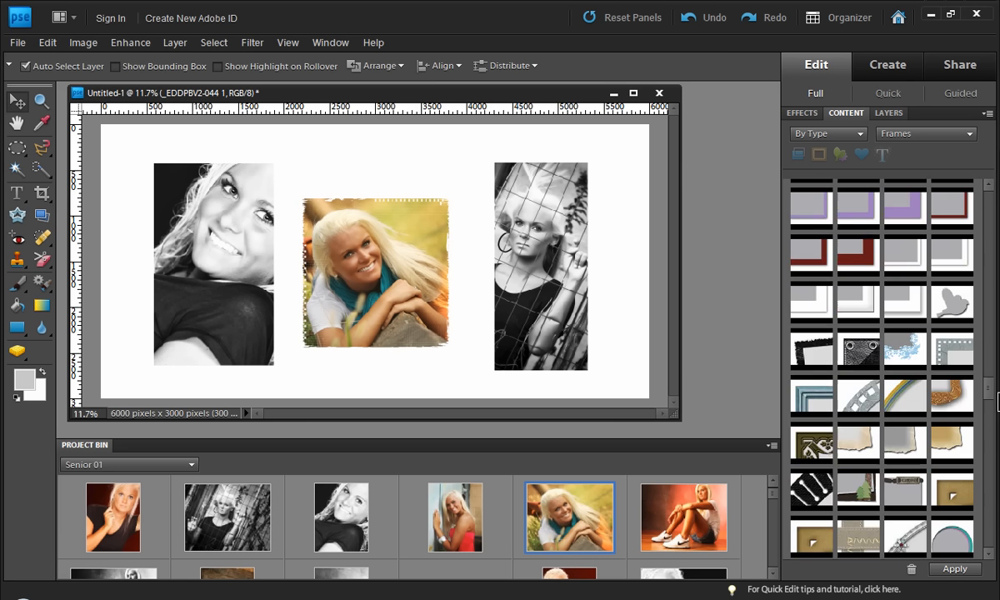
scroll("down", 3)
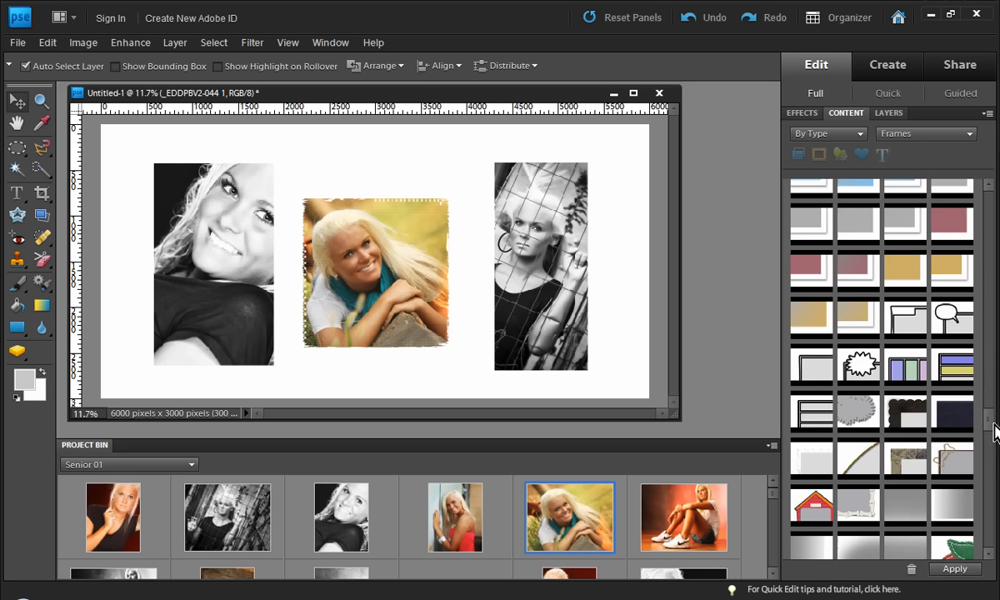
scroll("down", 3)
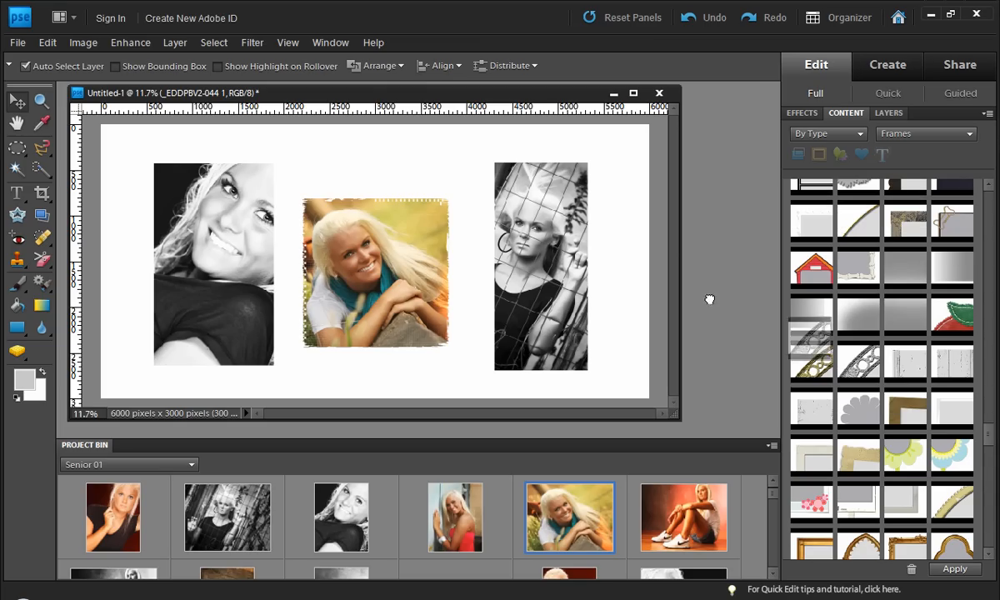
left_click(375, 275)
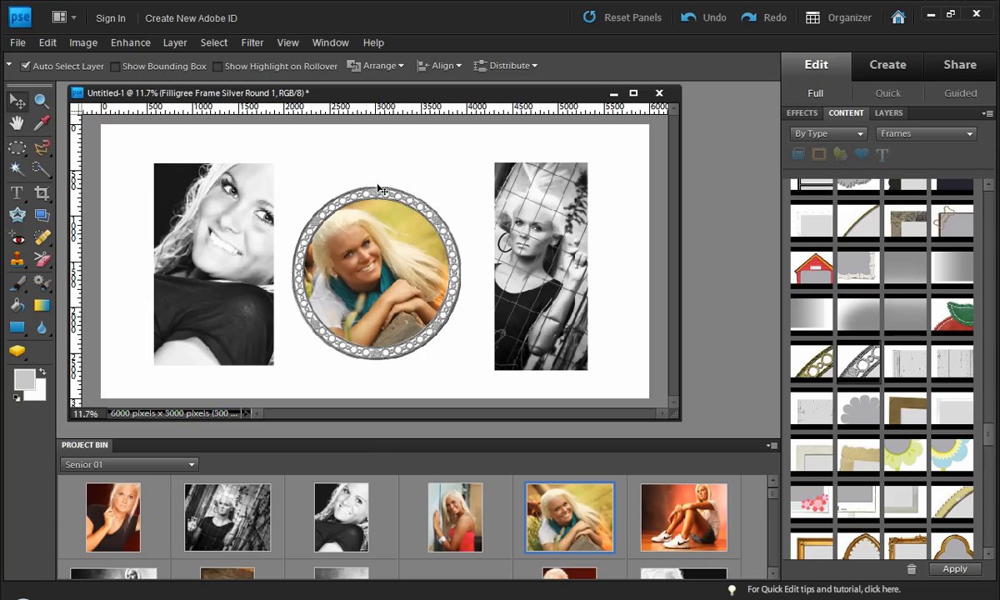
mouse_move(458, 257)
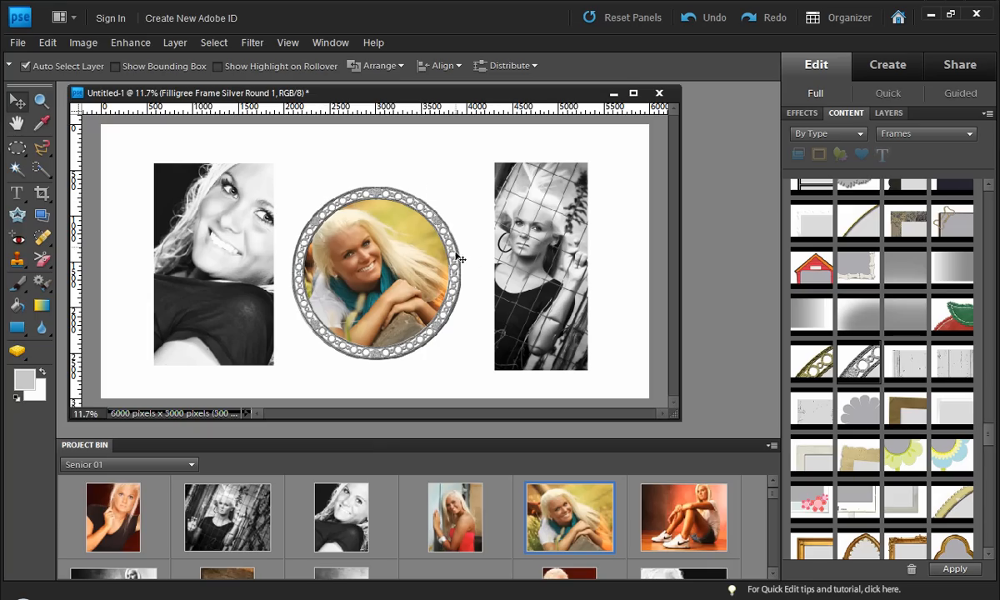
mouse_move(371, 321)
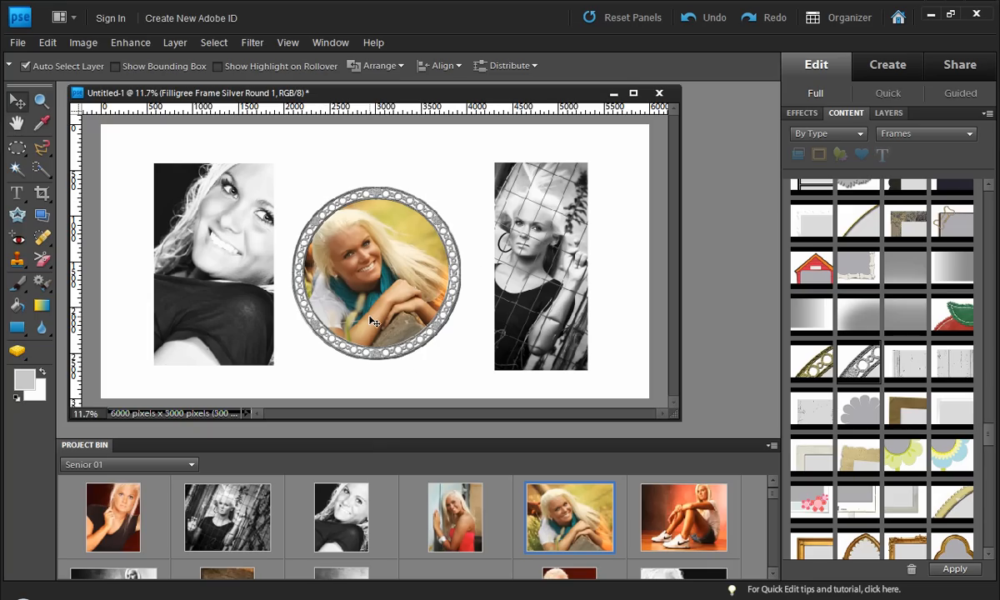
mouse_move(454, 304)
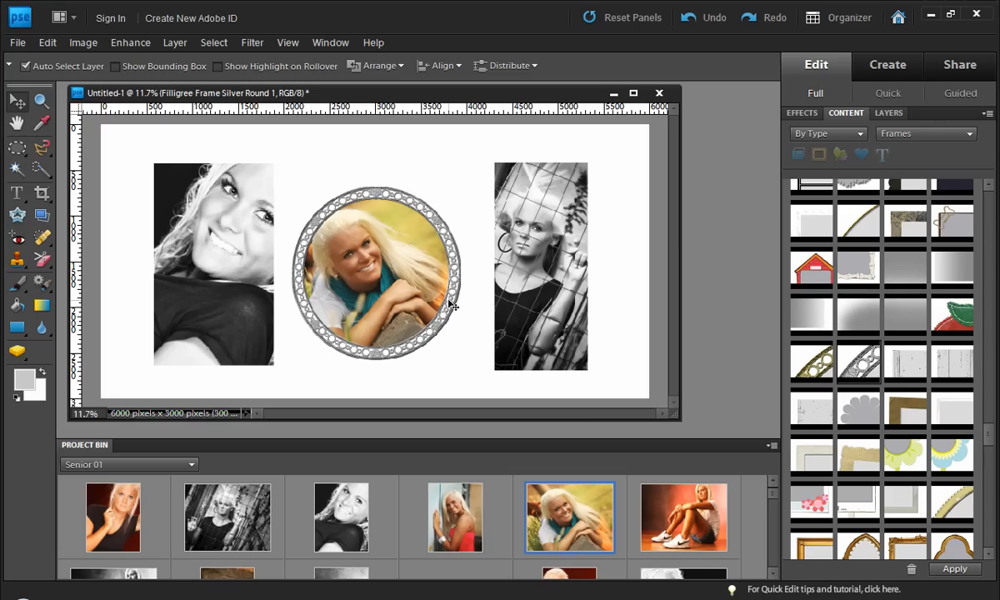
Step: Delete every frame and photo layer above Background in the Layers panel
left_click(924, 133)
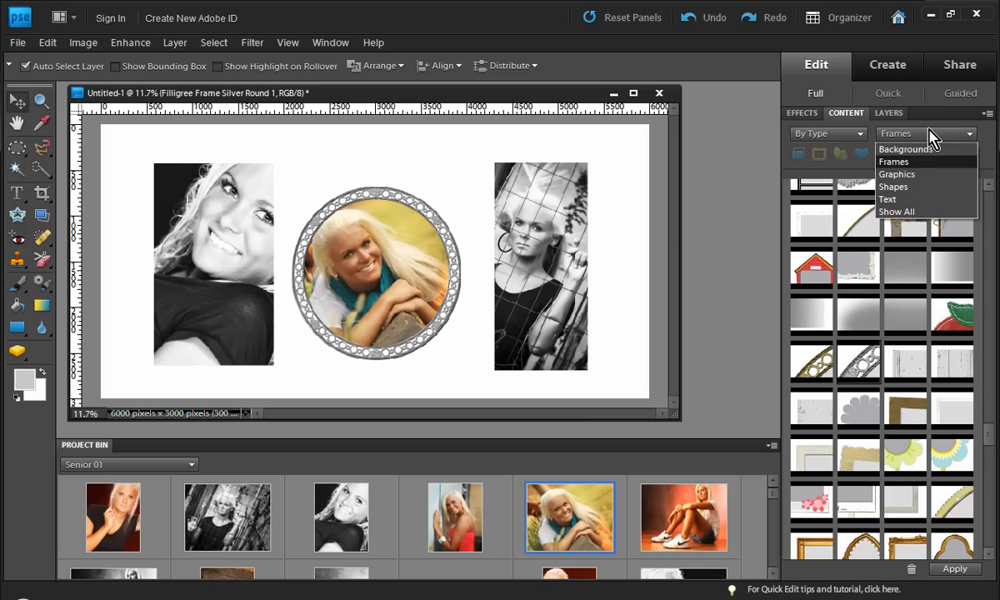
left_click(889, 113)
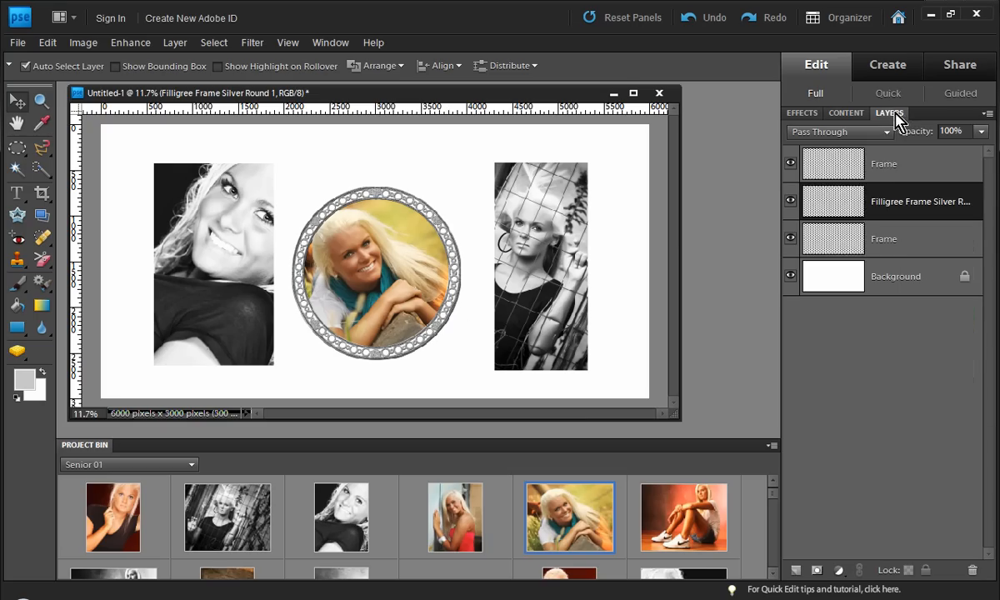
left_click(883, 239)
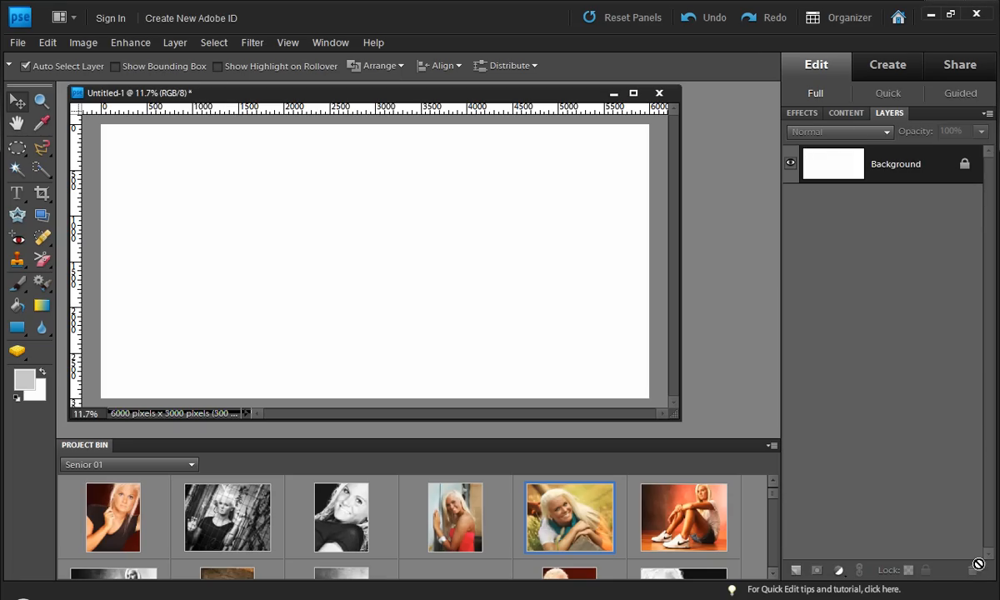
mouse_move(244, 205)
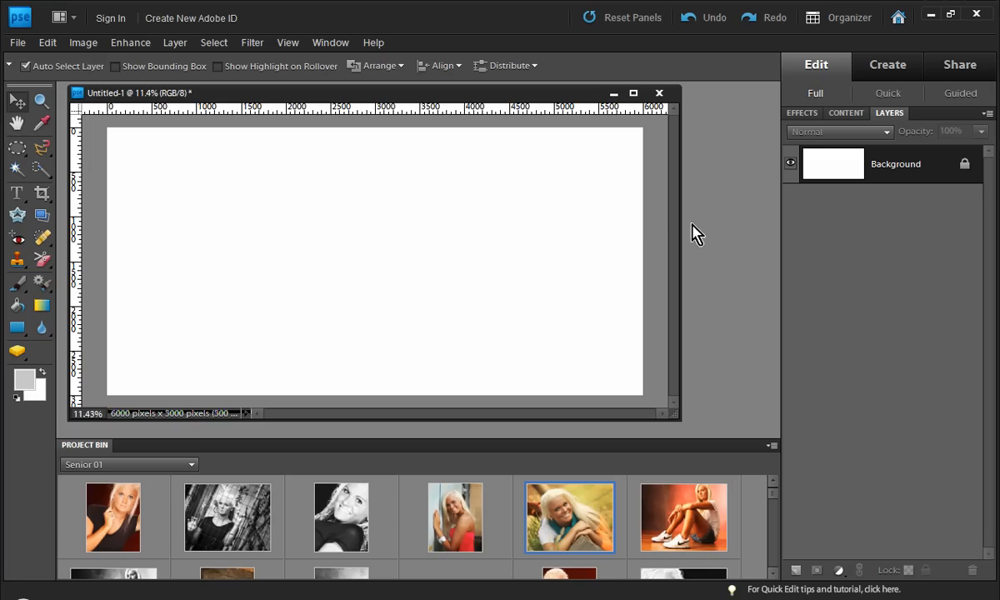
left_click(800, 114)
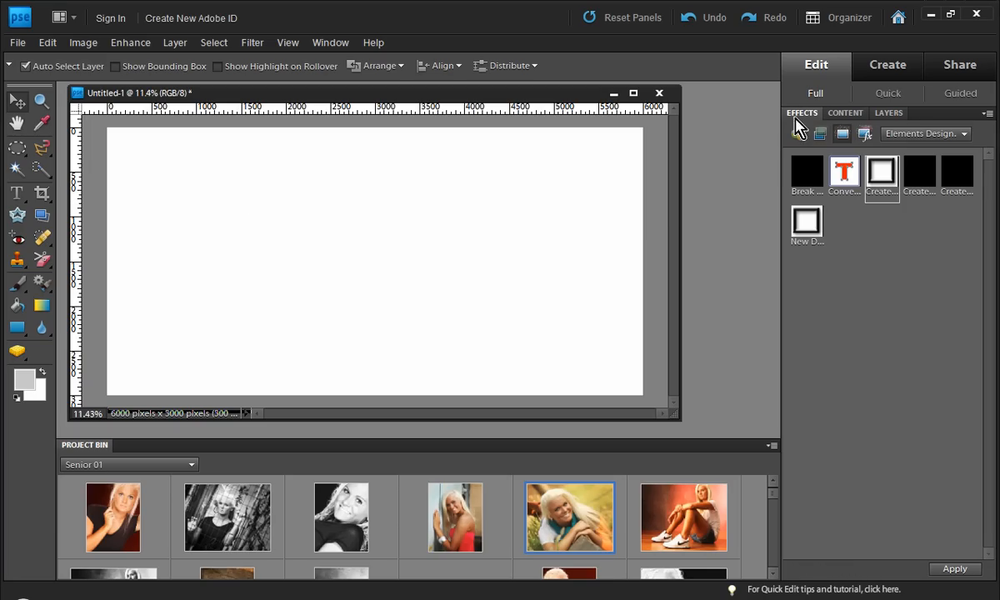
left_click(925, 133)
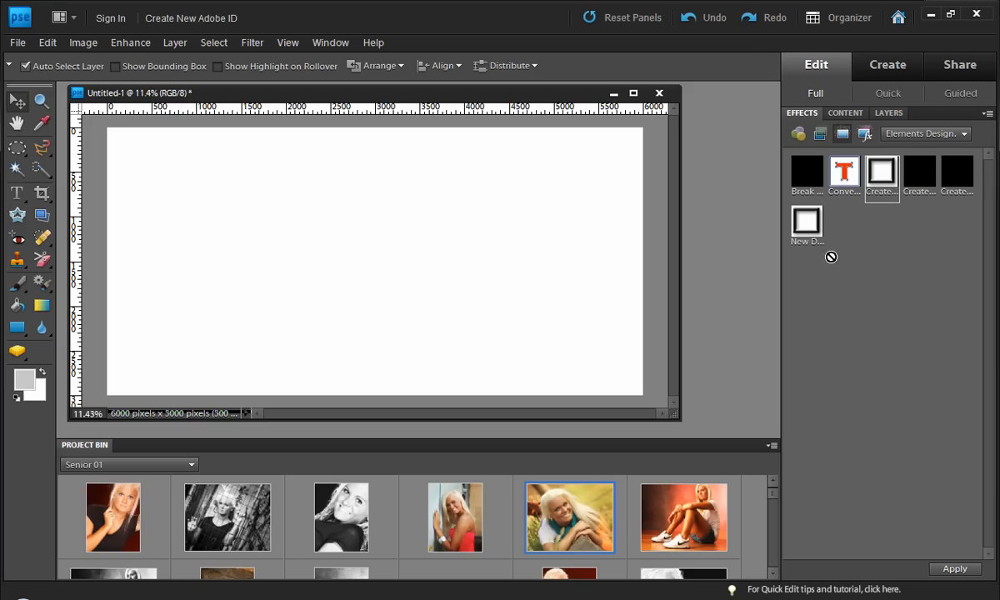
mouse_move(921, 275)
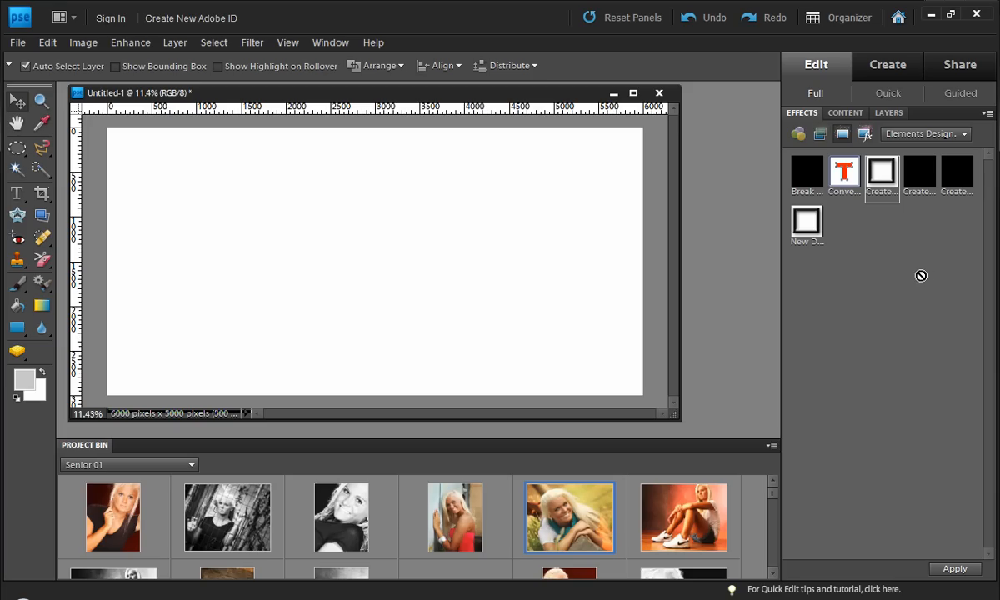
mouse_move(931, 272)
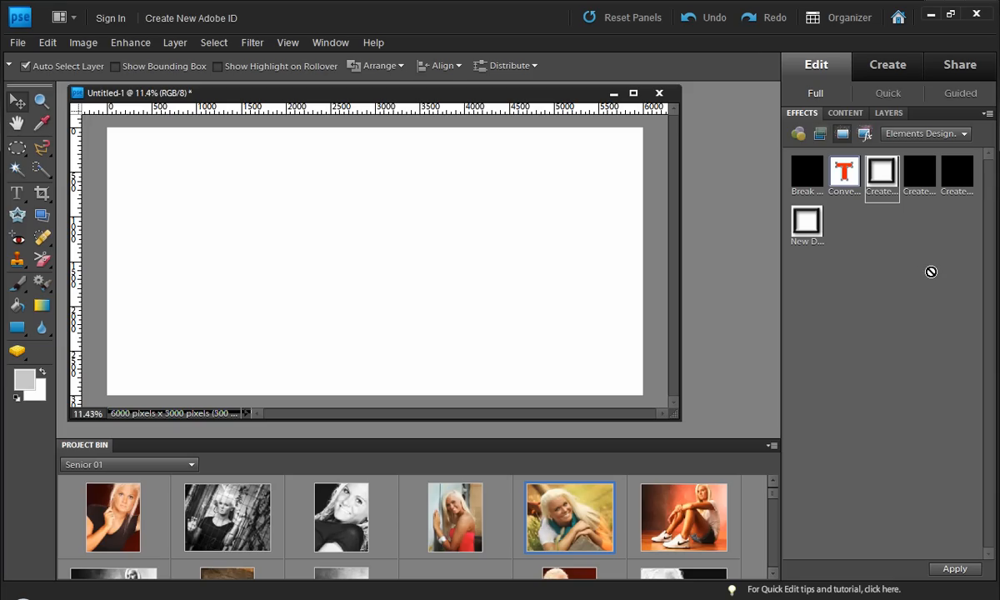
mouse_move(892, 251)
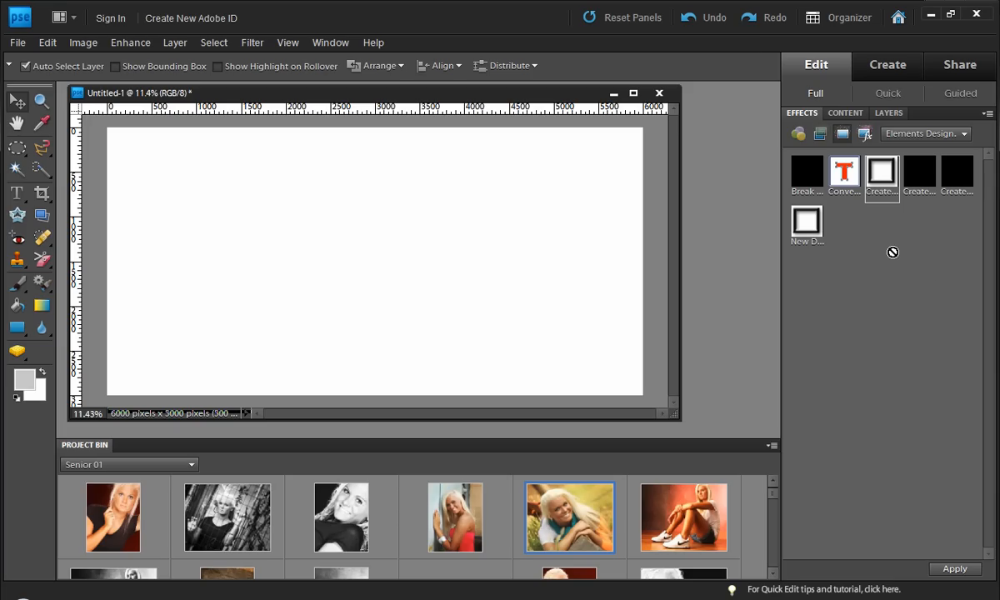
mouse_move(292, 132)
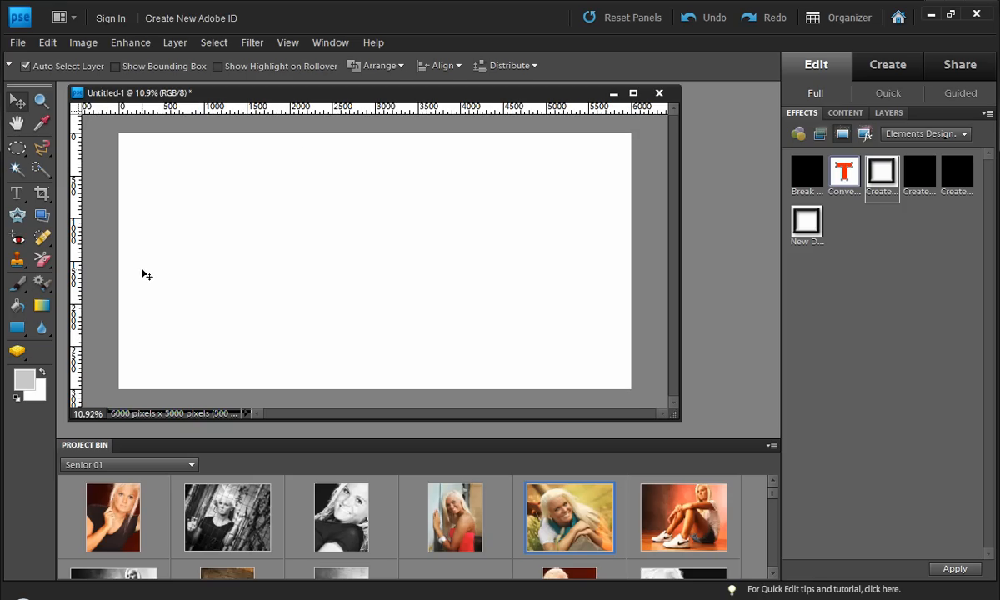
mouse_move(253, 325)
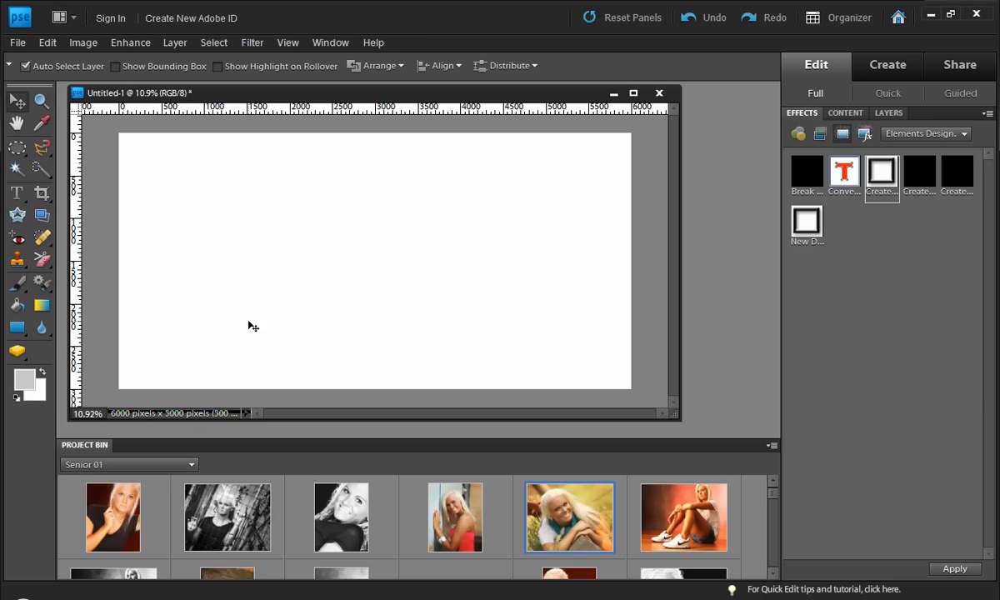
mouse_move(75, 325)
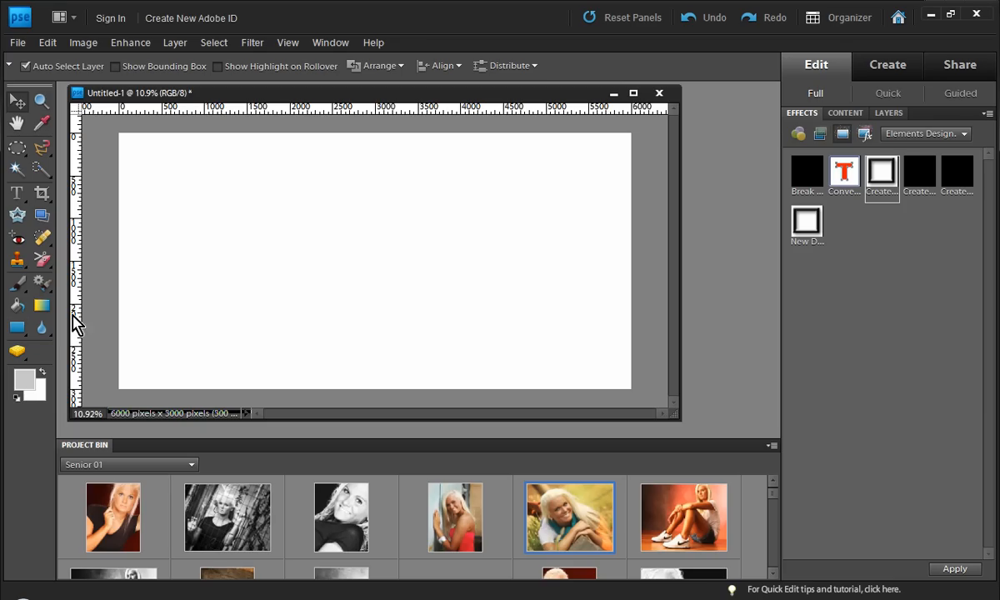
Step: Run the Create frame layout action for one tall and three square frames
left_click(17, 327)
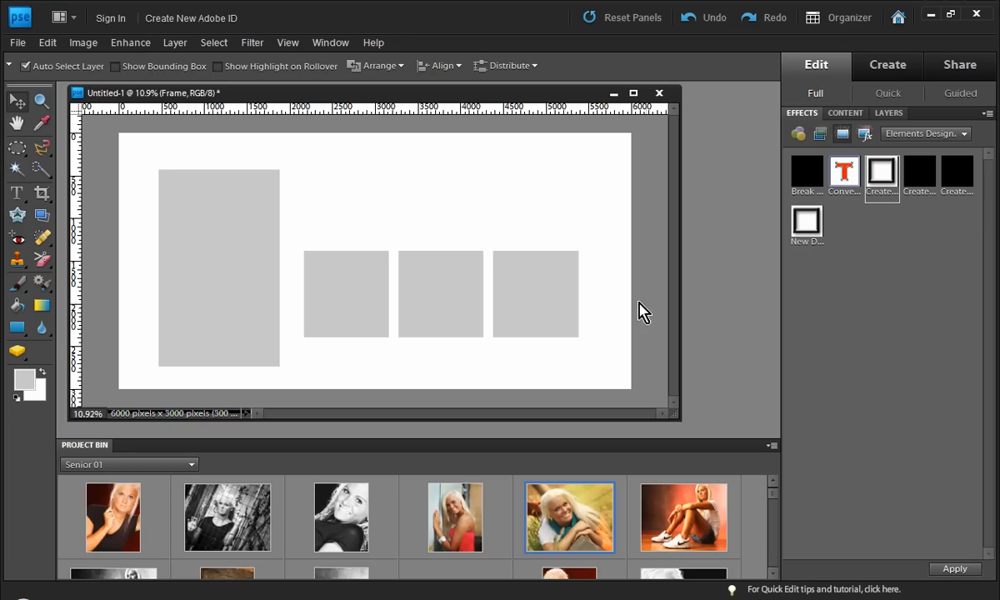
mouse_move(248, 287)
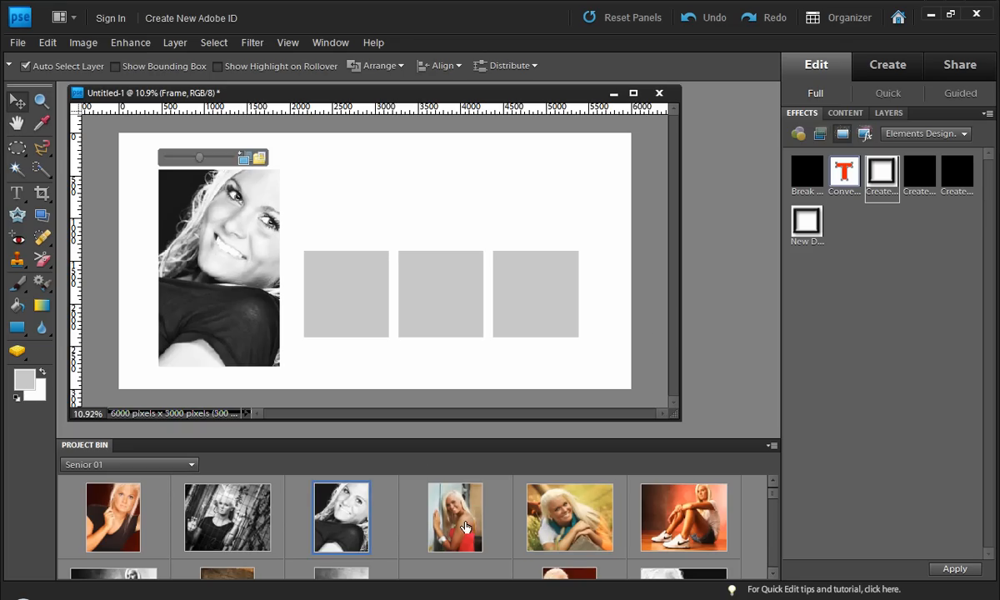
Step: Drop a colour portrait into a square frame and stretch the rightmost frame taller
left_click_drag(455, 516, 342, 293)
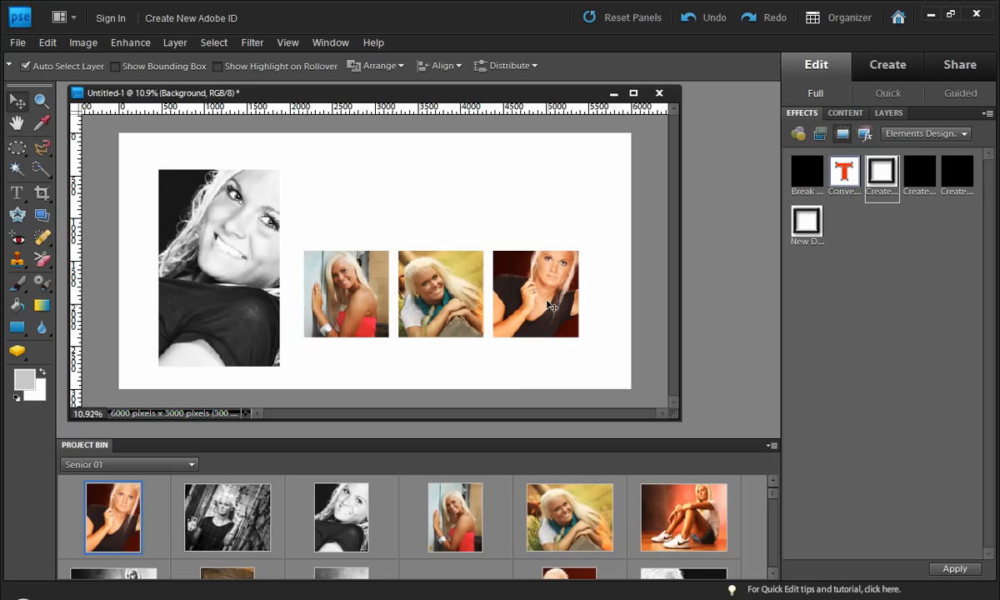
left_click(535, 293)
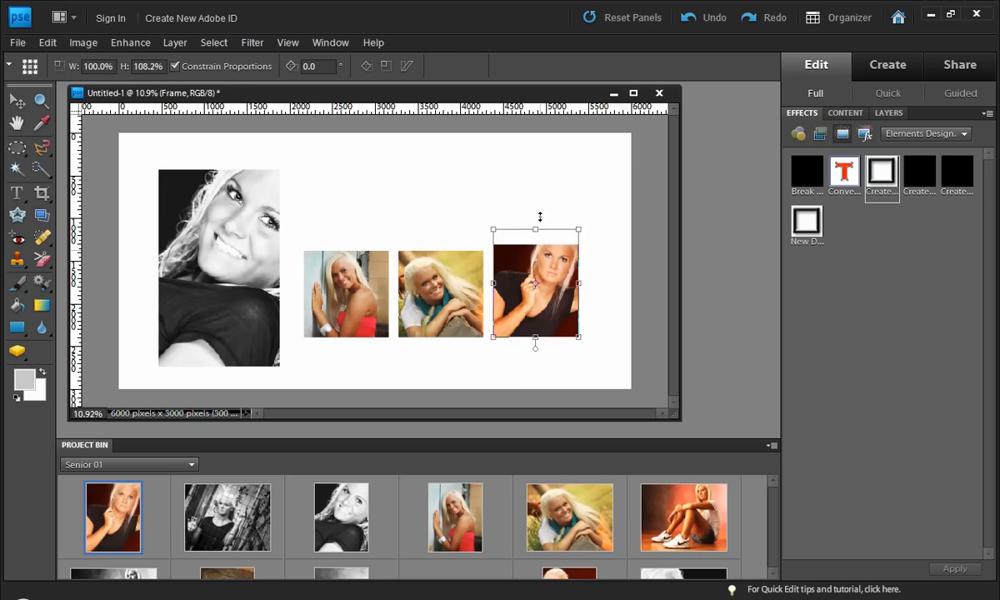
left_click_drag(579, 337, 604, 375)
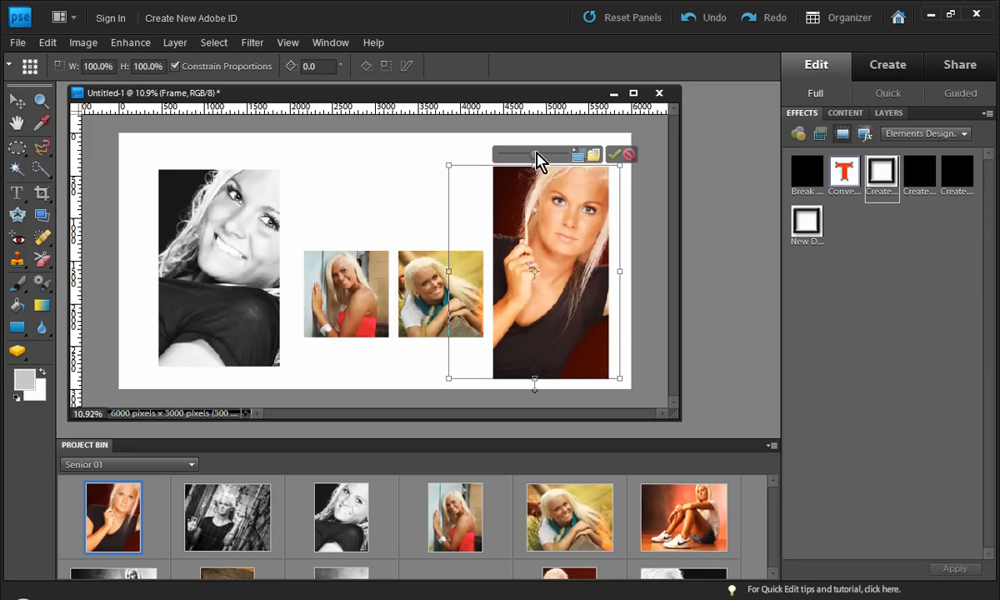
left_click(615, 154)
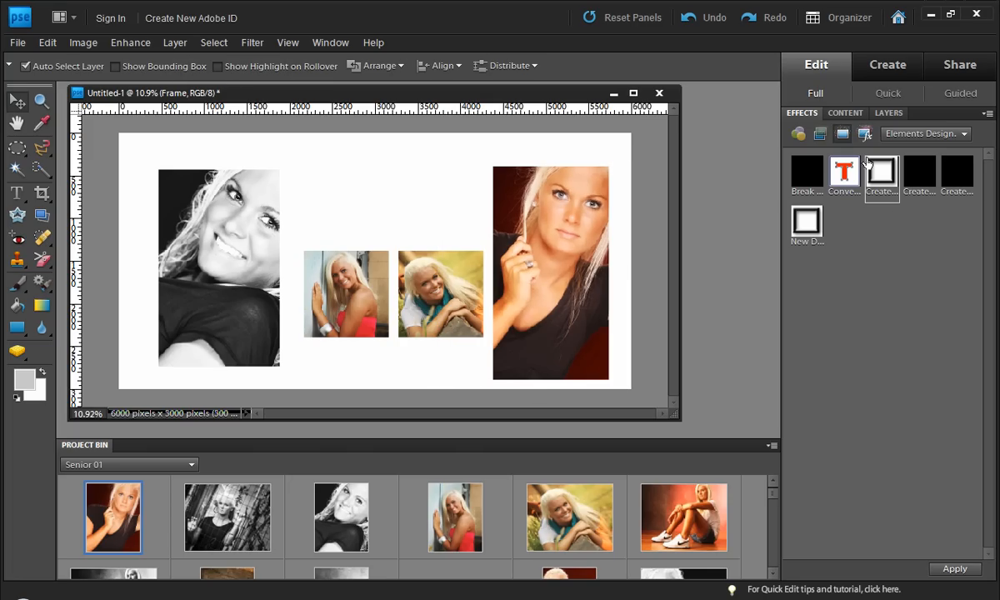
Step: Apply a grunge frame to the left black-and-white portrait and a rough frame to the tall colour portrait
left_click(845, 113)
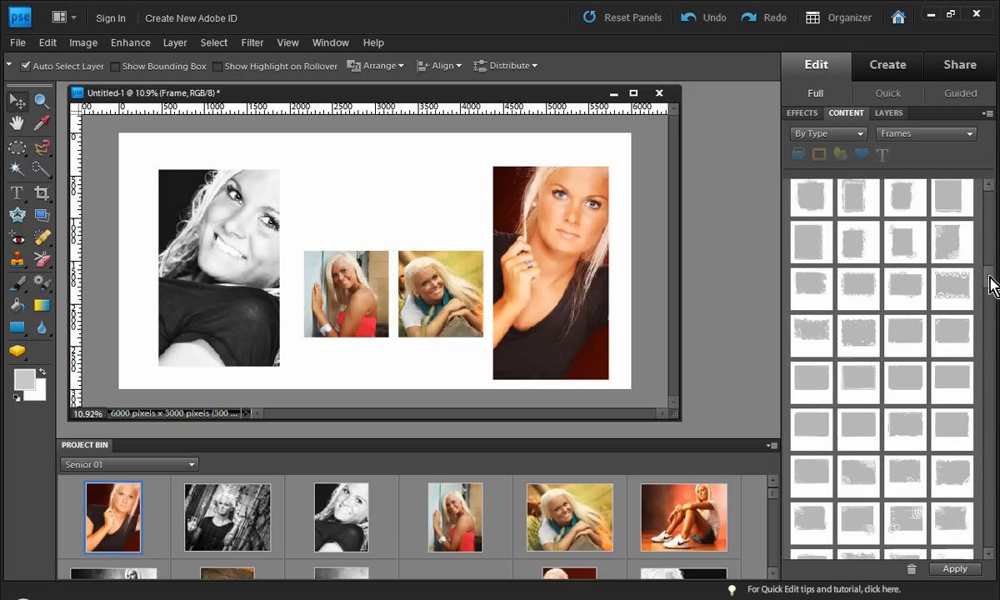
left_click(950, 242)
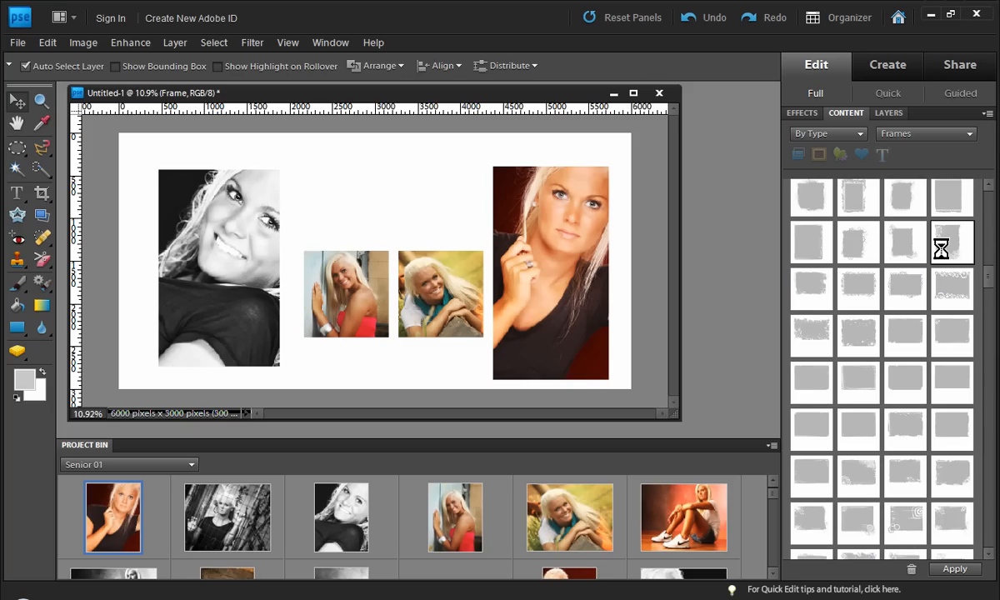
left_click(951, 241)
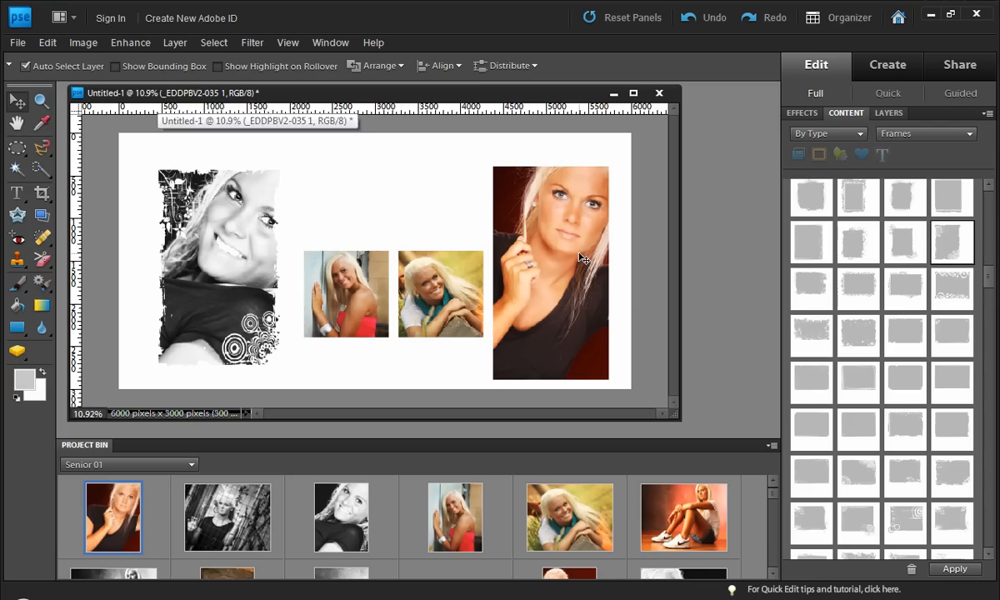
left_click(809, 242)
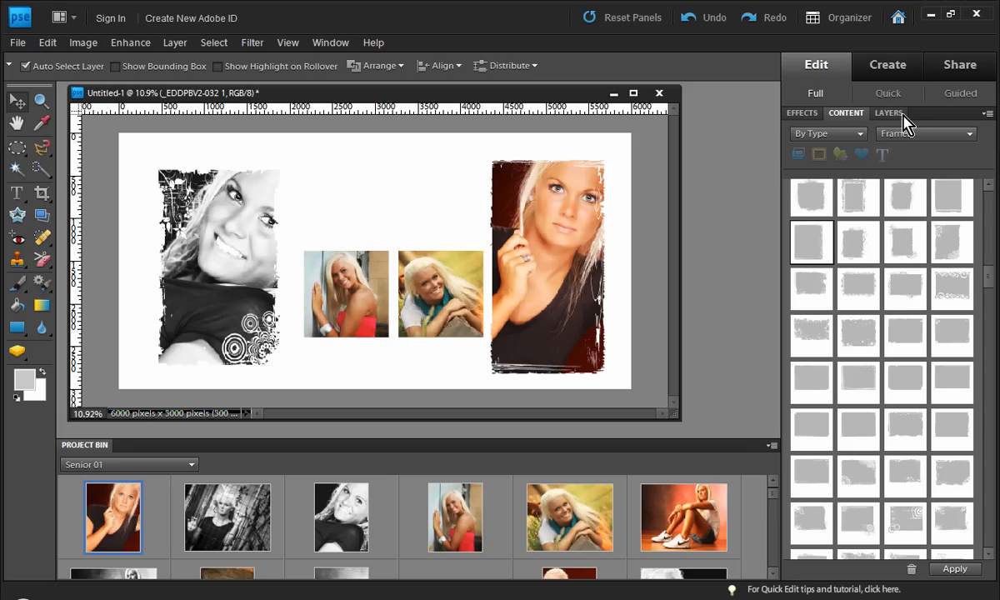
left_click(889, 112)
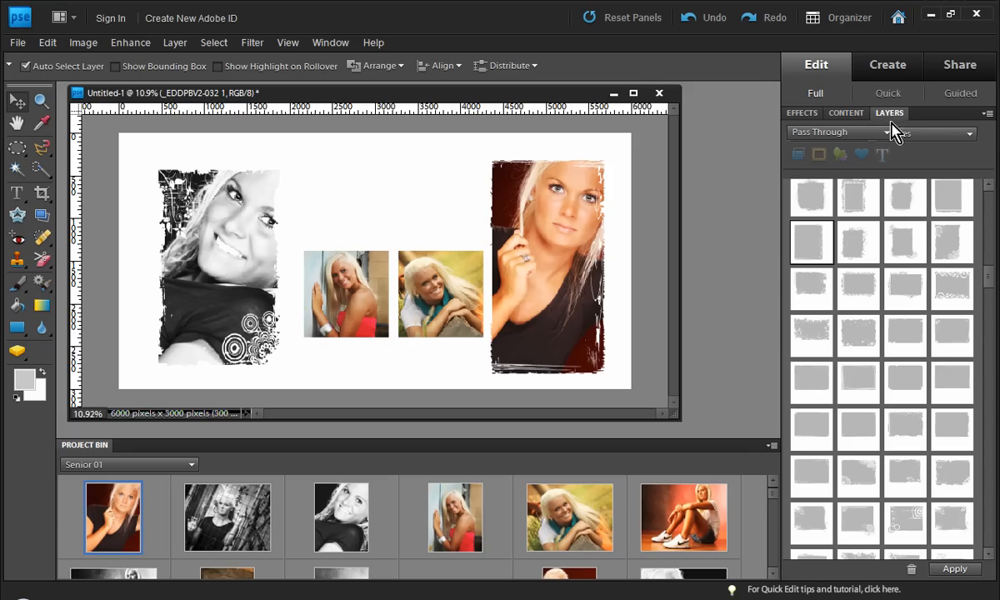
Step: Discard the four-frame layout, keeping only the locked Background layer
left_click(889, 113)
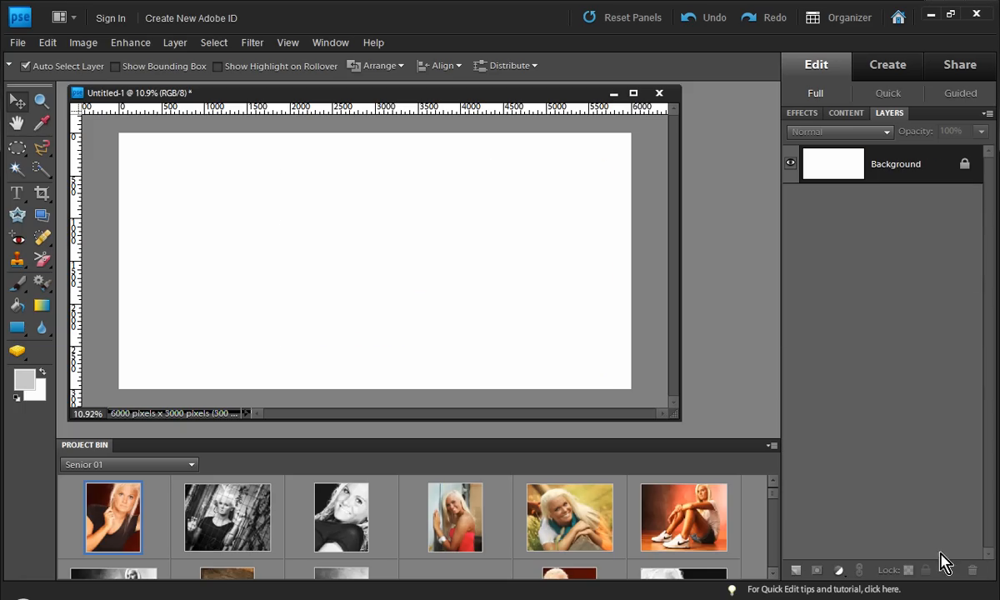
mouse_move(341, 255)
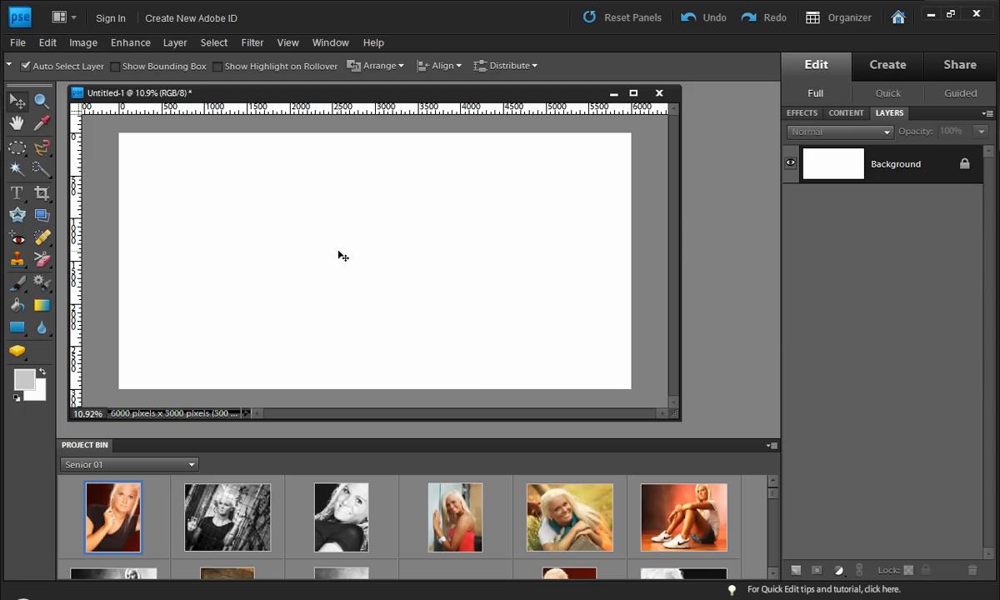
mouse_move(690, 232)
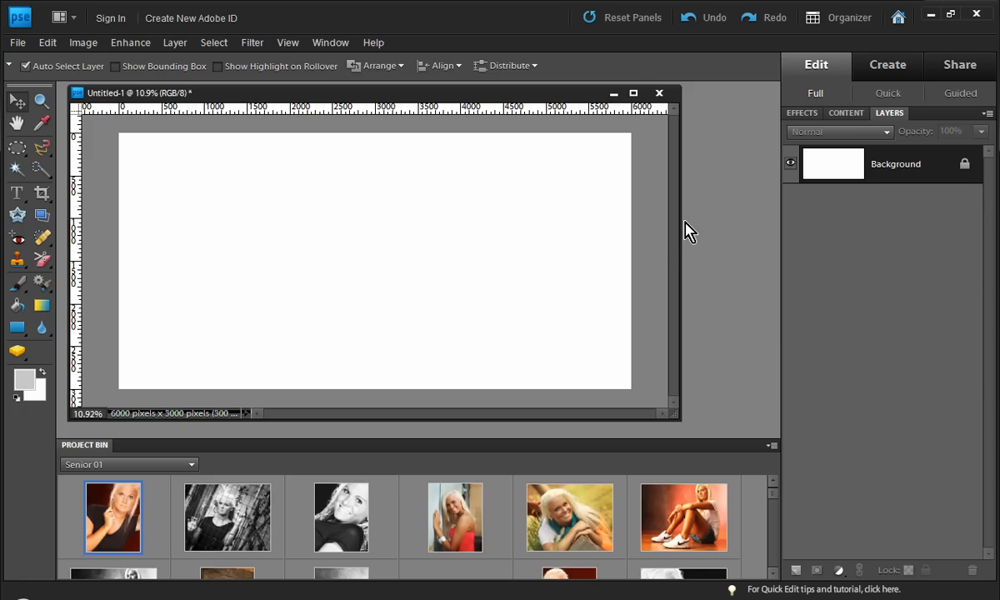
Step: Draw a tall rounded rectangle on the left side of the canvas
left_click(16, 327)
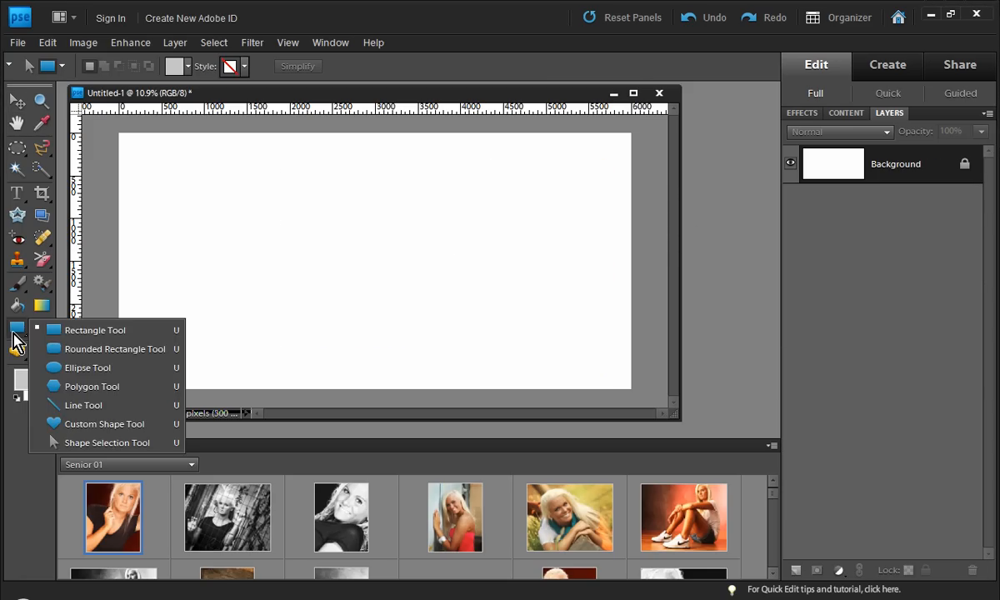
left_click(113, 348)
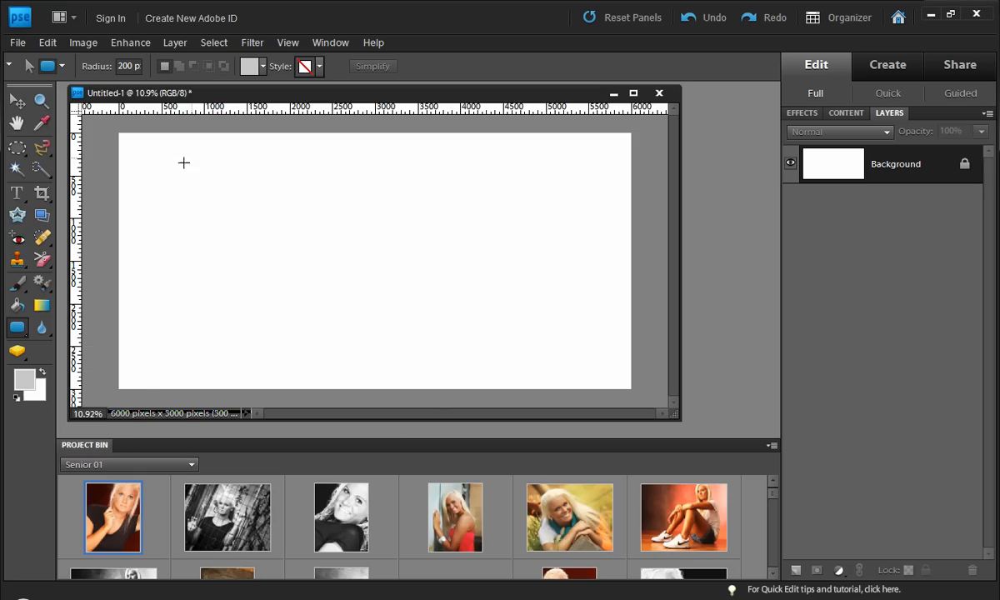
left_click_drag(174, 159, 307, 365)
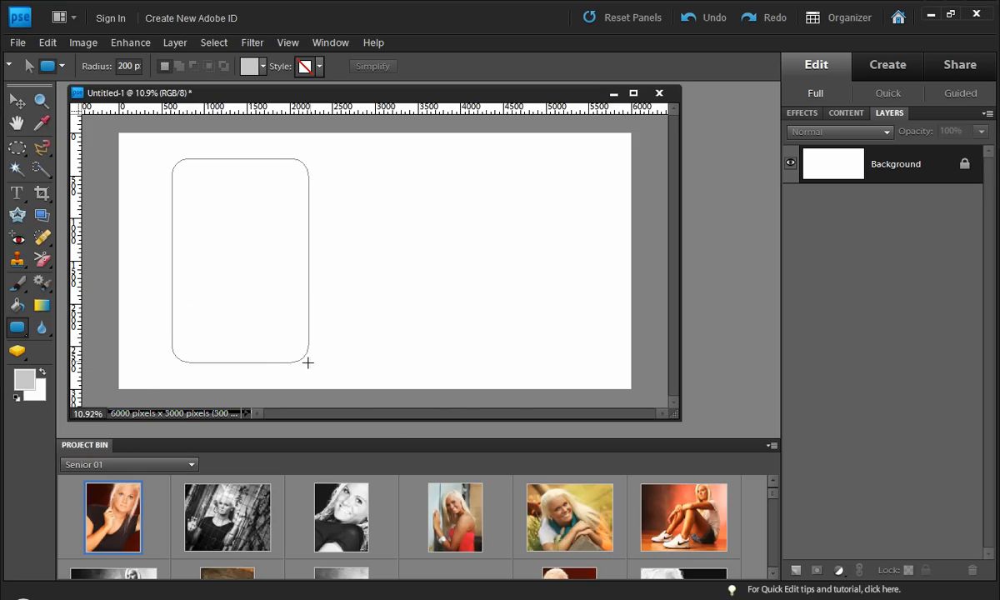
left_click_drag(174, 157, 309, 361)
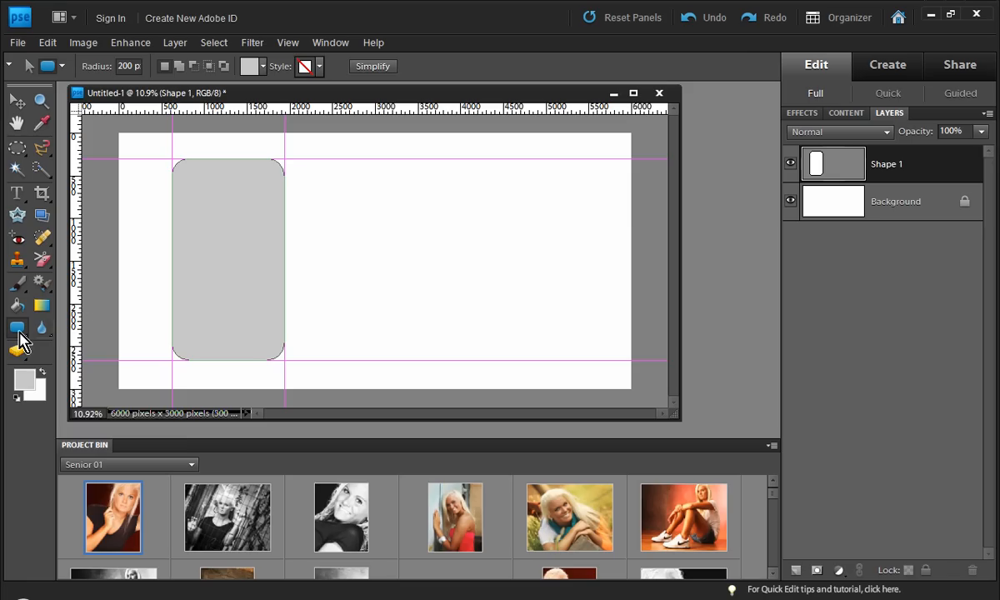
left_click(16, 327)
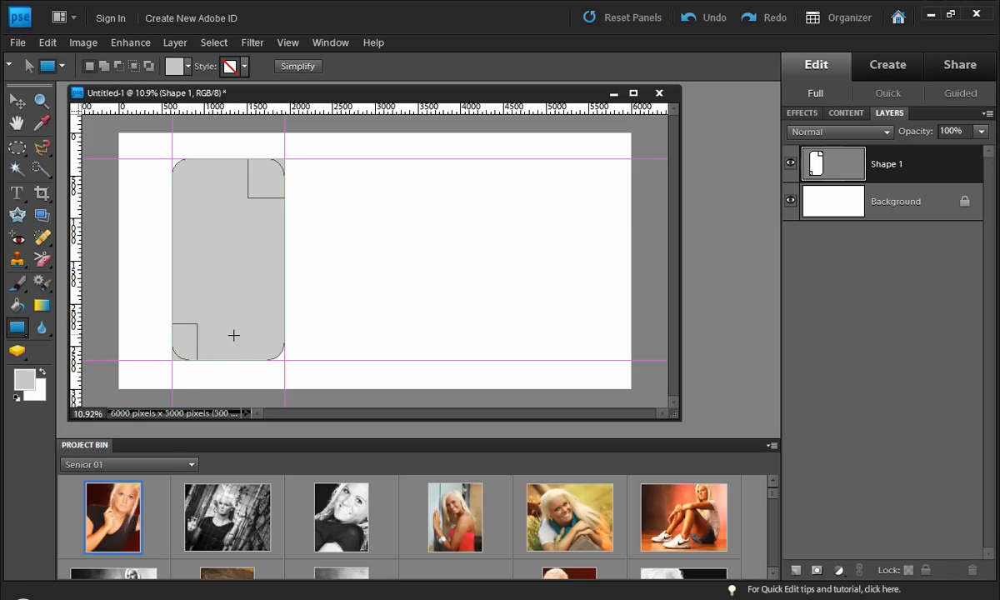
Step: Clear all guides, convert the shape into a frame, and place the red-top portrait inside
left_click(287, 43)
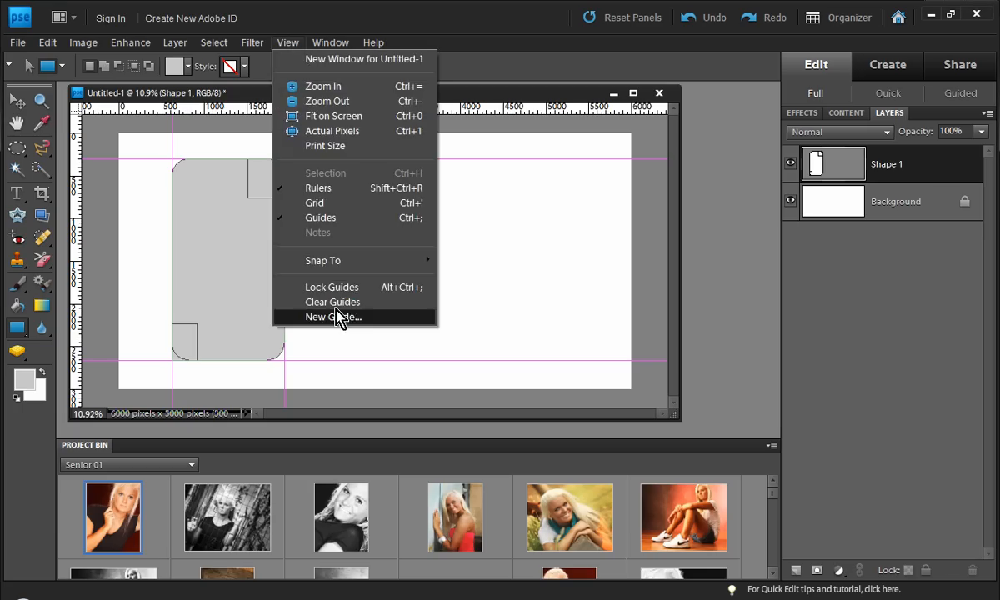
left_click(332, 301)
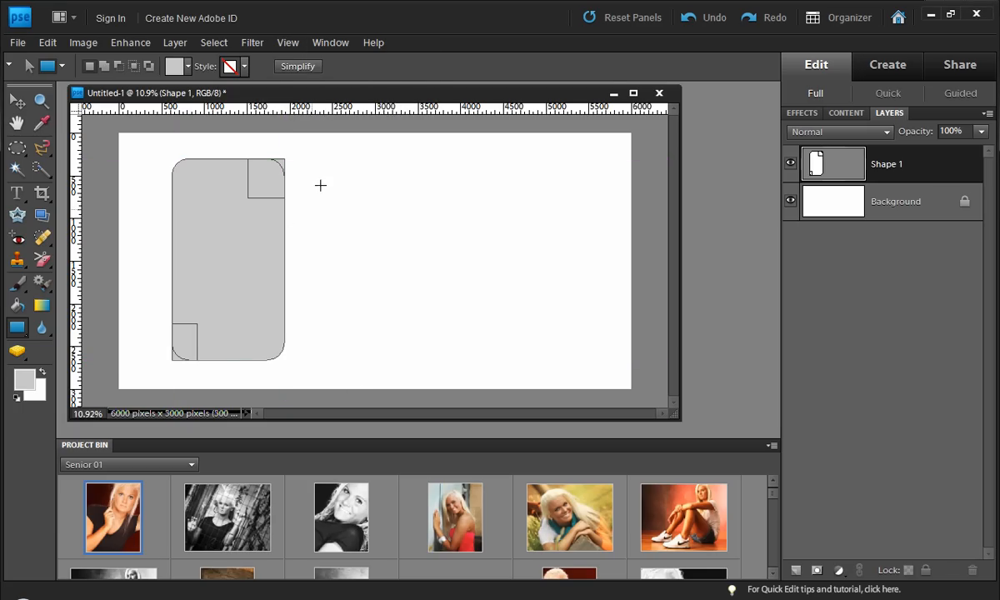
mouse_move(176, 365)
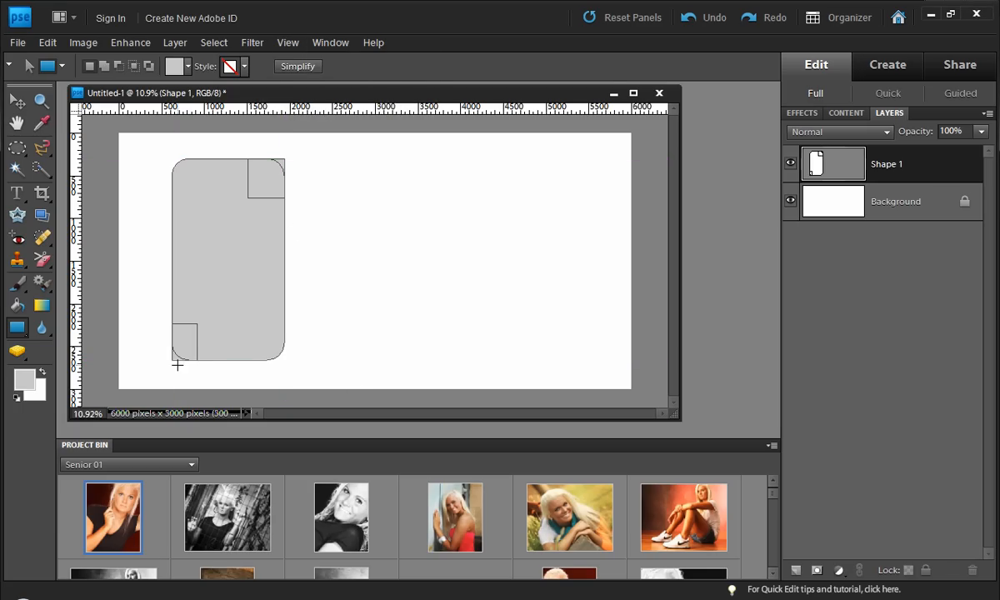
mouse_move(646, 221)
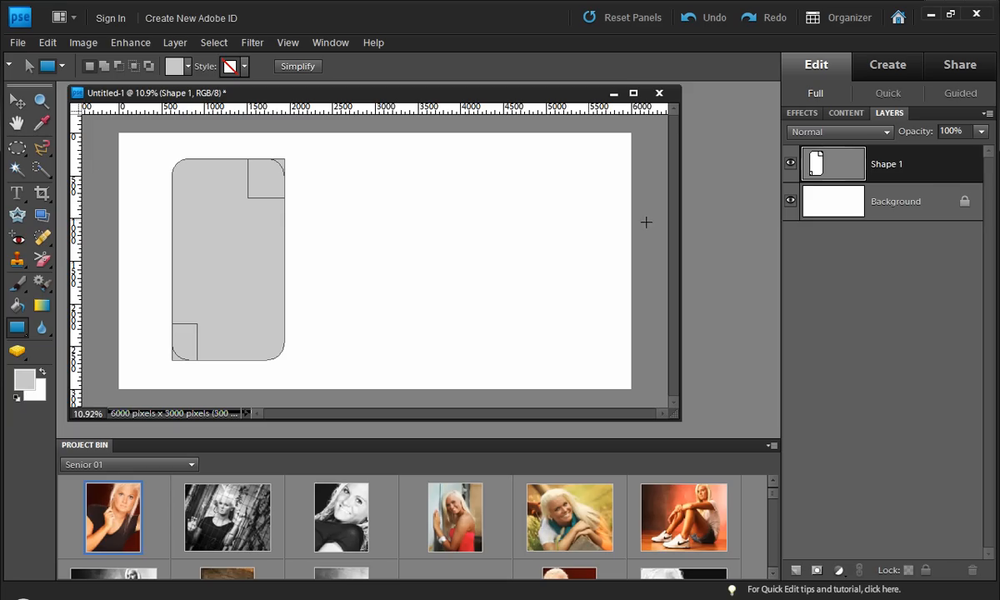
left_click(800, 113)
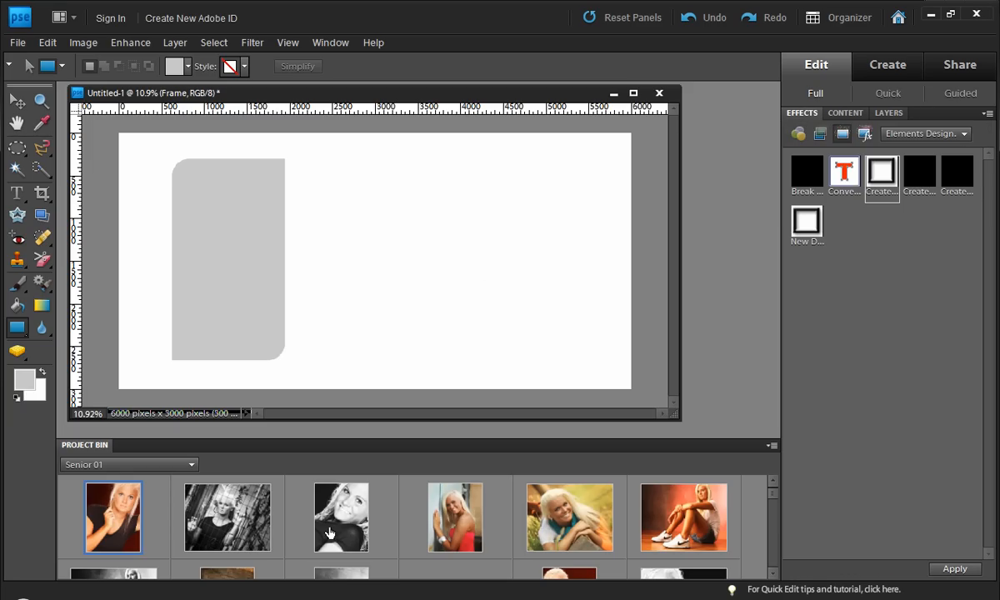
left_click_drag(454, 517, 272, 317)
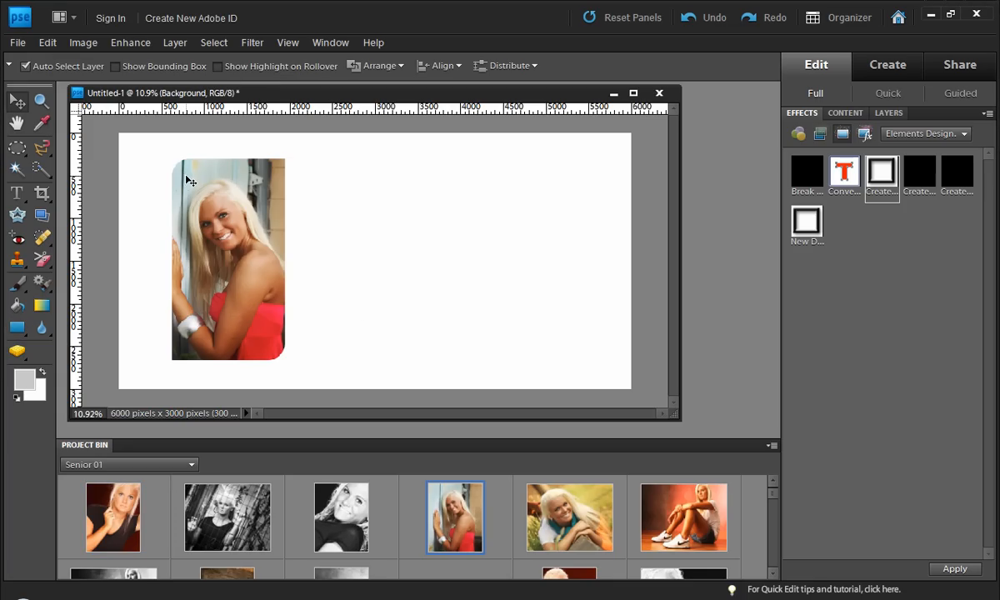
mouse_move(187, 186)
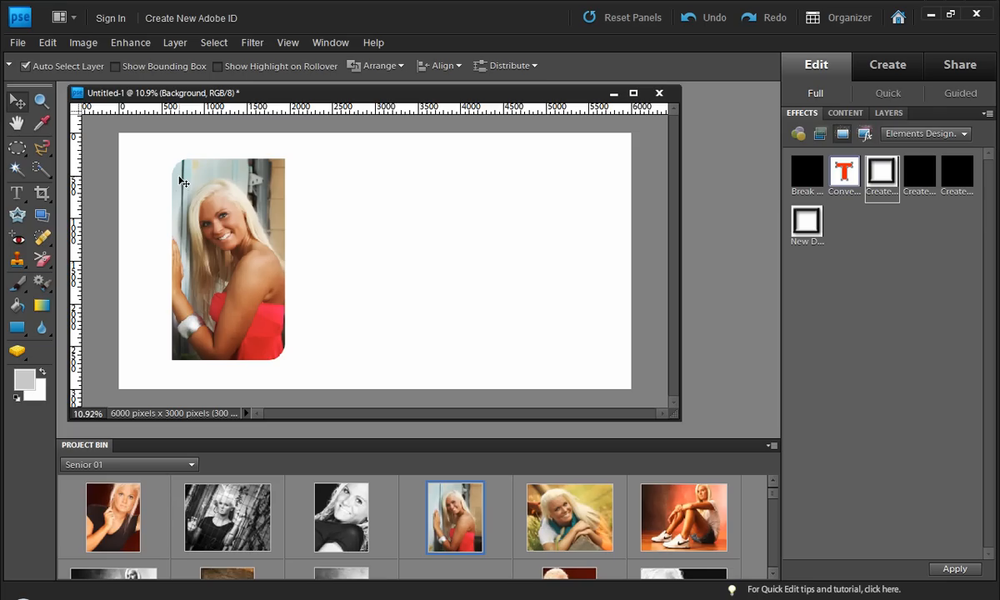
mouse_move(83, 12)
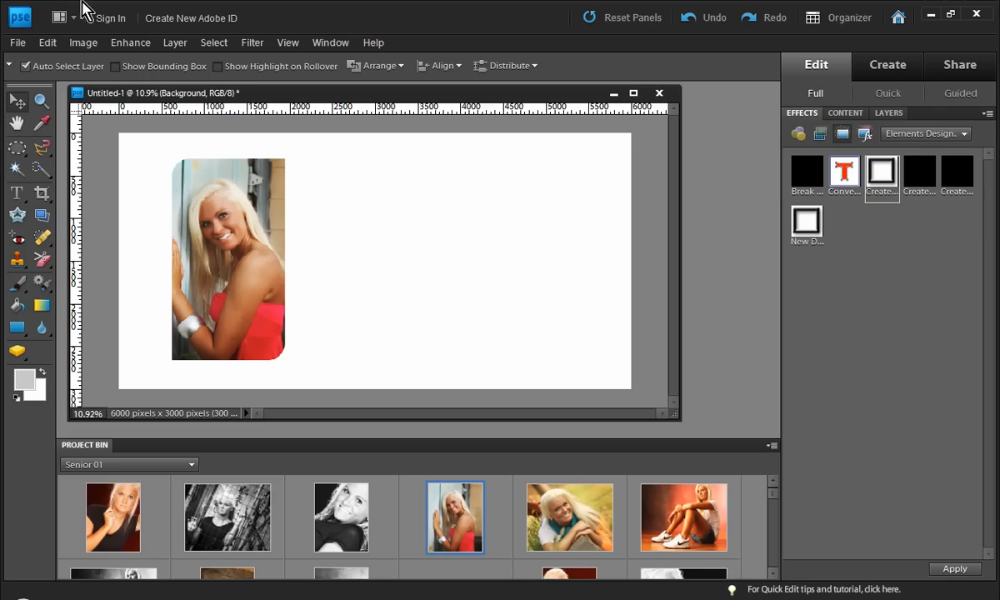
mouse_move(853, 124)
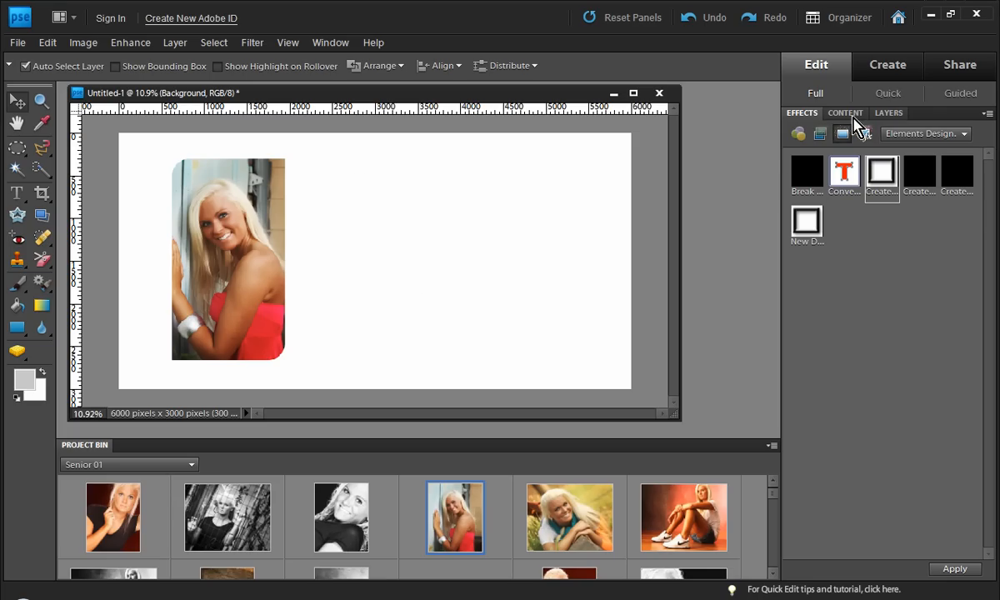
mouse_move(361, 262)
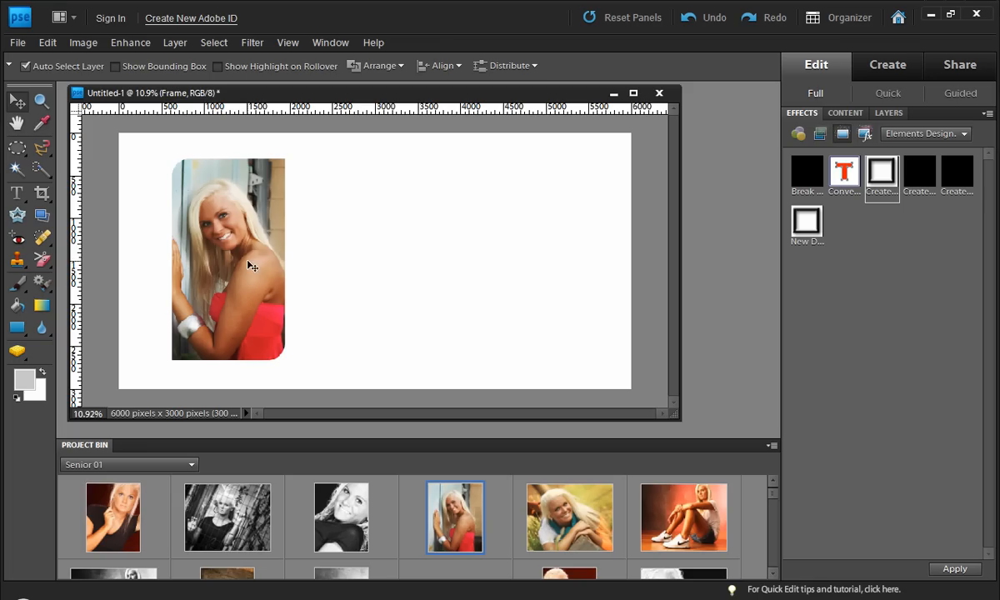
mouse_move(302, 284)
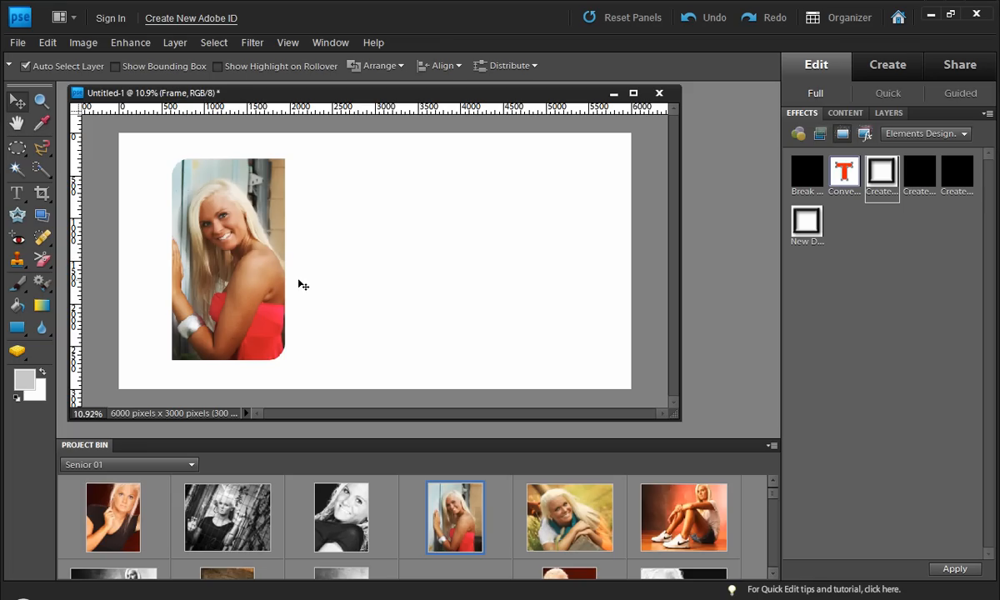
mouse_move(263, 279)
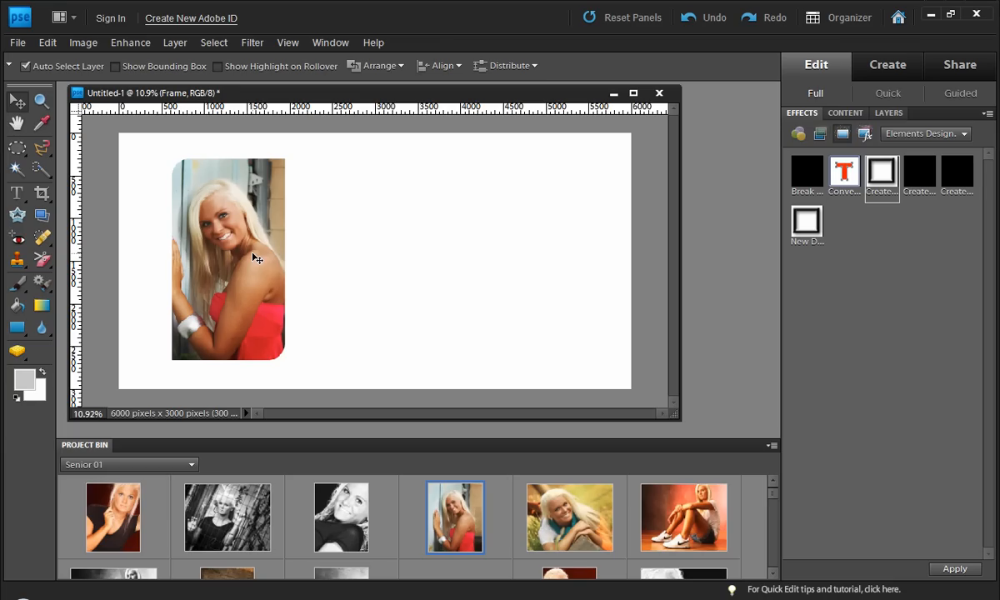
mouse_move(7, 323)
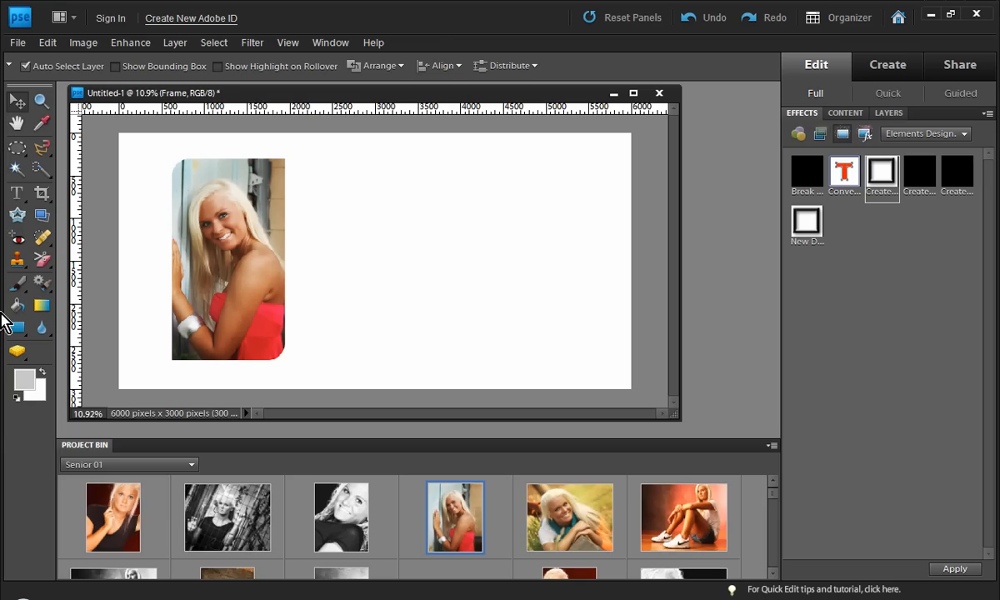
mouse_move(13, 329)
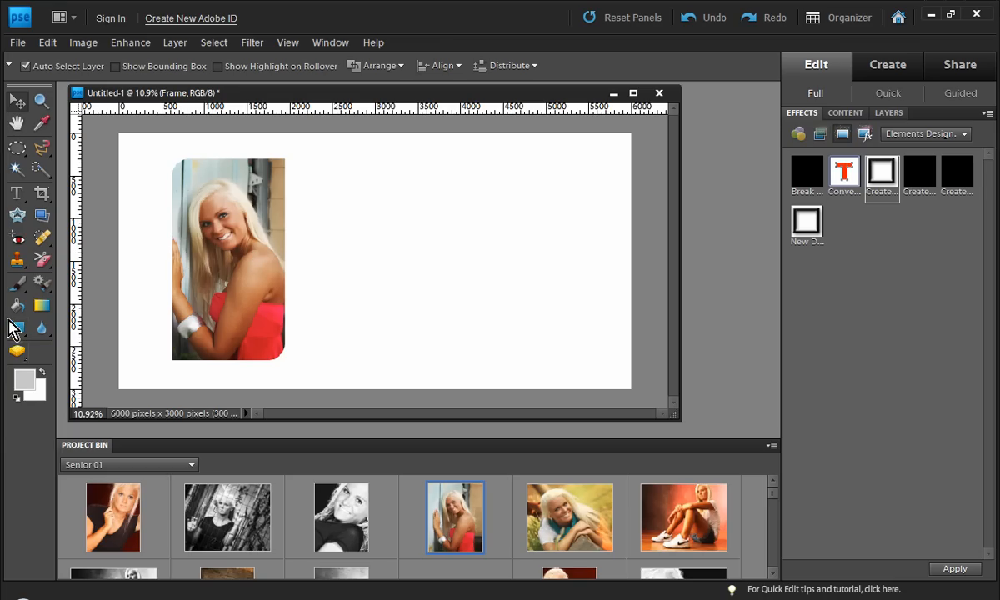
Step: Draw a circle right of the portrait, subtract a rectangle over its left half, and combine
left_click(17, 327)
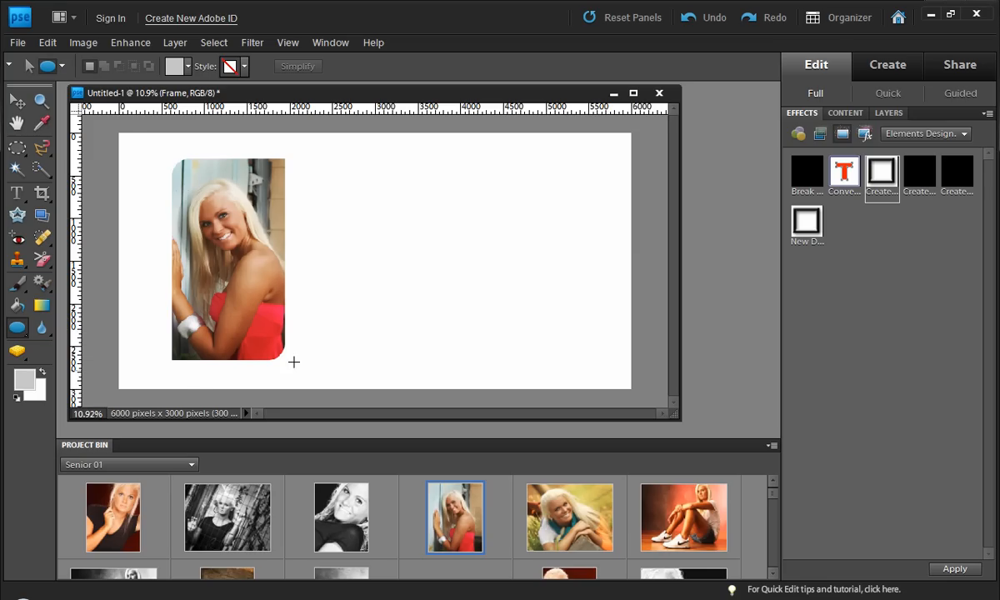
left_click_drag(379, 188, 541, 350)
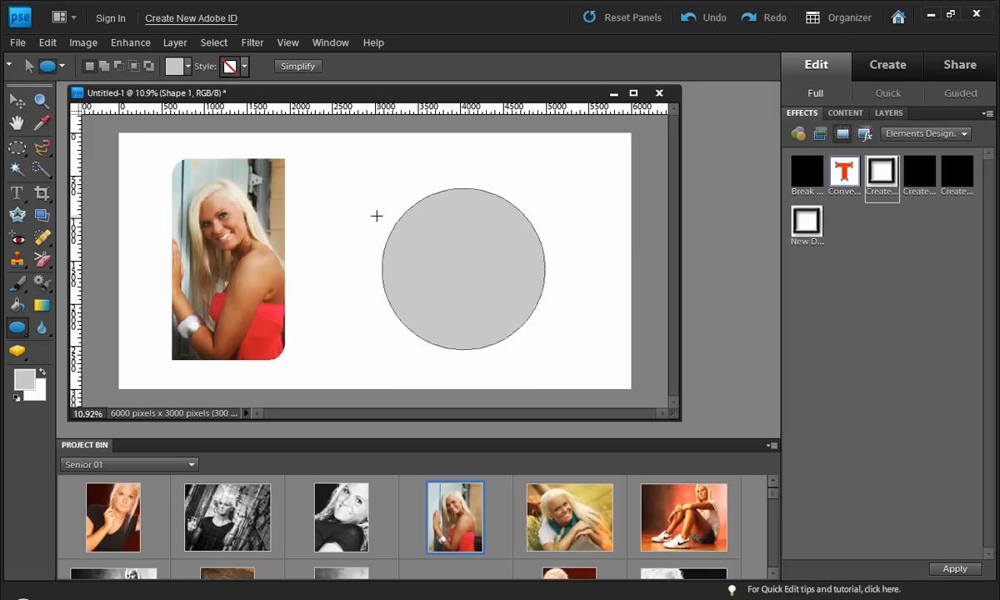
mouse_move(359, 199)
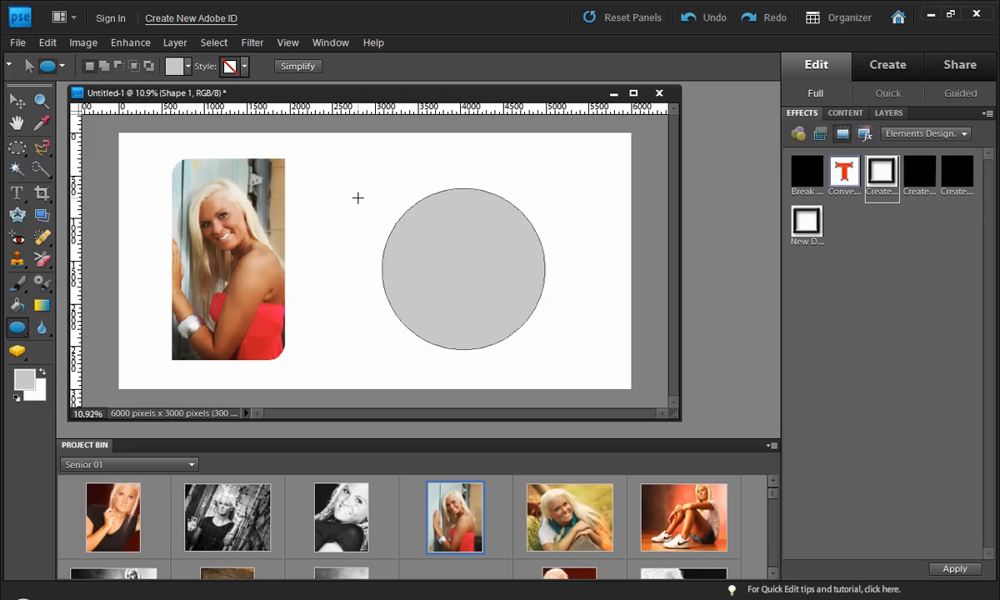
mouse_move(359, 196)
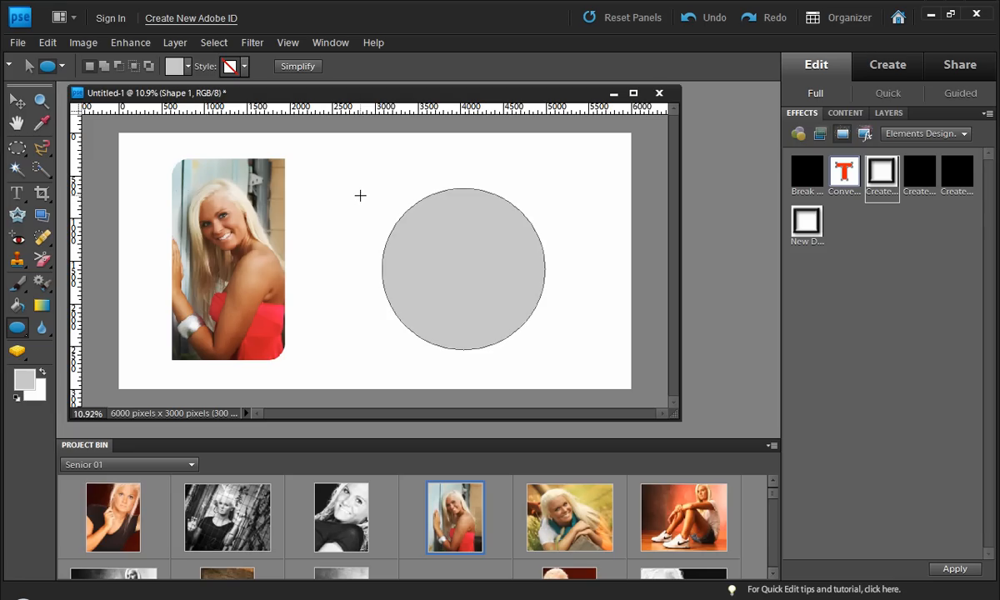
left_click(16, 327)
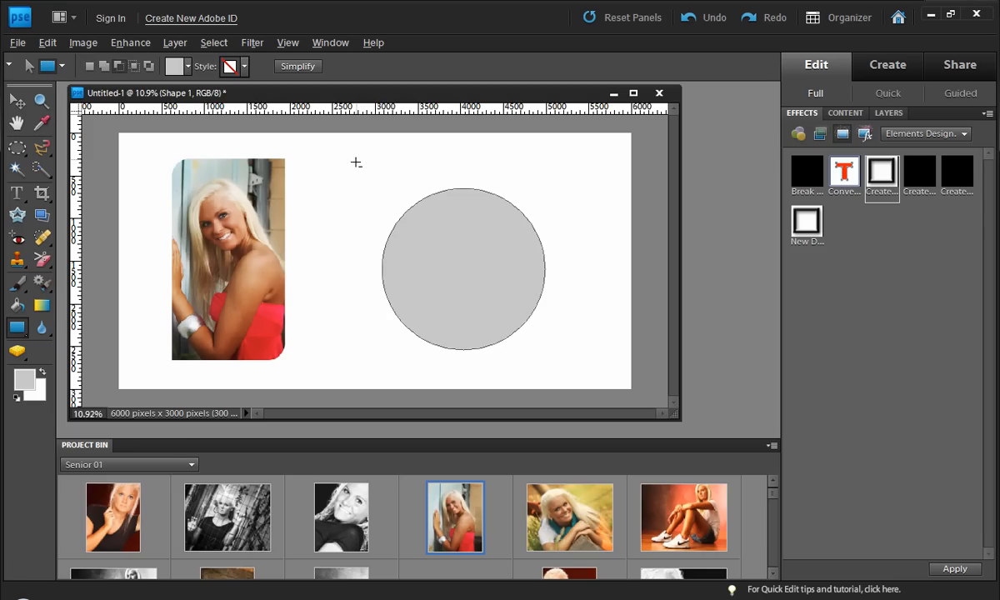
left_click_drag(356, 157, 464, 377)
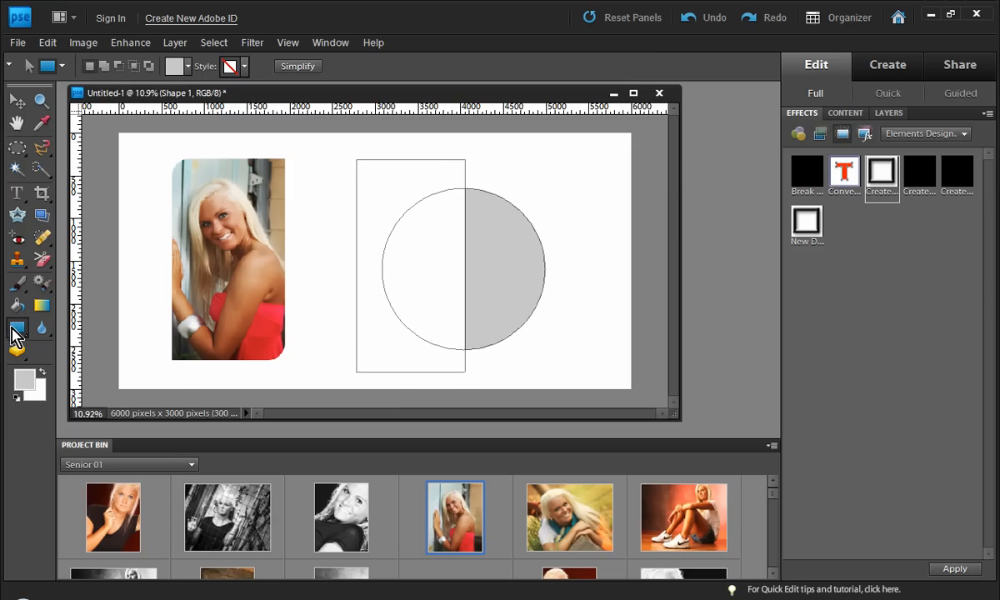
left_click(18, 327)
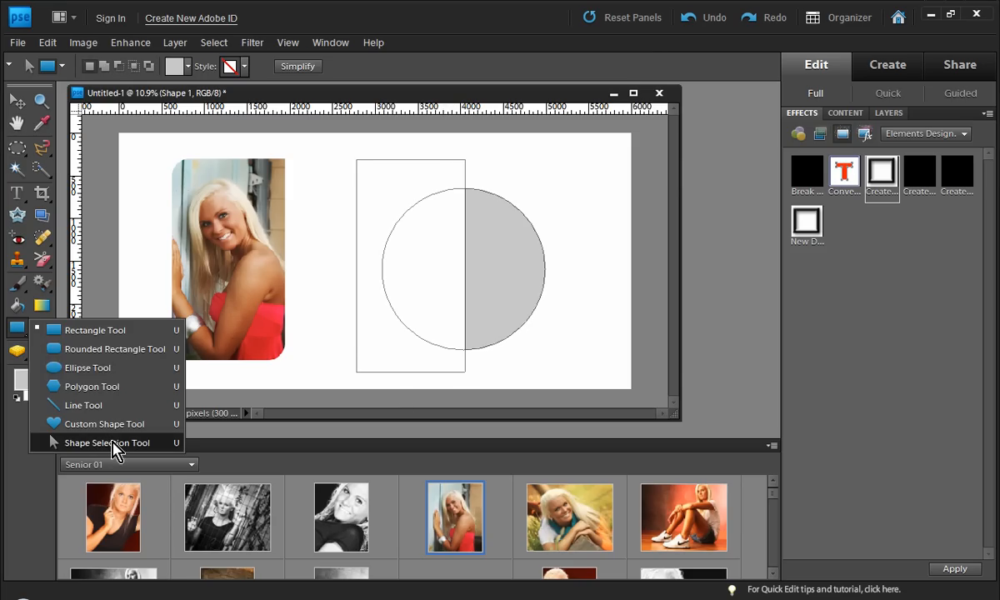
left_click(107, 442)
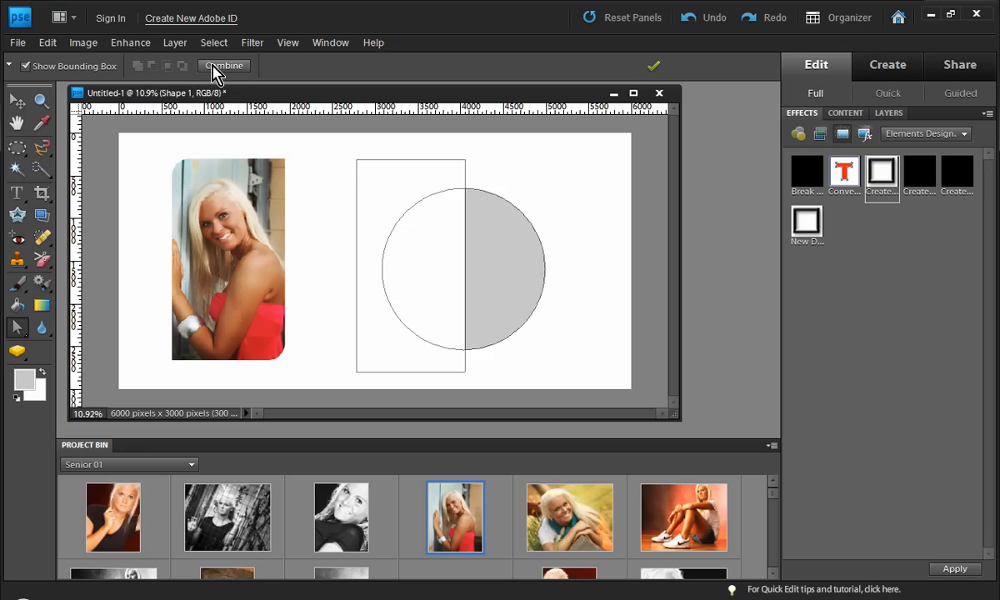
left_click(223, 66)
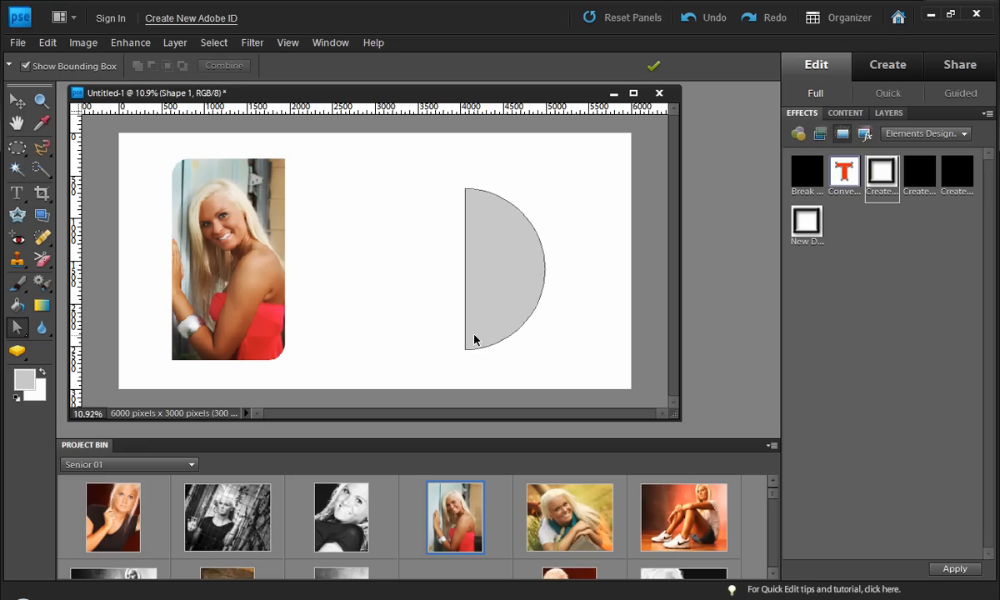
mouse_move(483, 296)
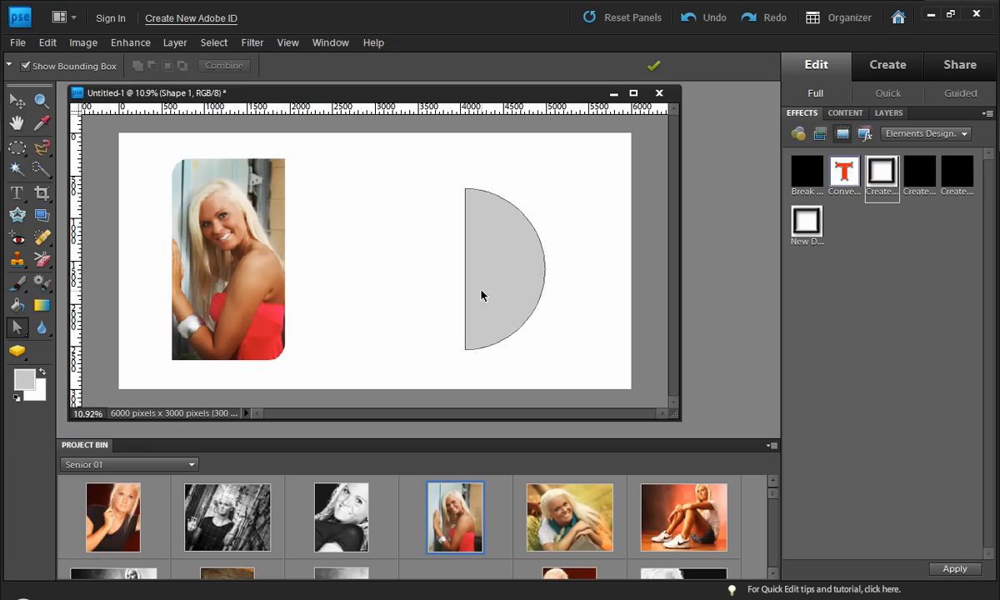
Step: Fill the frames with portraits, mirroring and selecting the photo inside the half-circle
left_click(653, 66)
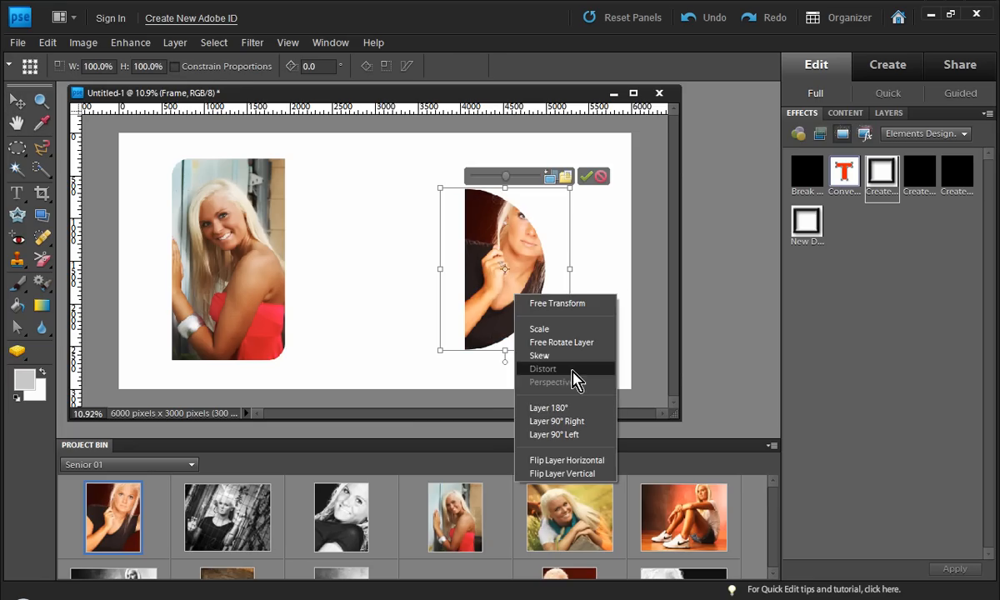
left_click(565, 460)
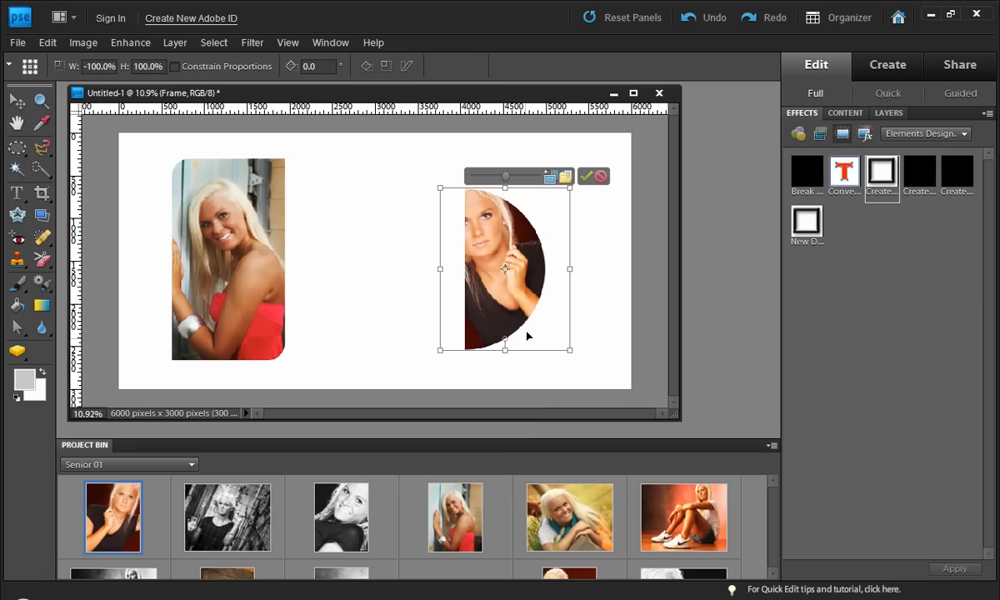
mouse_move(521, 214)
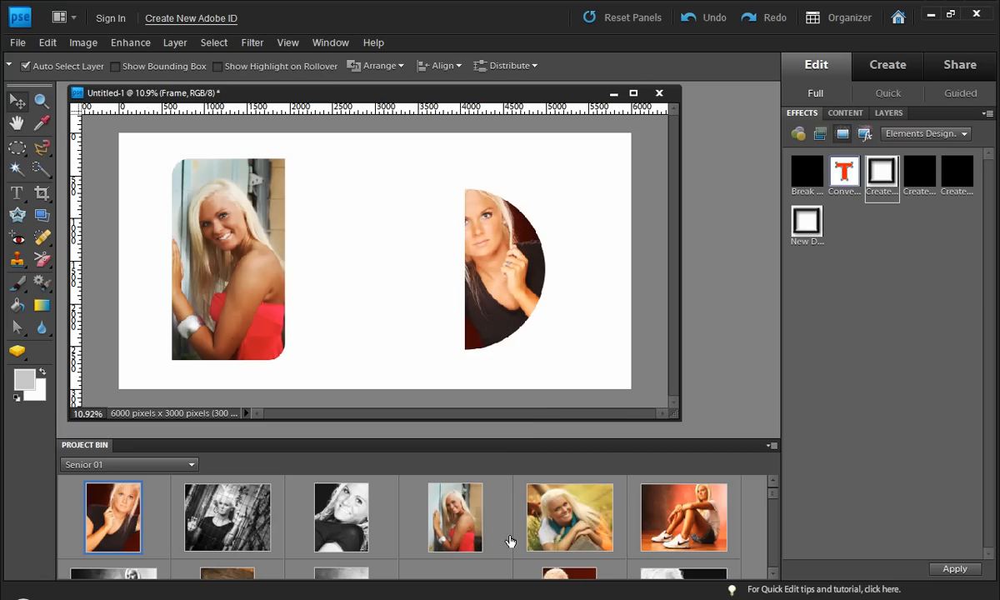
scroll("down", 3)
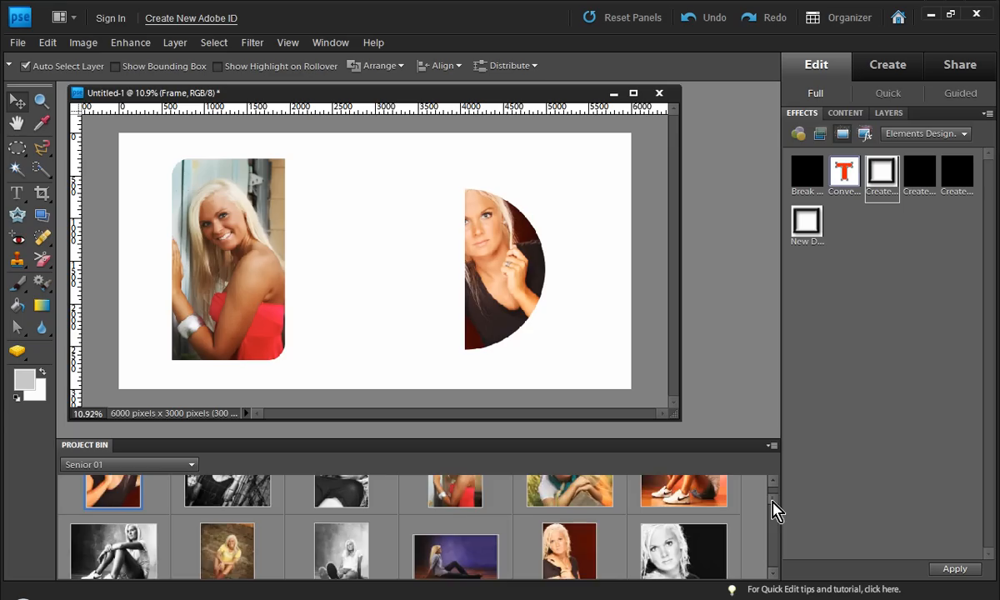
scroll("down", 3)
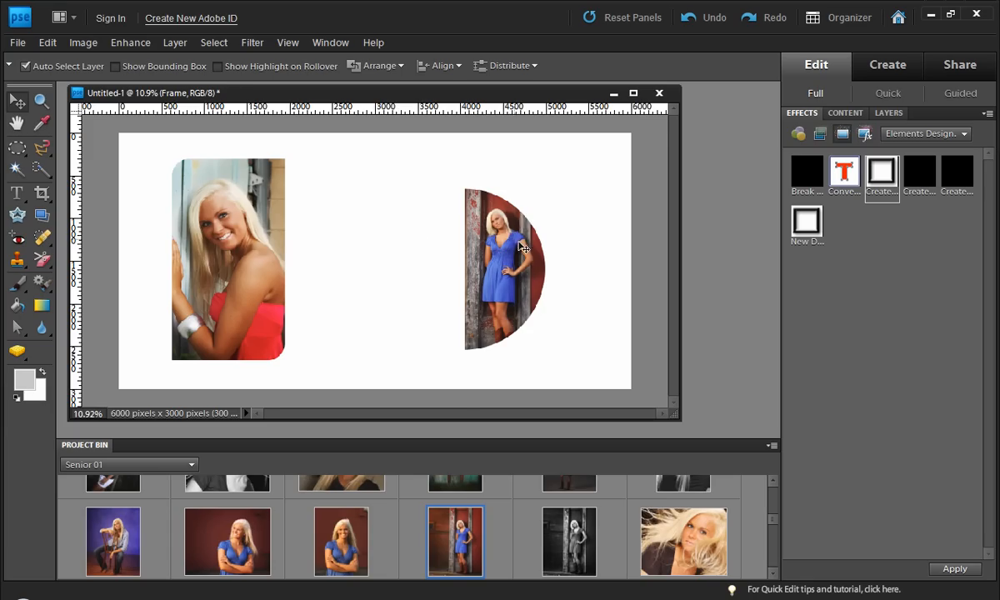
left_click(506, 266)
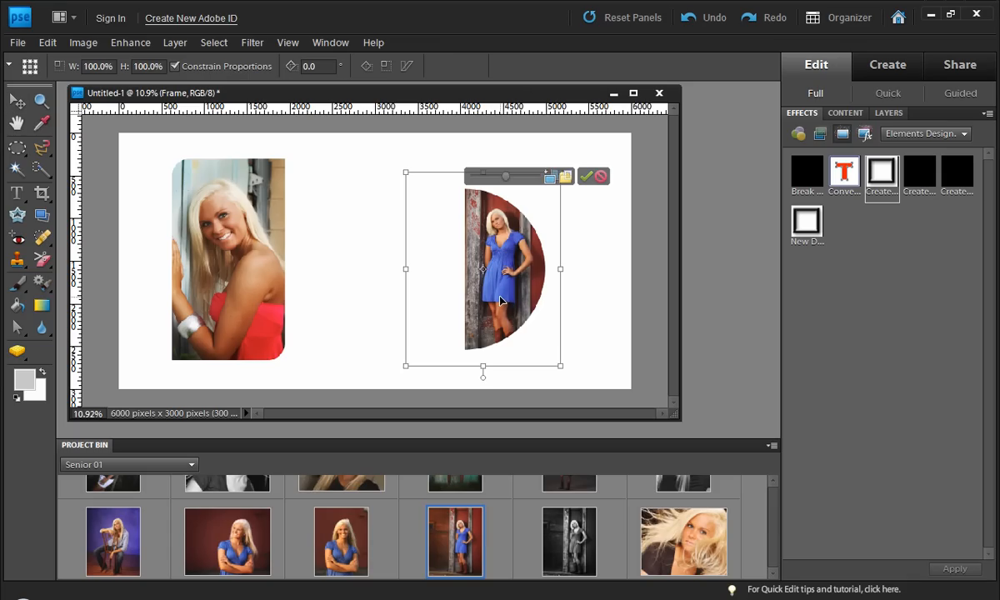
mouse_move(512, 318)
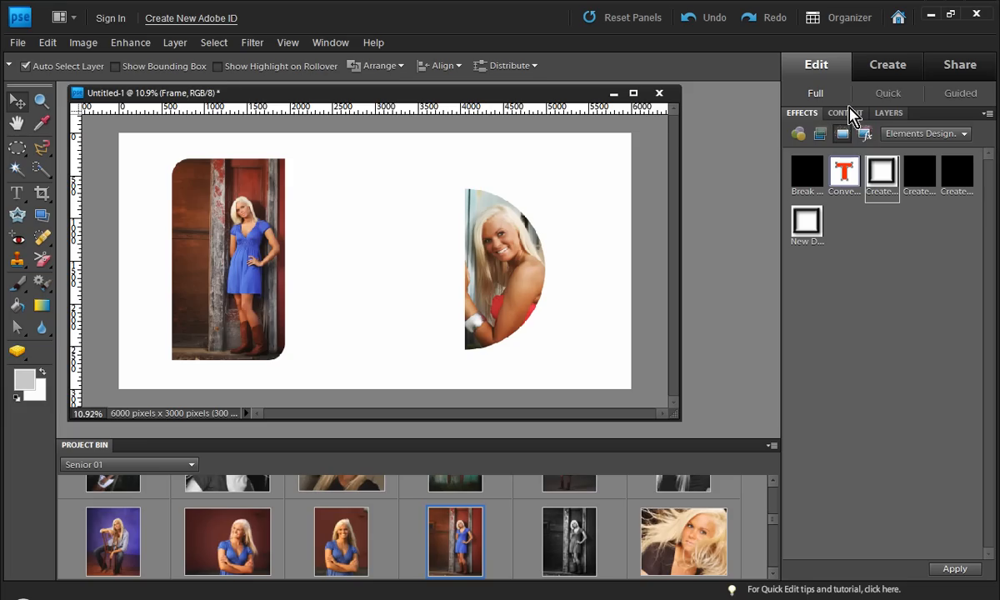
Step: Apply a grunge-edged frame to the blue-dress portrait, then delete the frame layers
left_click(845, 112)
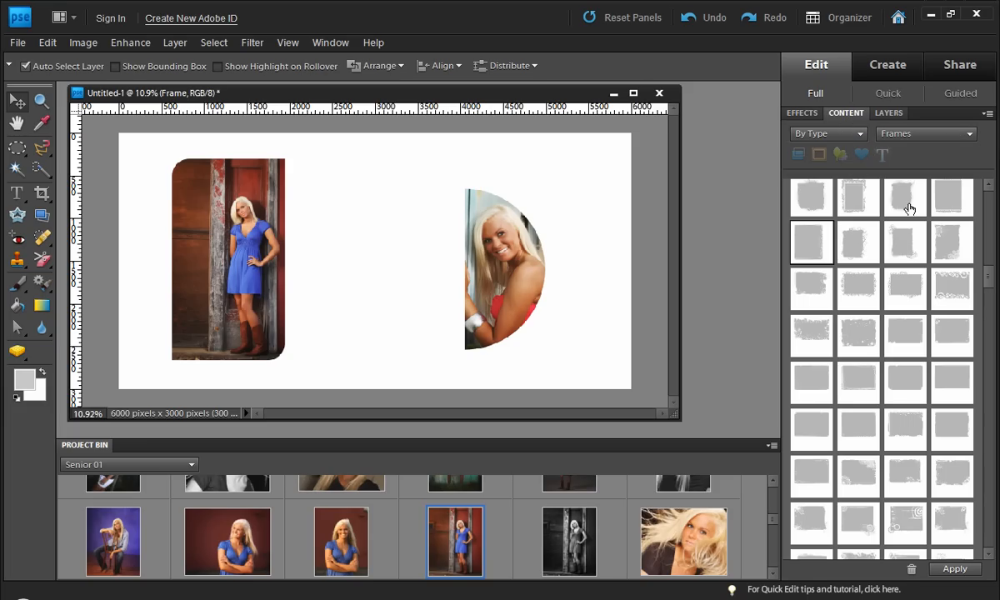
left_click(904, 197)
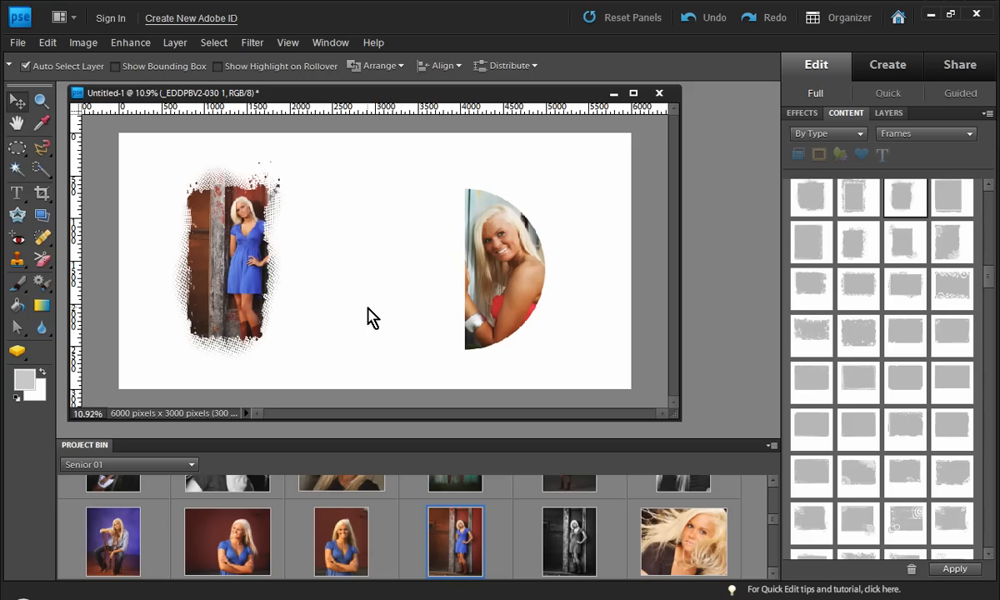
mouse_move(482, 233)
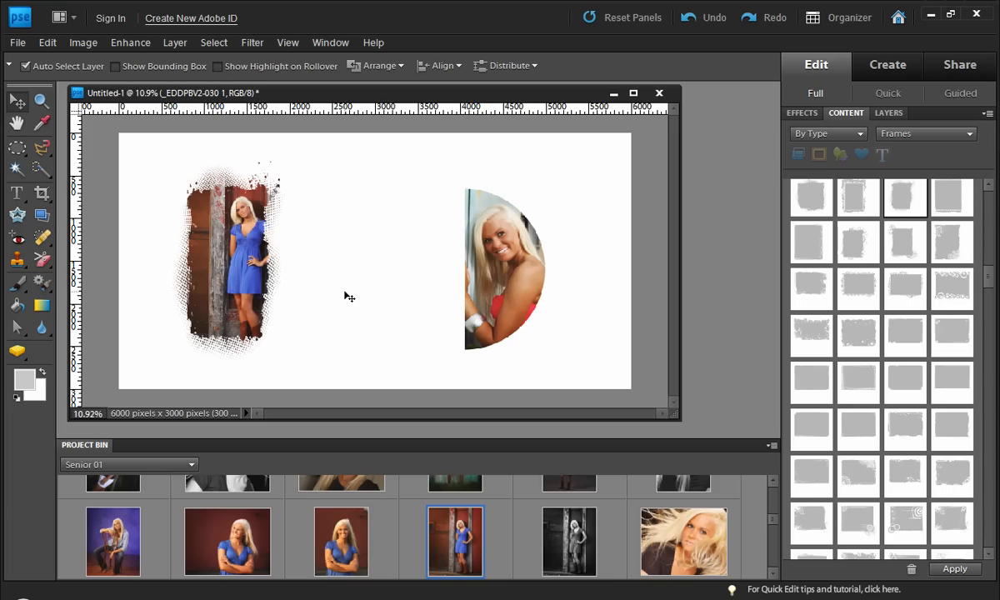
mouse_move(492, 250)
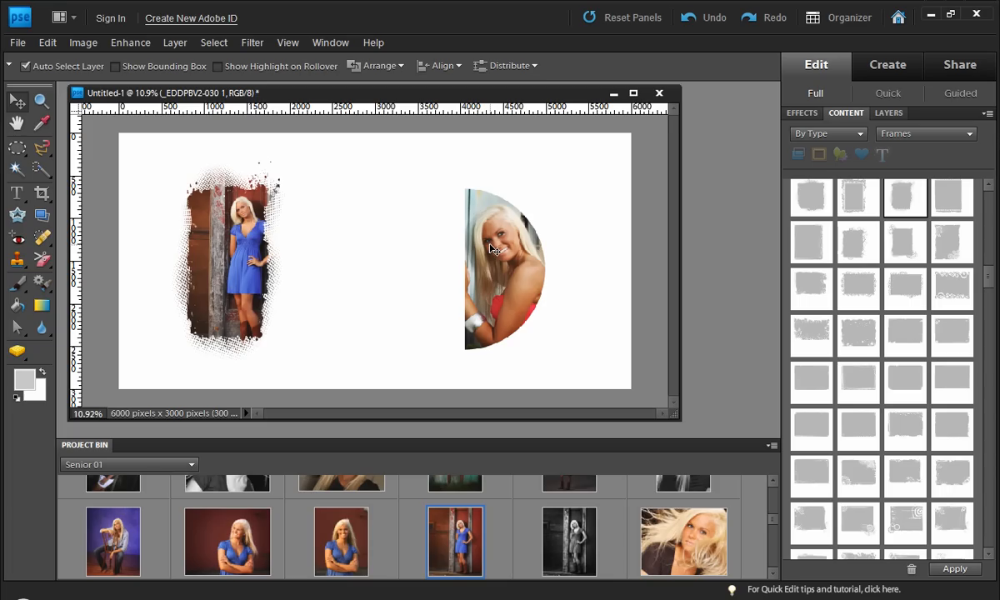
mouse_move(515, 261)
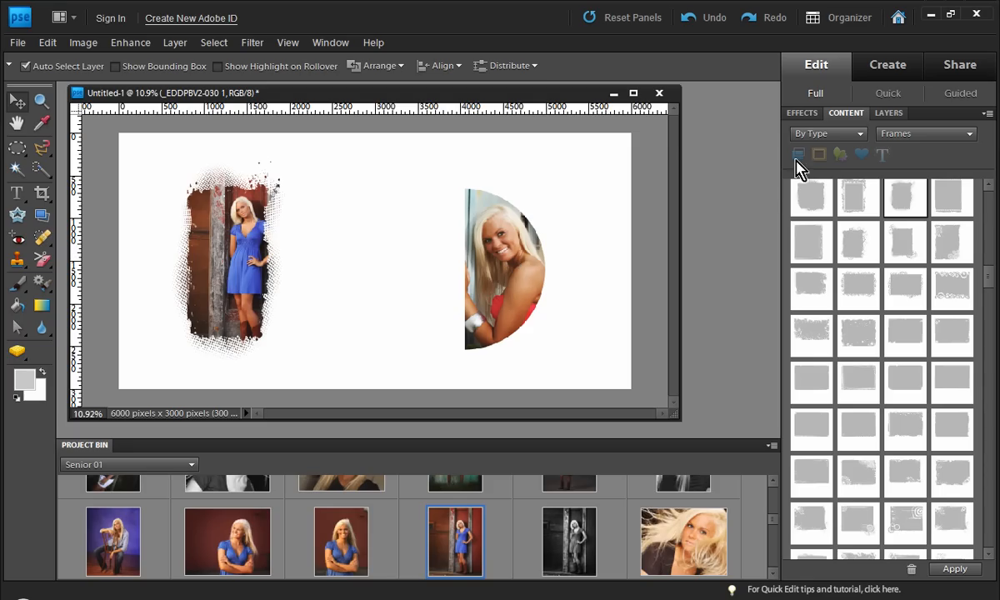
left_click(889, 112)
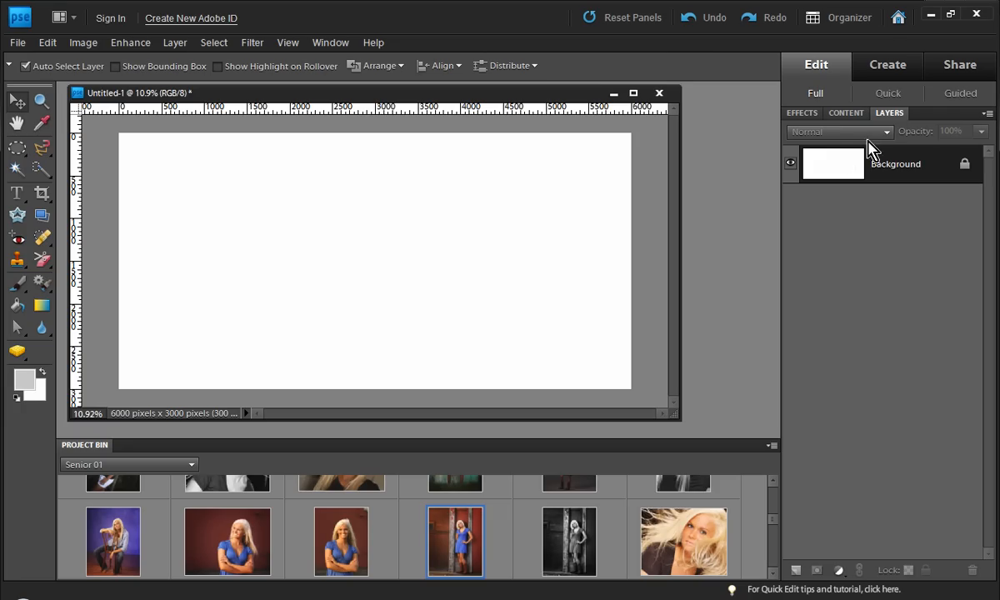
mouse_move(123, 434)
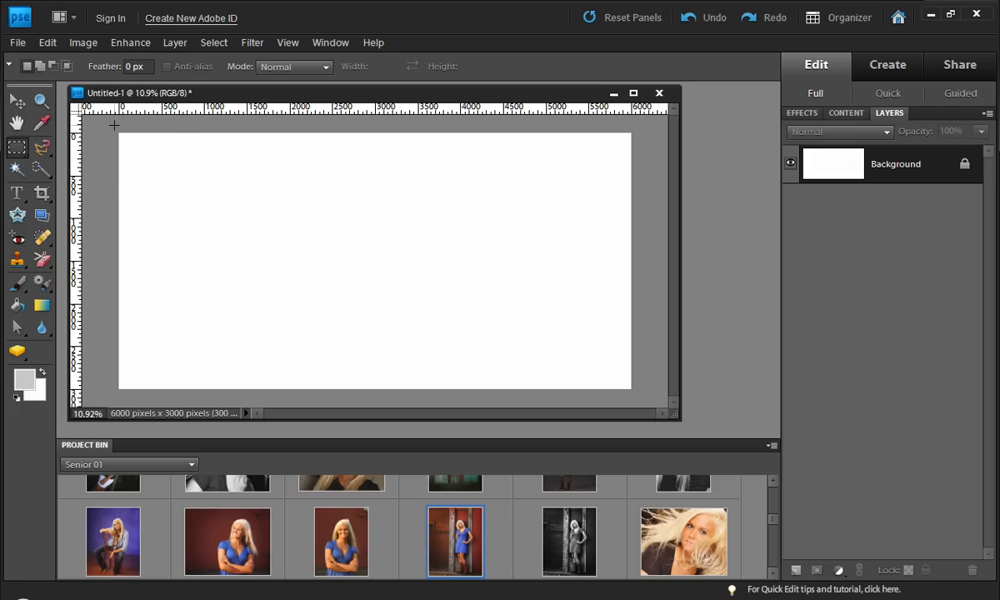
Step: Marquee a tall grey band at left and a 150 px feathered selection on the right
left_click_drag(114, 127, 302, 367)
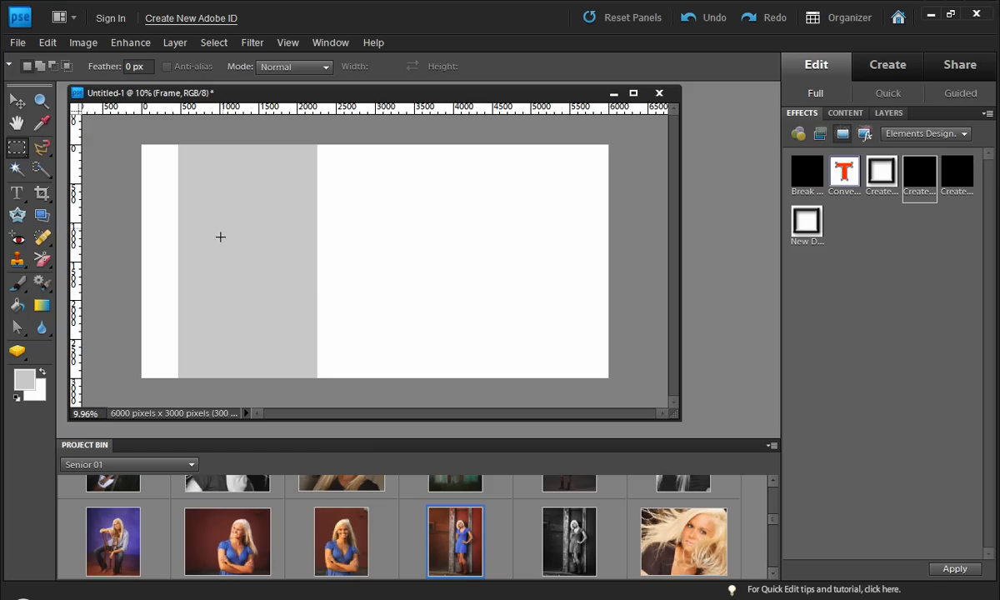
mouse_move(316, 309)
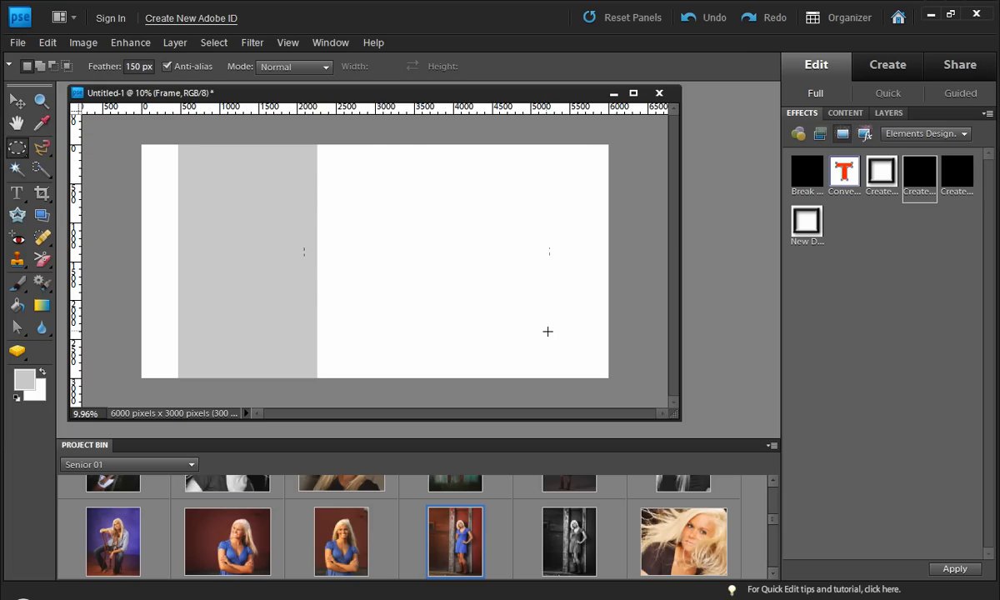
left_click_drag(312, 175, 548, 331)
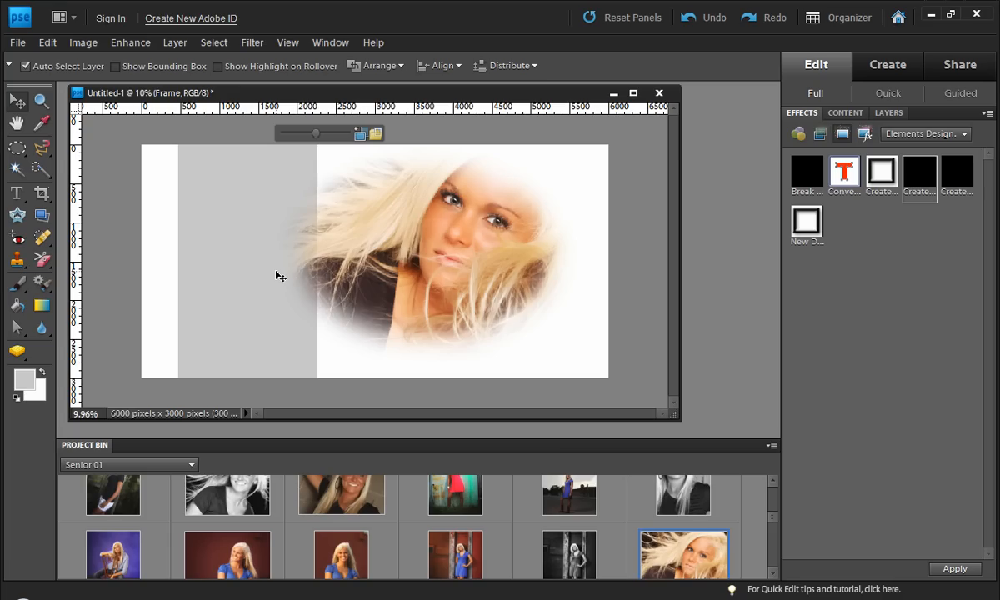
mouse_move(358, 279)
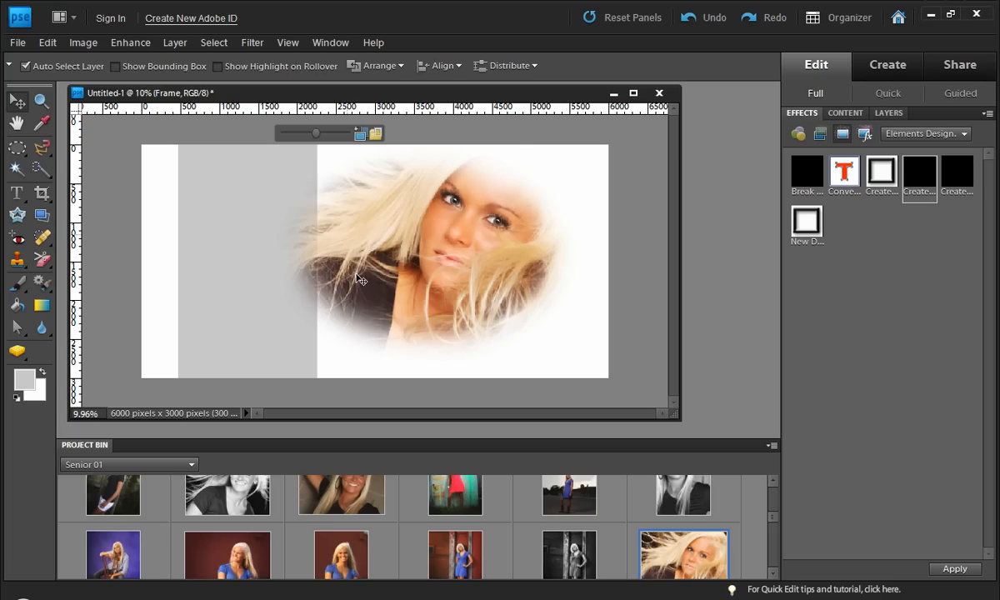
mouse_move(559, 270)
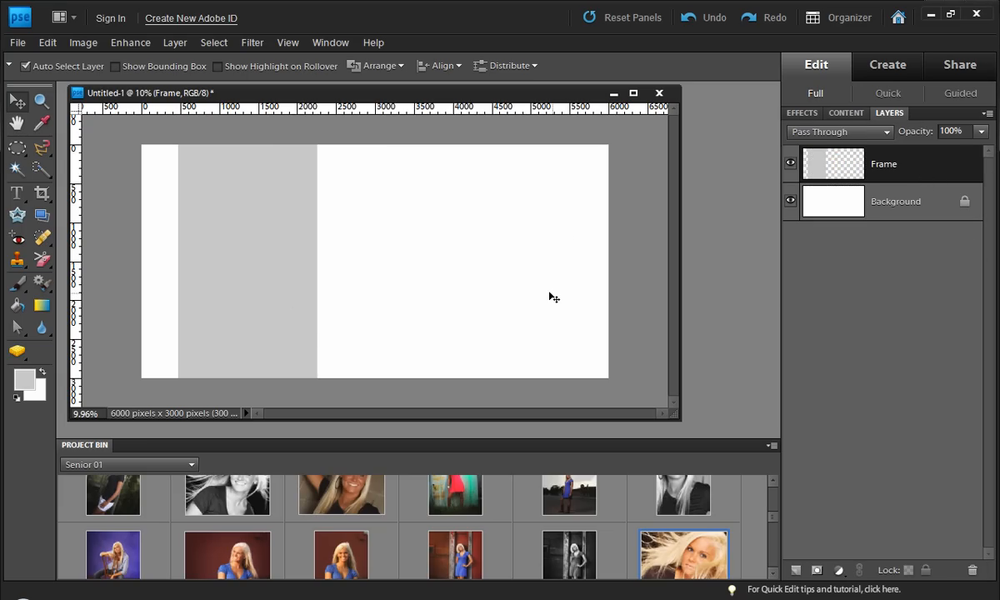
Step: Type SENIOR across the canvas middle, commit it, and select its text layer
left_click(16, 194)
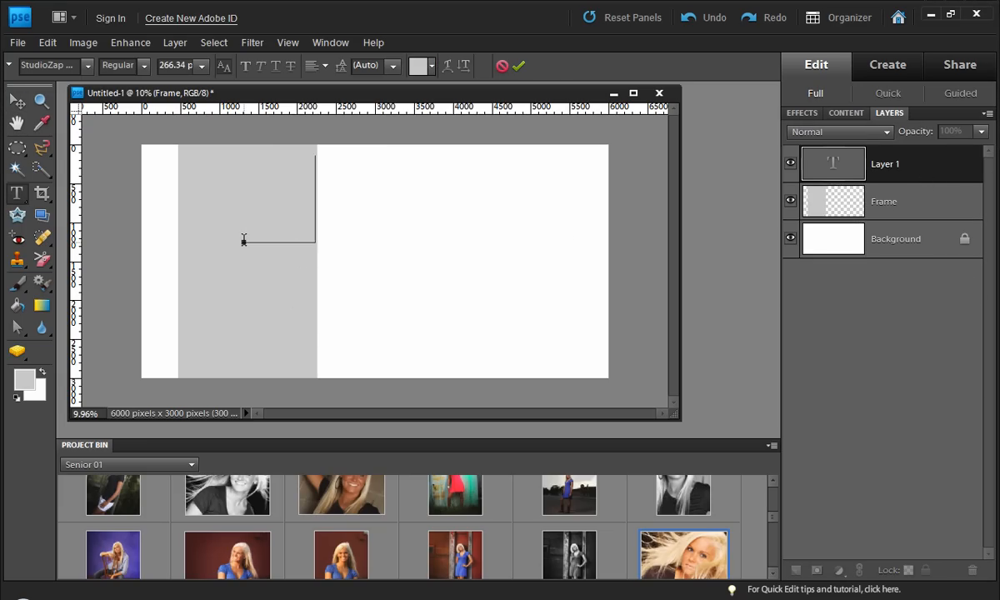
type("SENIOR")
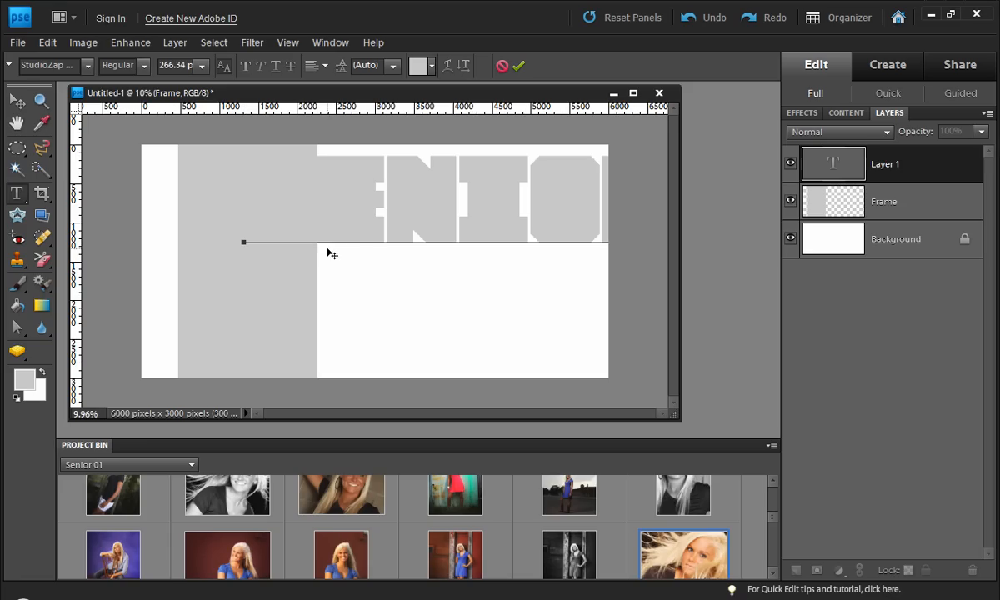
left_click(15, 100)
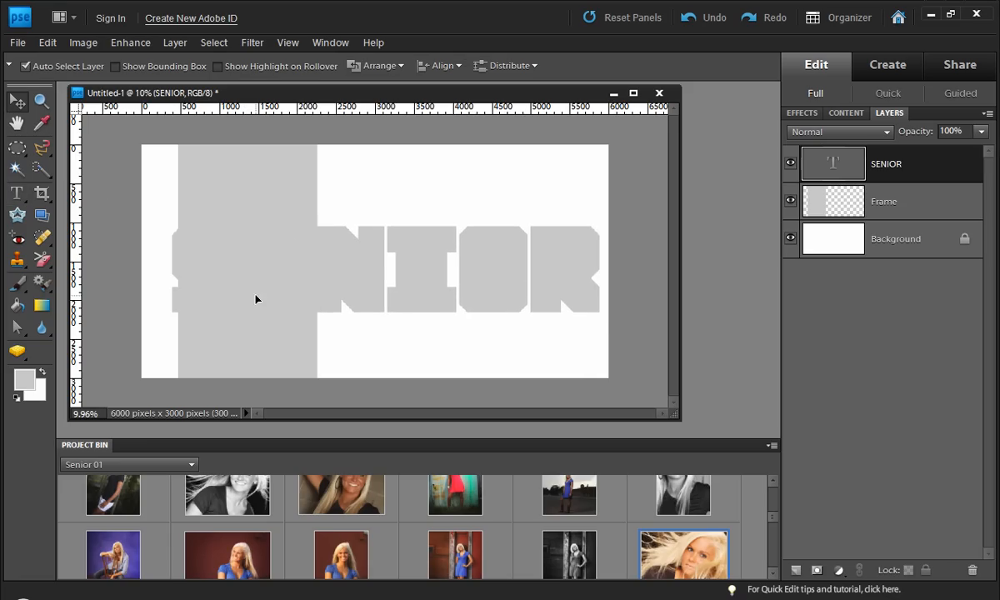
left_click(790, 163)
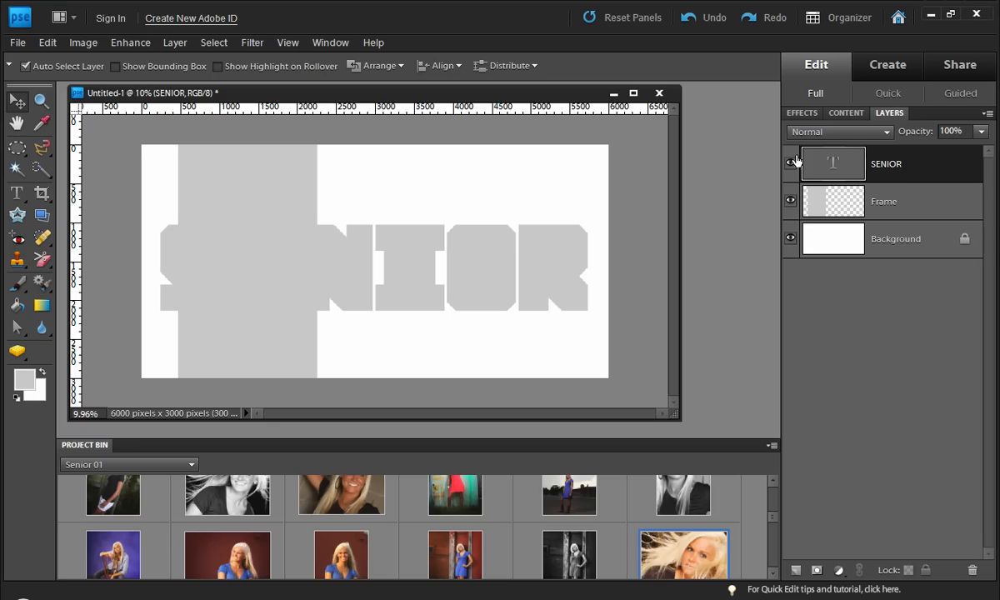
left_click(800, 113)
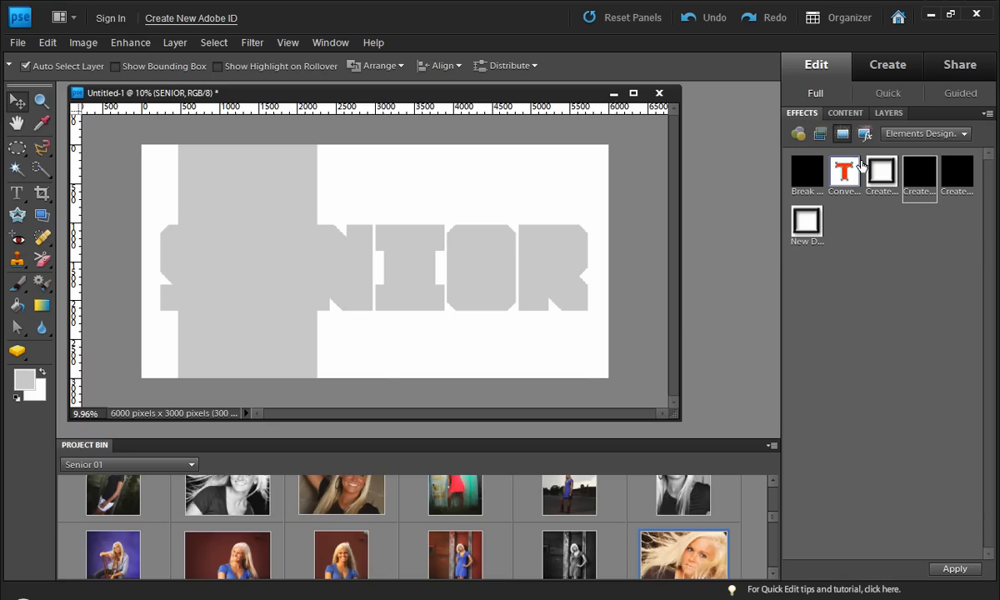
Step: Convert SENIOR into a frame holding the purple-backdrop portrait, then clear the letters and band
left_click(880, 171)
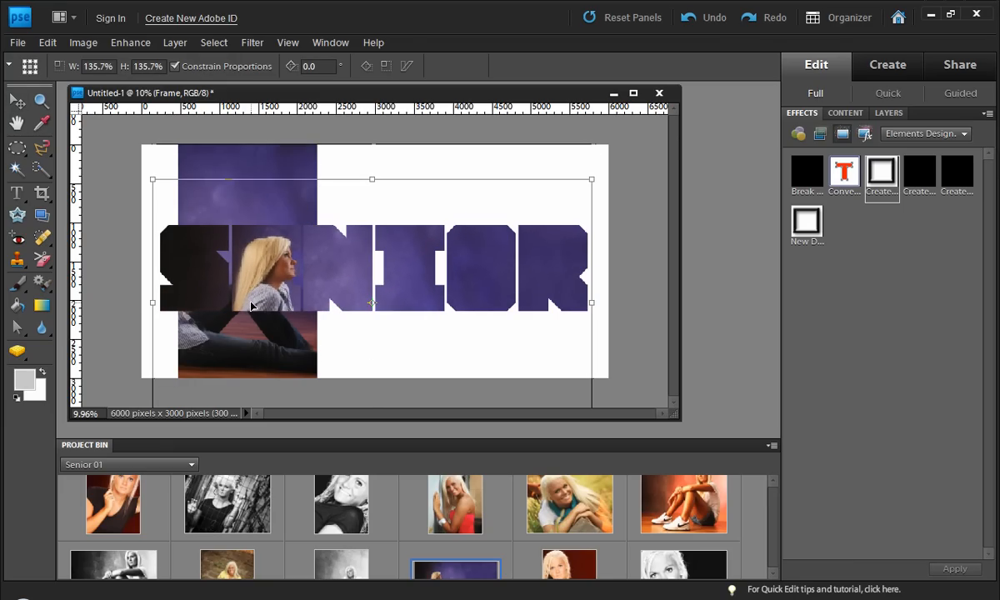
left_click(17, 99)
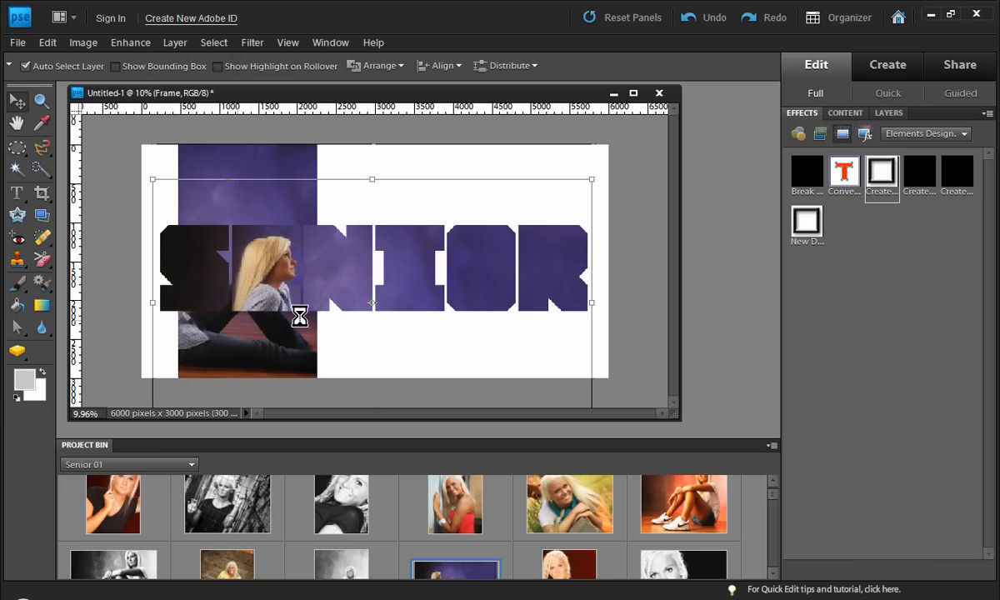
left_click(455, 504)
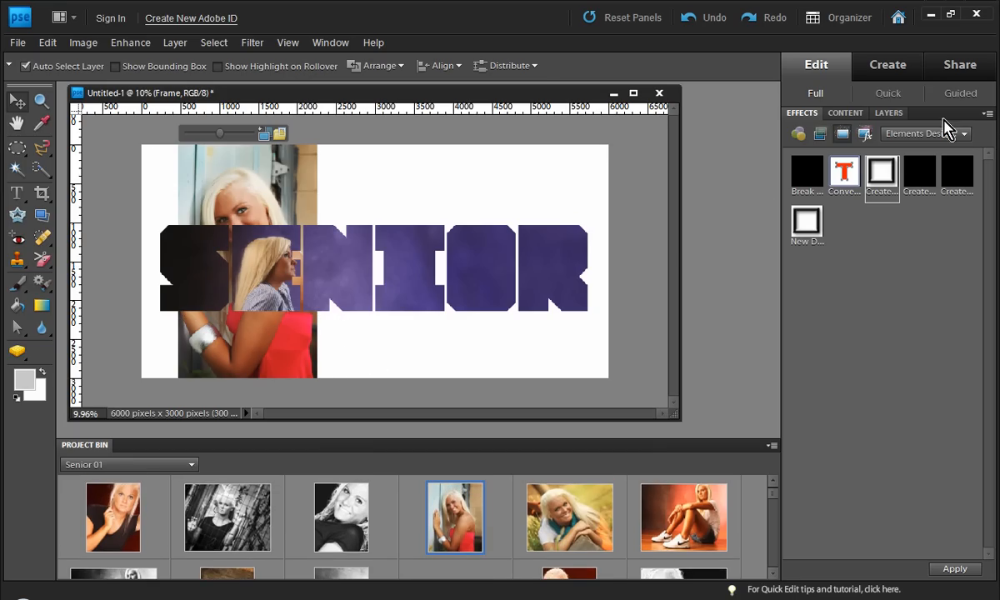
left_click(888, 113)
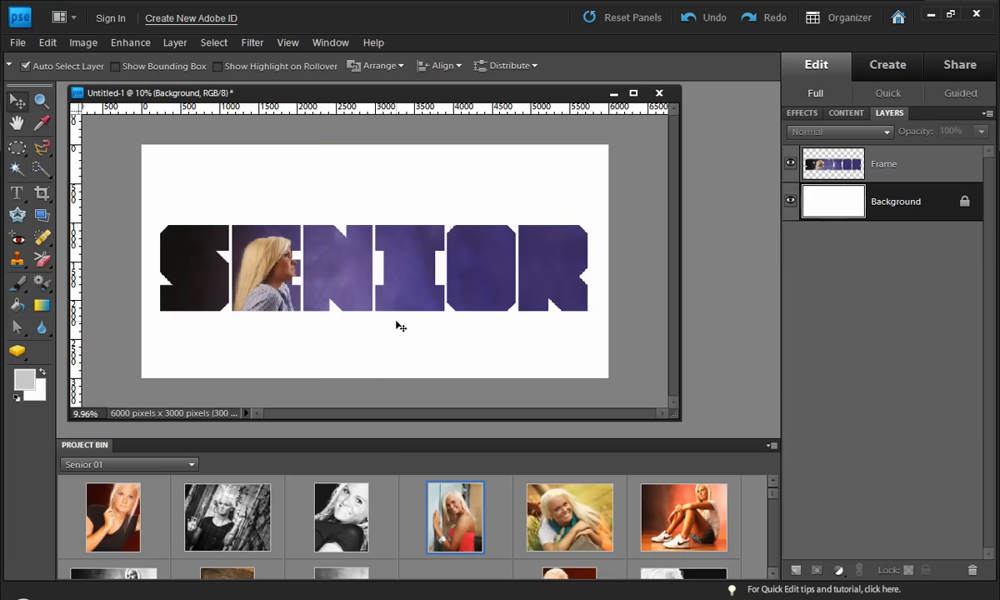
mouse_move(348, 349)
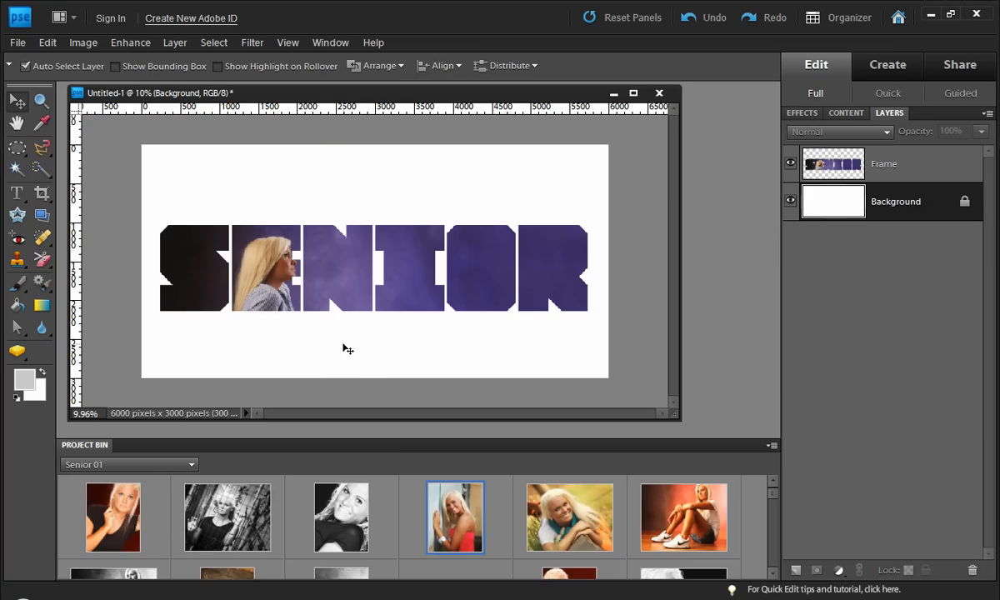
mouse_move(339, 289)
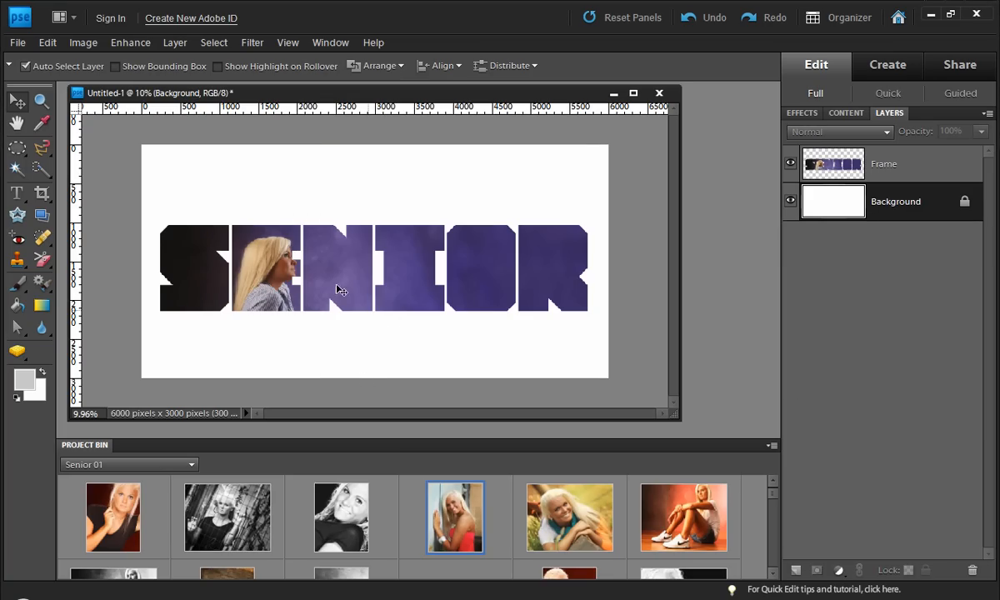
left_click(884, 163)
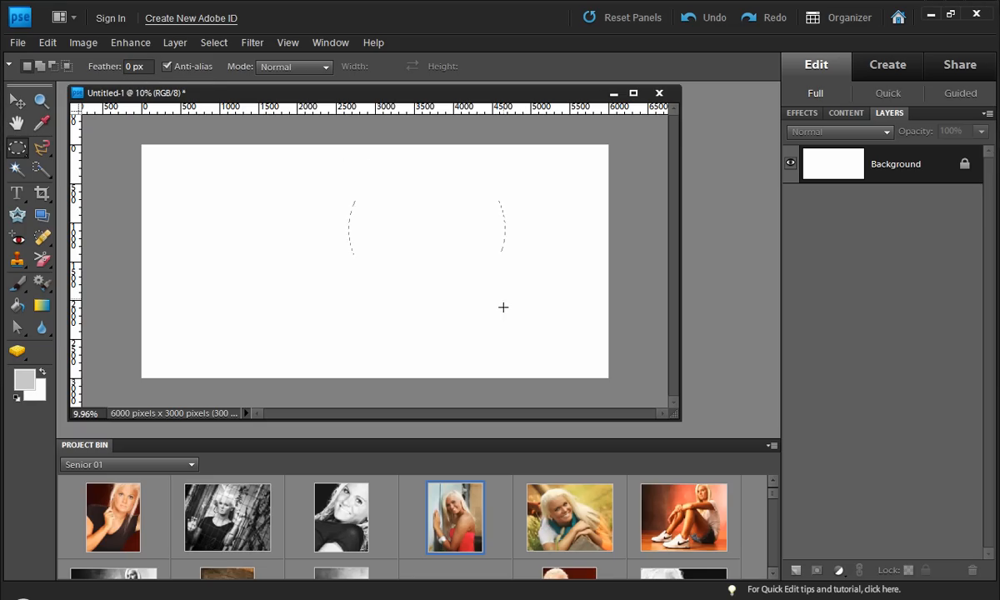
Step: Make a crescent frame from an oval marquee, fill it with the red-top portrait, then clear it
left_click_drag(349, 204, 514, 322)
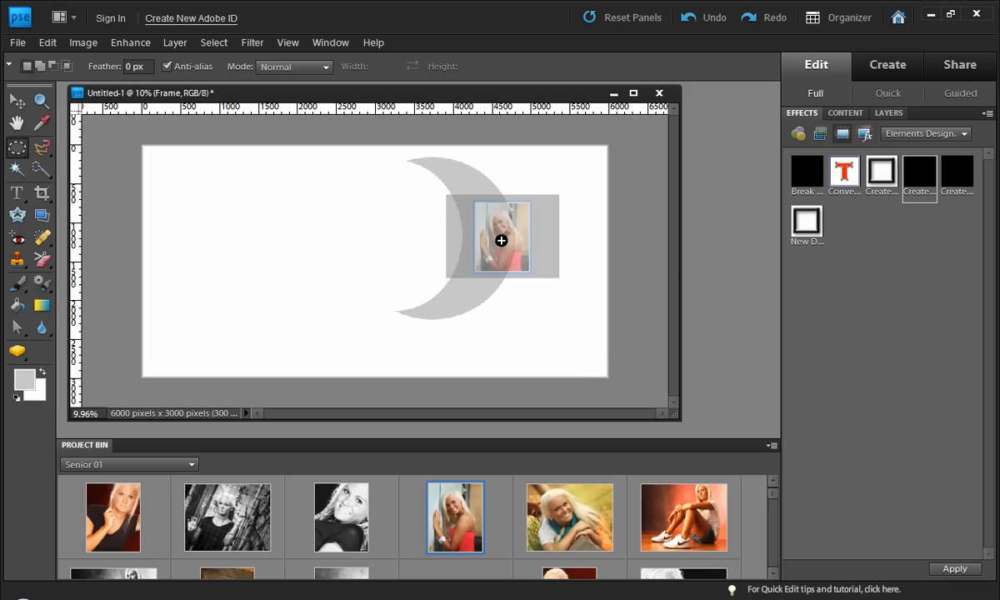
left_click(17, 100)
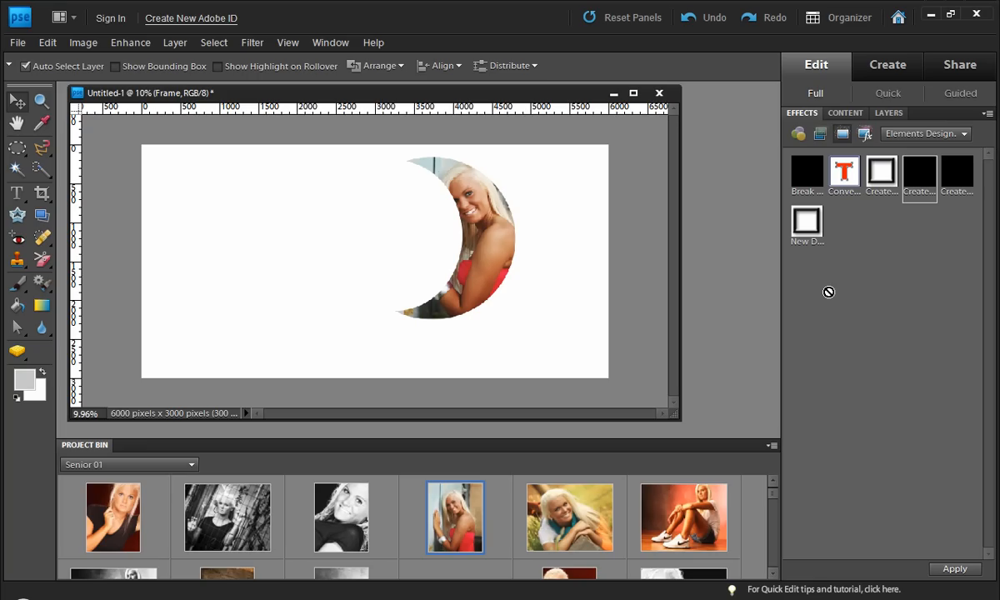
mouse_move(881, 217)
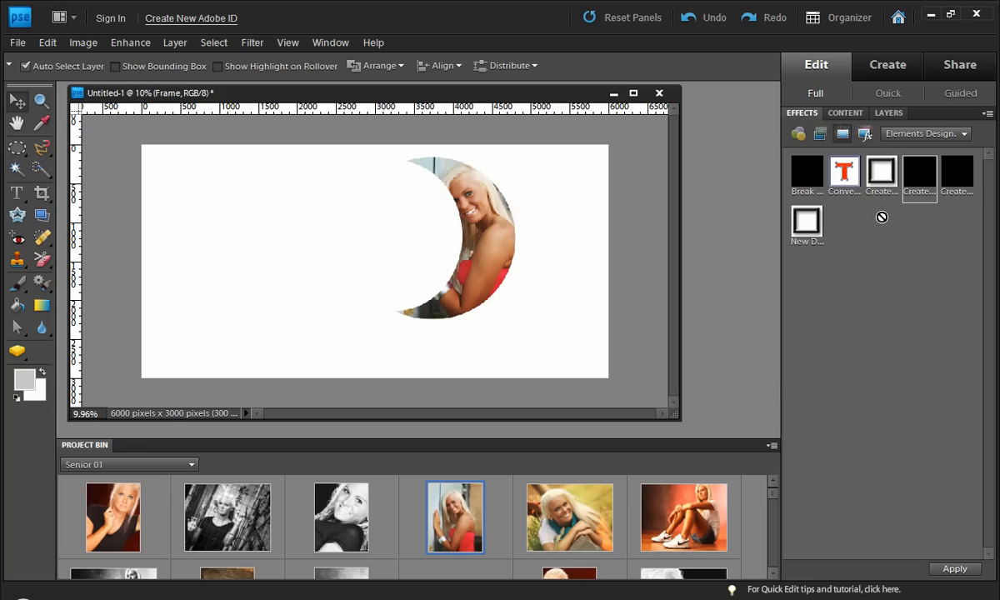
mouse_move(787, 375)
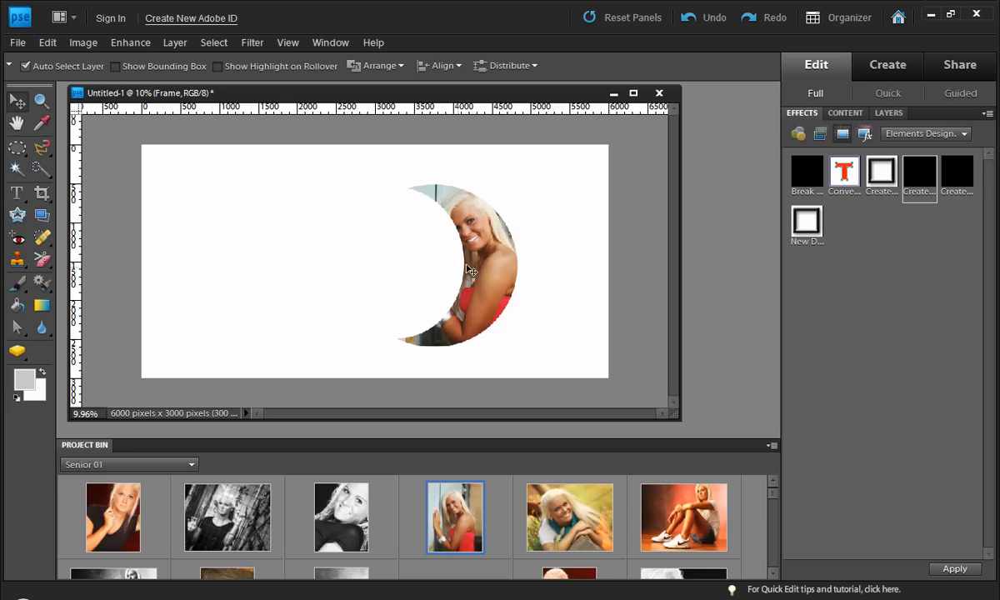
mouse_move(491, 258)
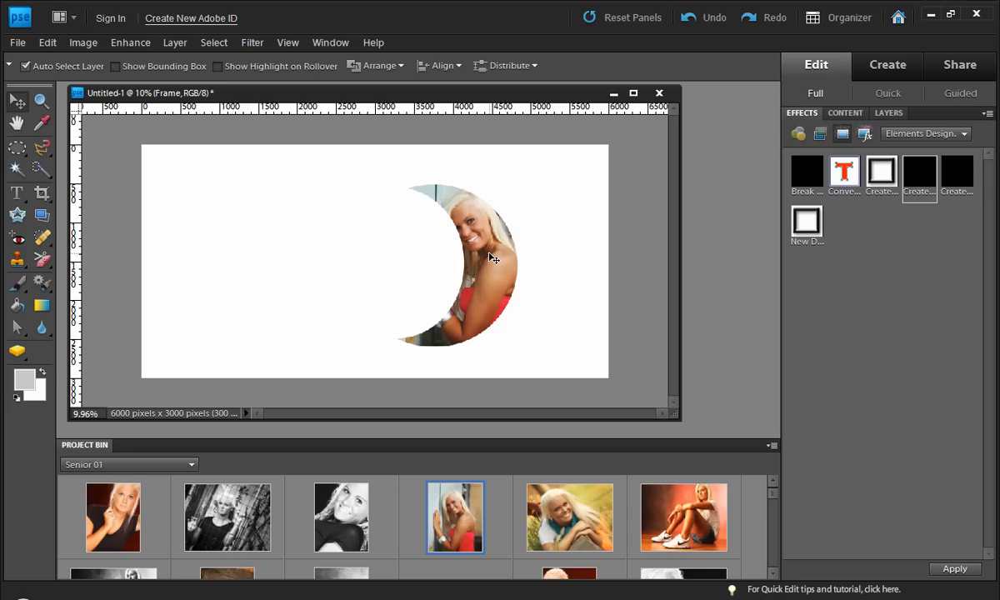
mouse_move(883, 125)
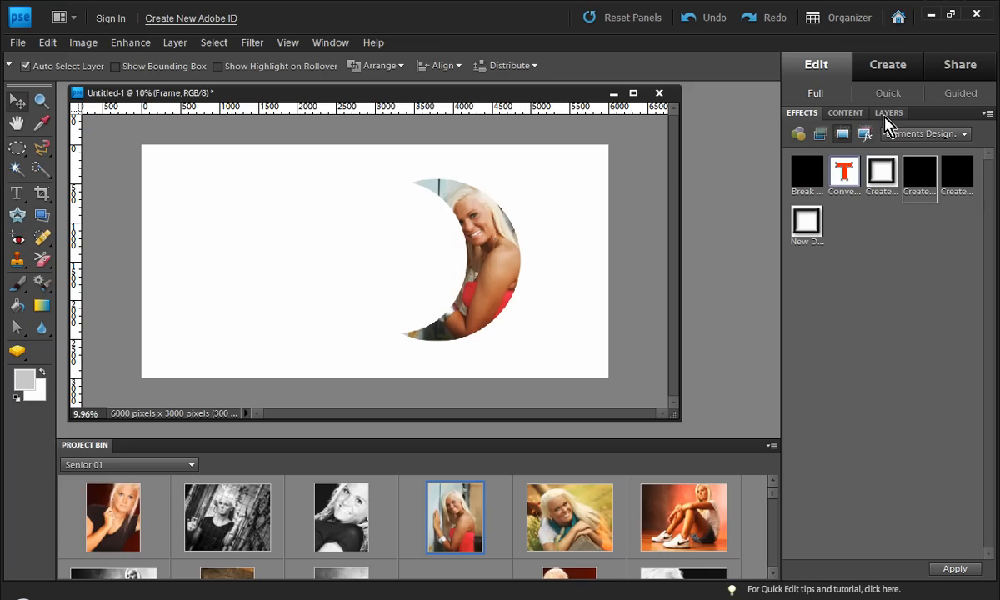
left_click(888, 113)
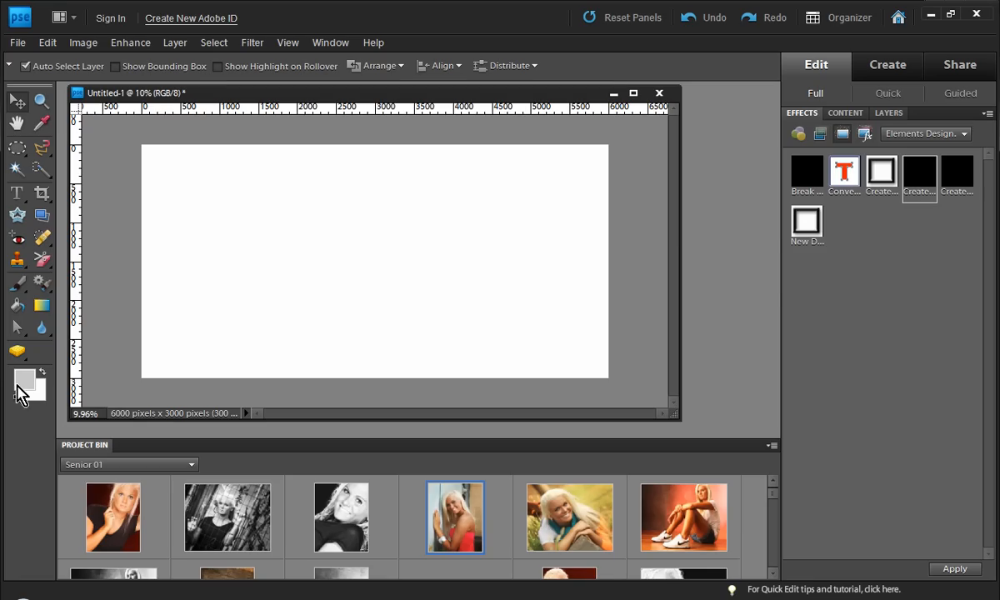
Step: Make a grey full-canvas frame and marquee a tall rectangle at left
left_click(24, 379)
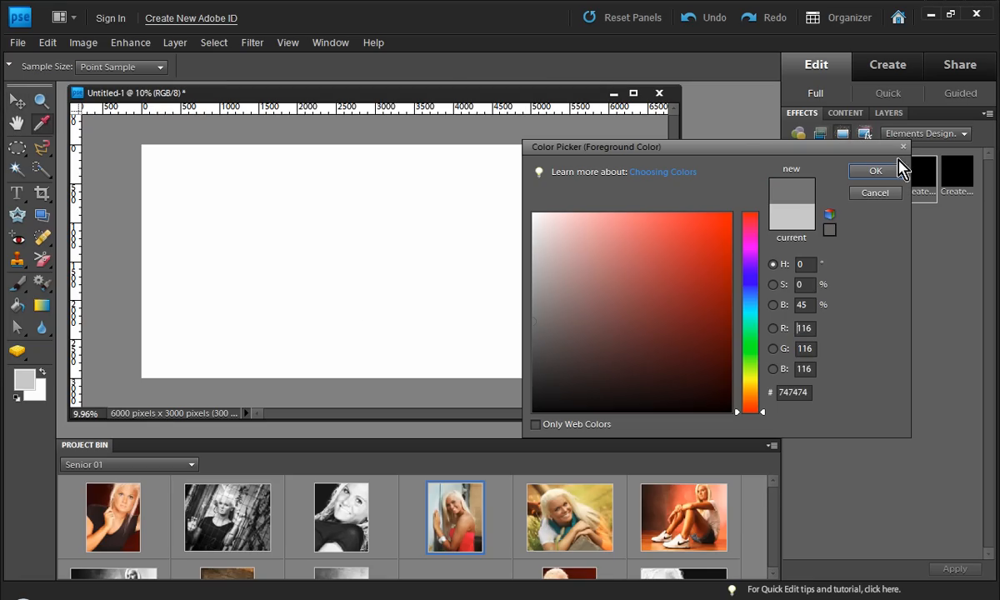
left_click(875, 170)
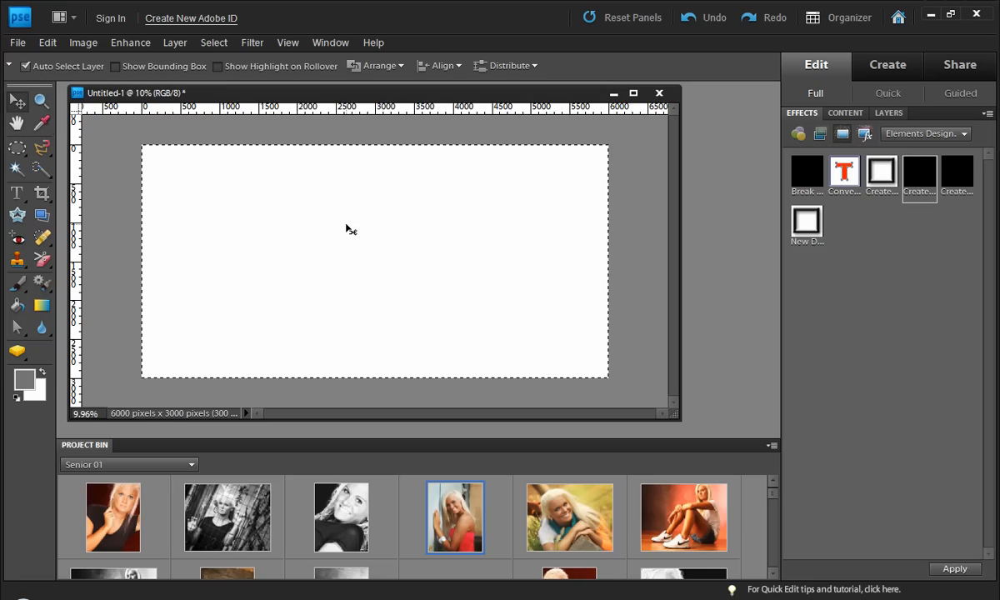
mouse_move(460, 265)
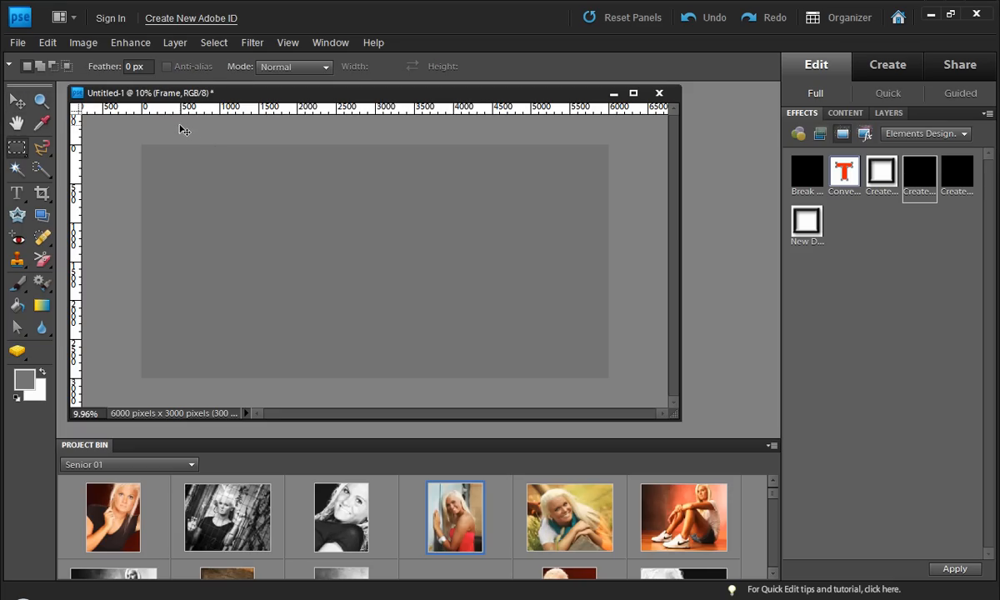
left_click_drag(181, 143, 323, 377)
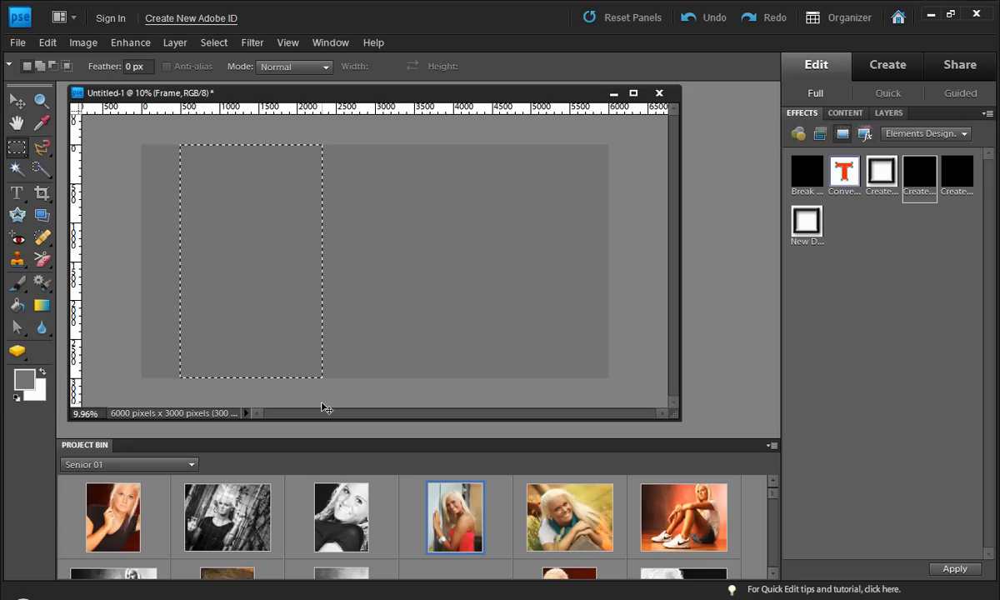
Step: Fill the rectangle frame reddish and add a 100 px feathered oval frame at right
left_click(40, 378)
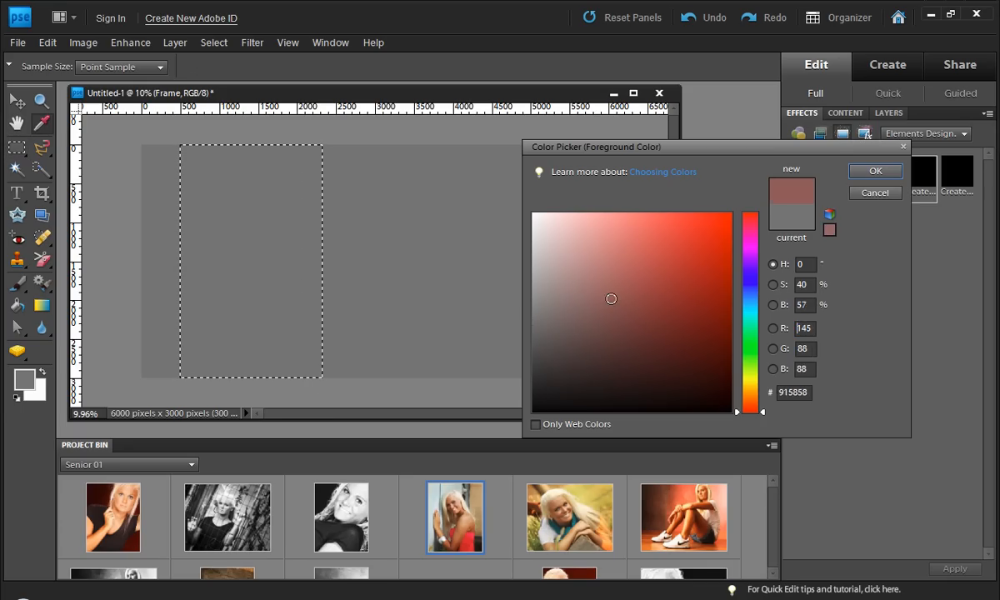
left_click(874, 171)
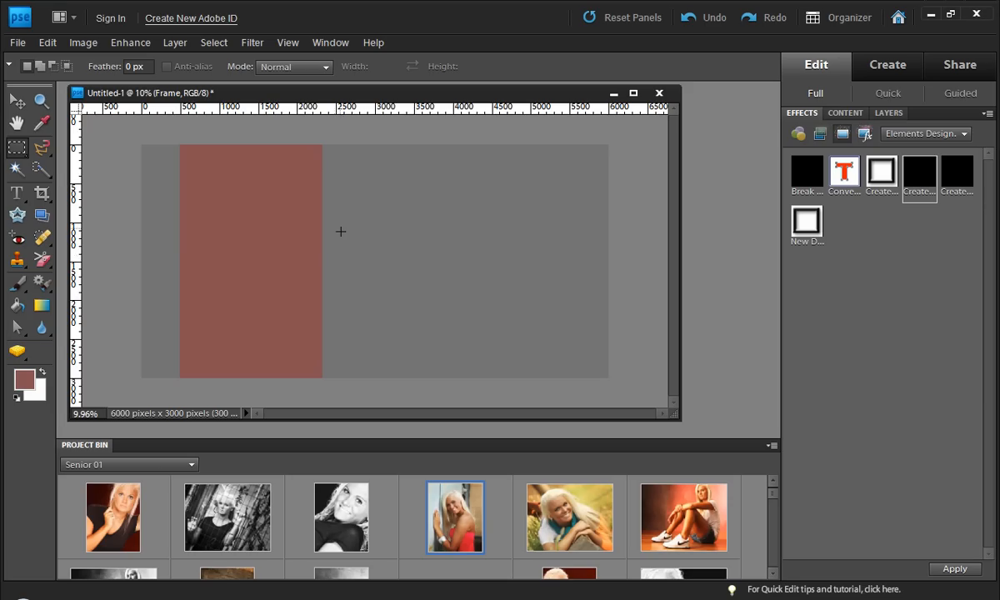
mouse_move(330, 269)
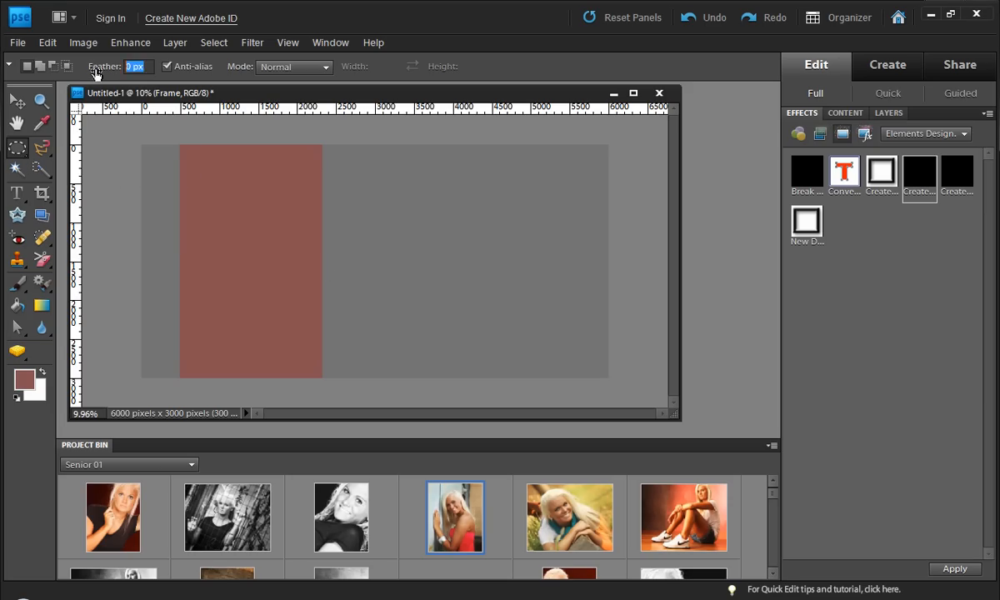
type("100")
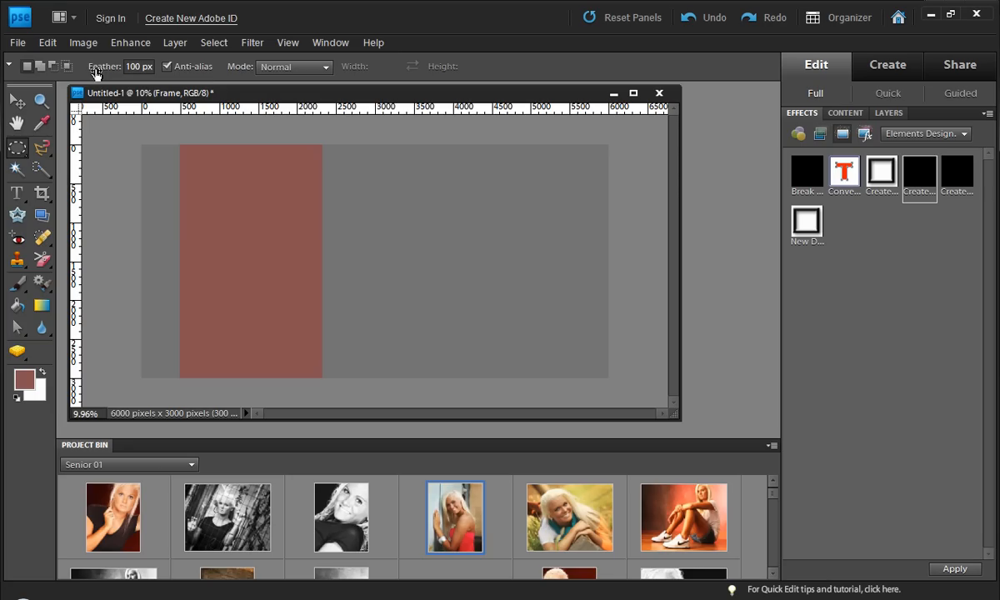
left_click_drag(342, 171, 567, 320)
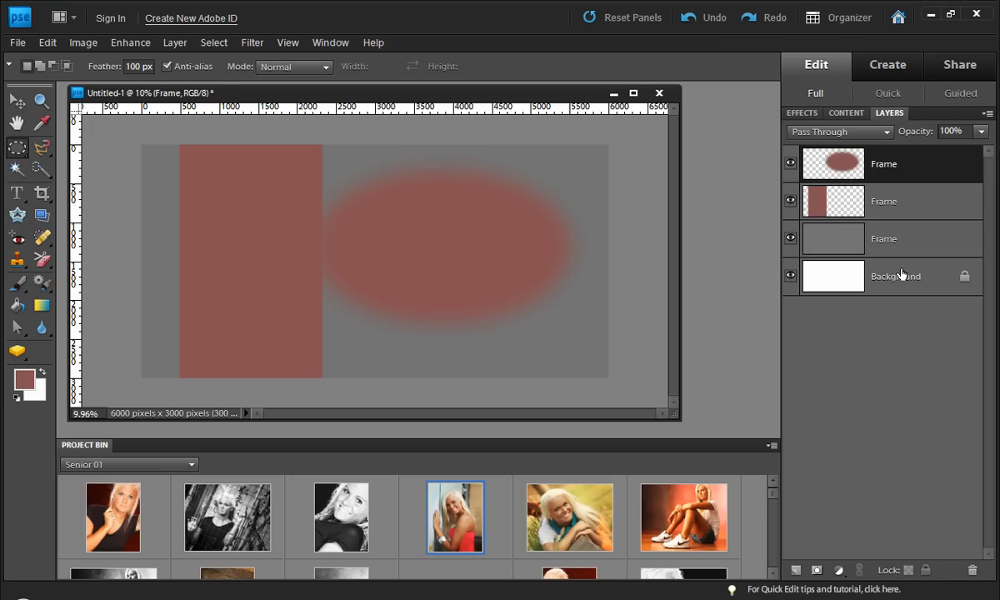
Step: Draw a white rectangle band across the lower canvas and set its opacity to 37%
left_click(883, 238)
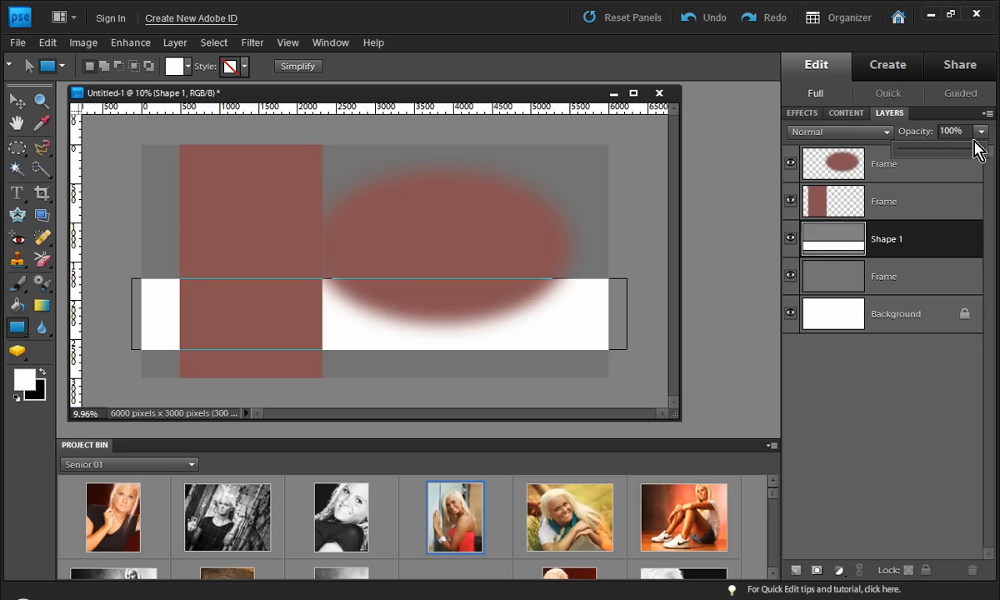
left_click_drag(981, 148, 929, 149)
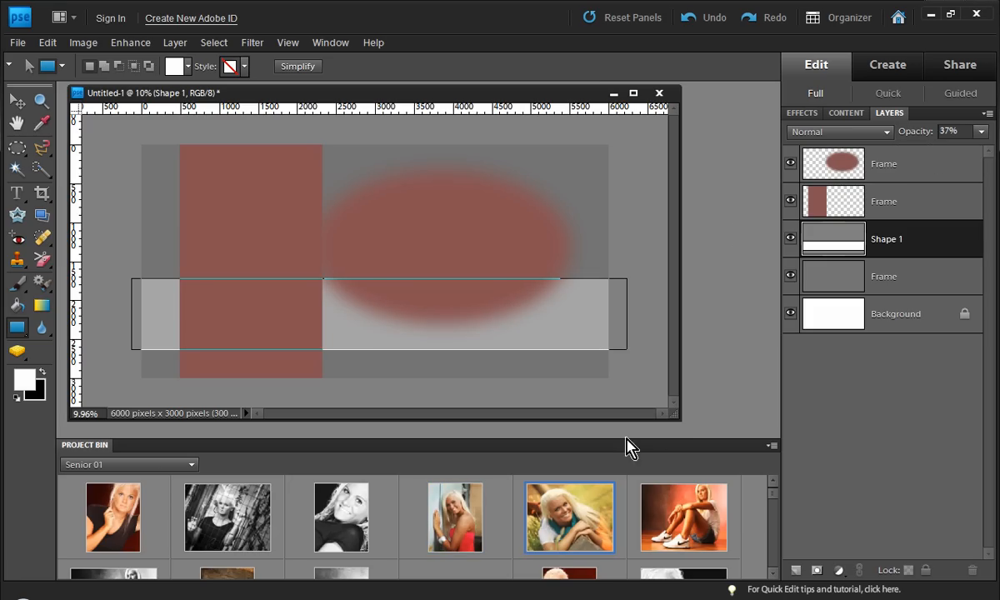
left_click(129, 464)
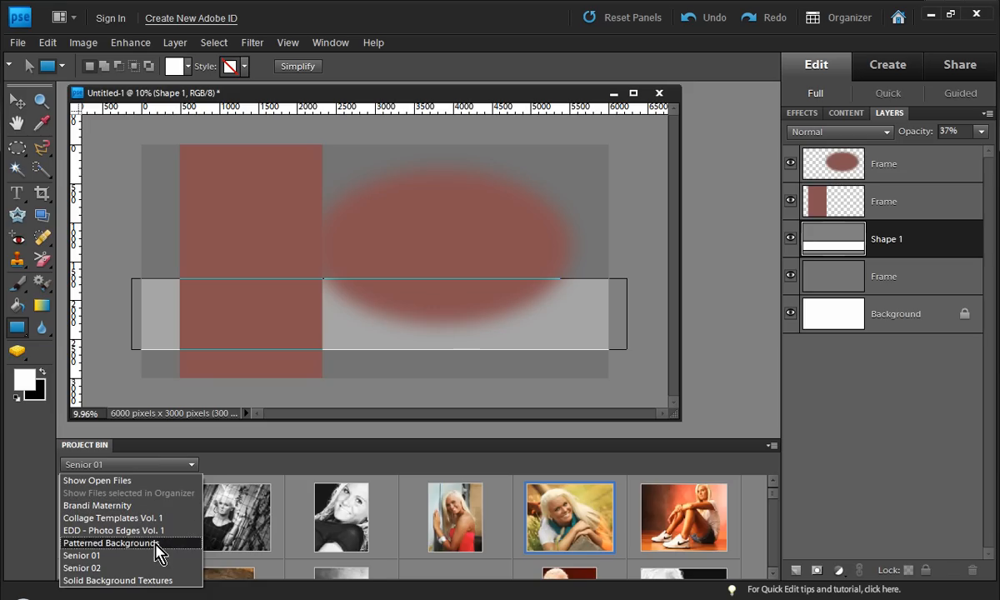
Step: Fill the frames with a teal patterned background and Senior 01 portraits, then flip the oval portrait horizontally and enlarge it to about 115%
left_click(113, 543)
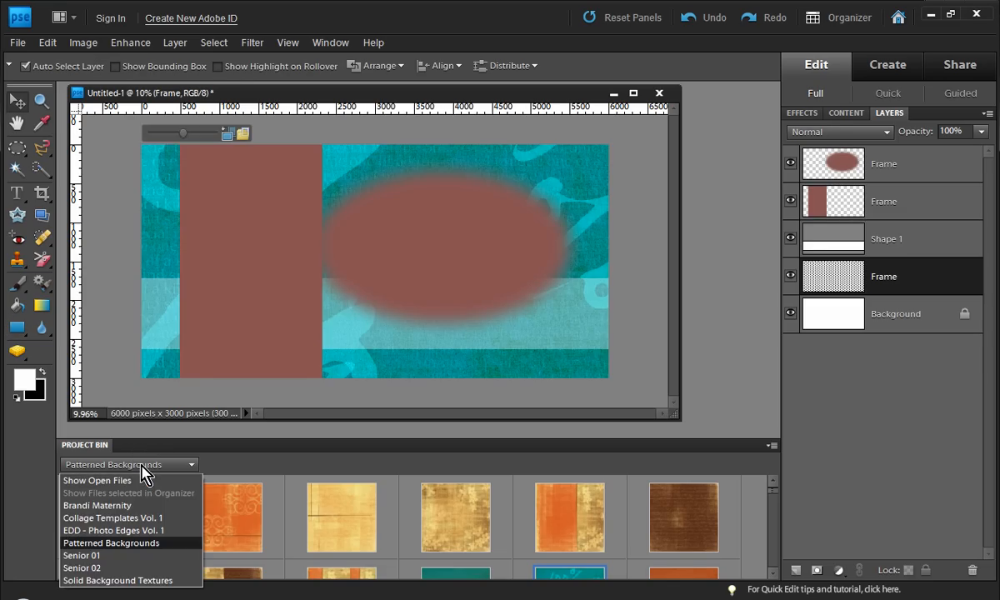
left_click(81, 554)
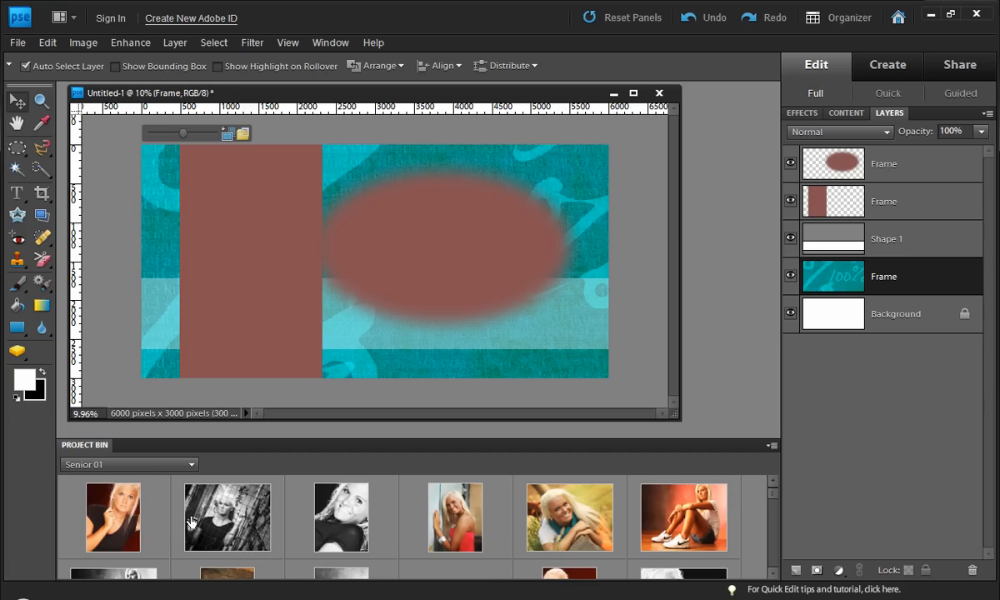
mouse_move(308, 525)
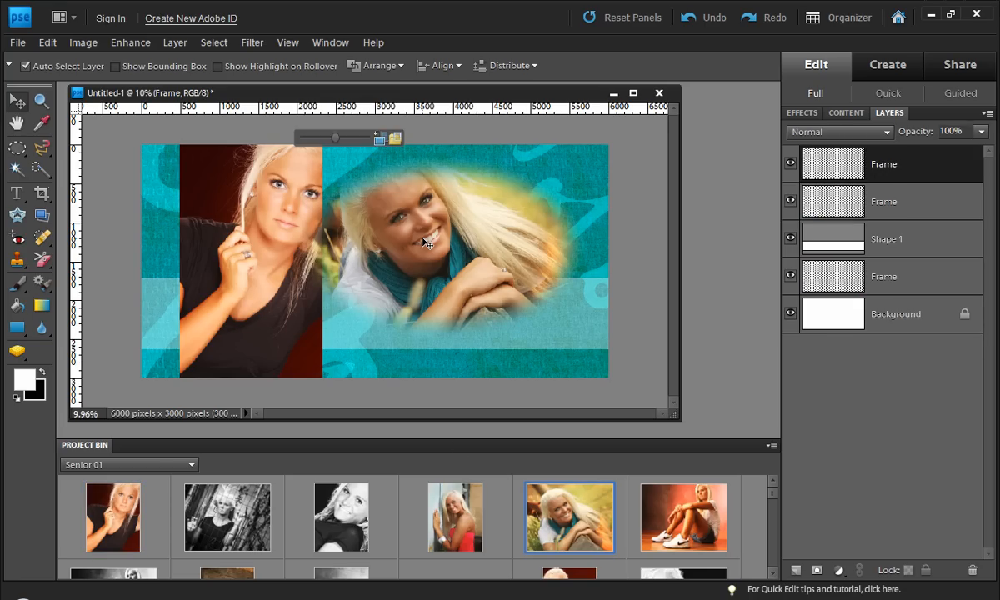
left_click(882, 276)
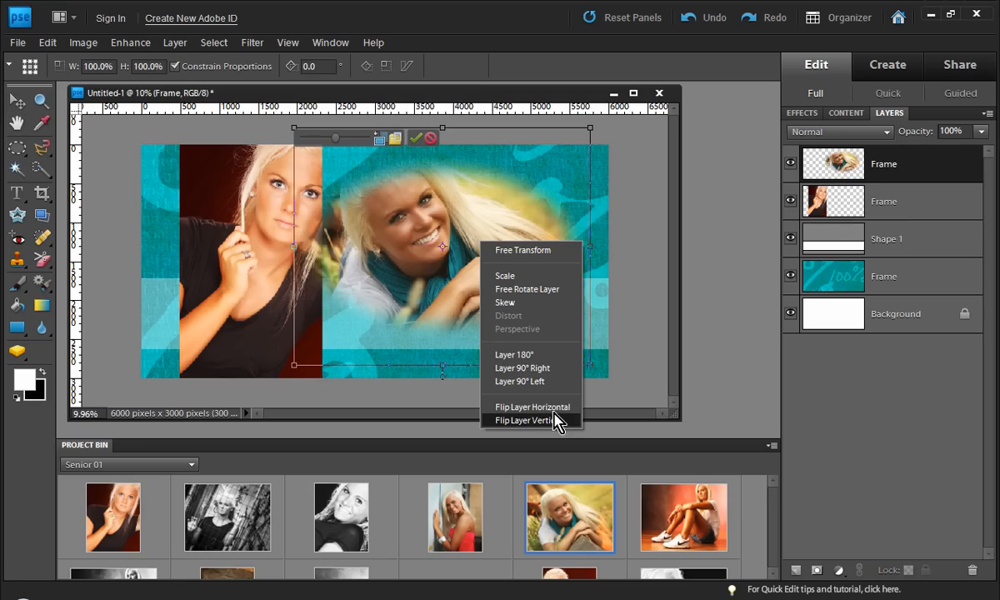
left_click(531, 406)
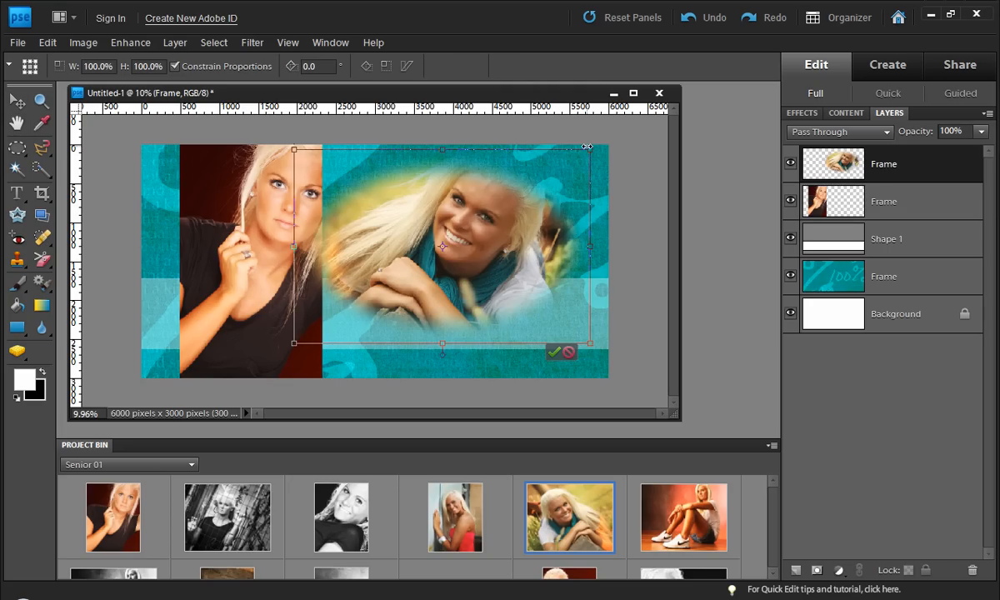
left_click_drag(587, 146, 639, 115)
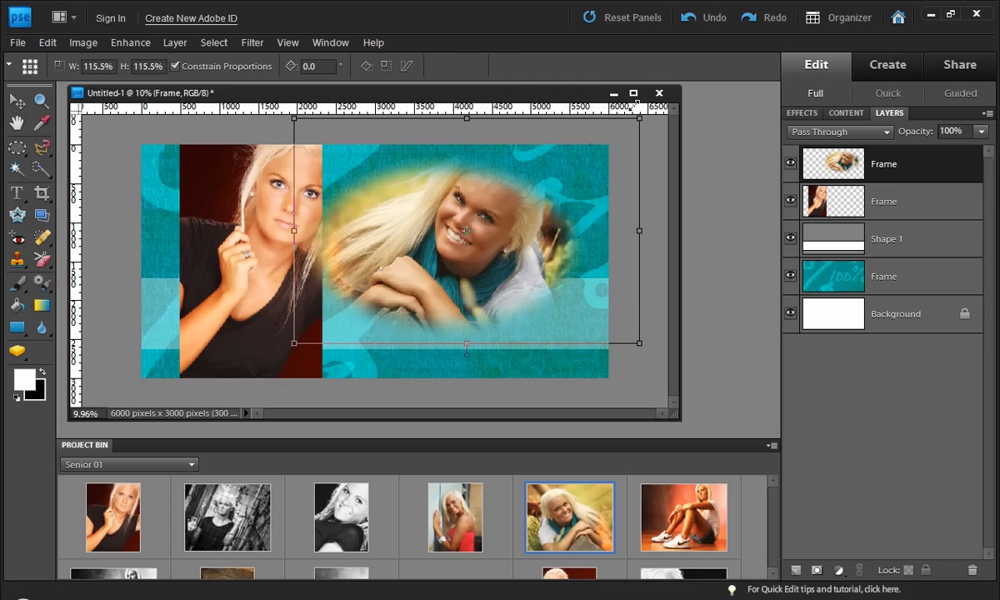